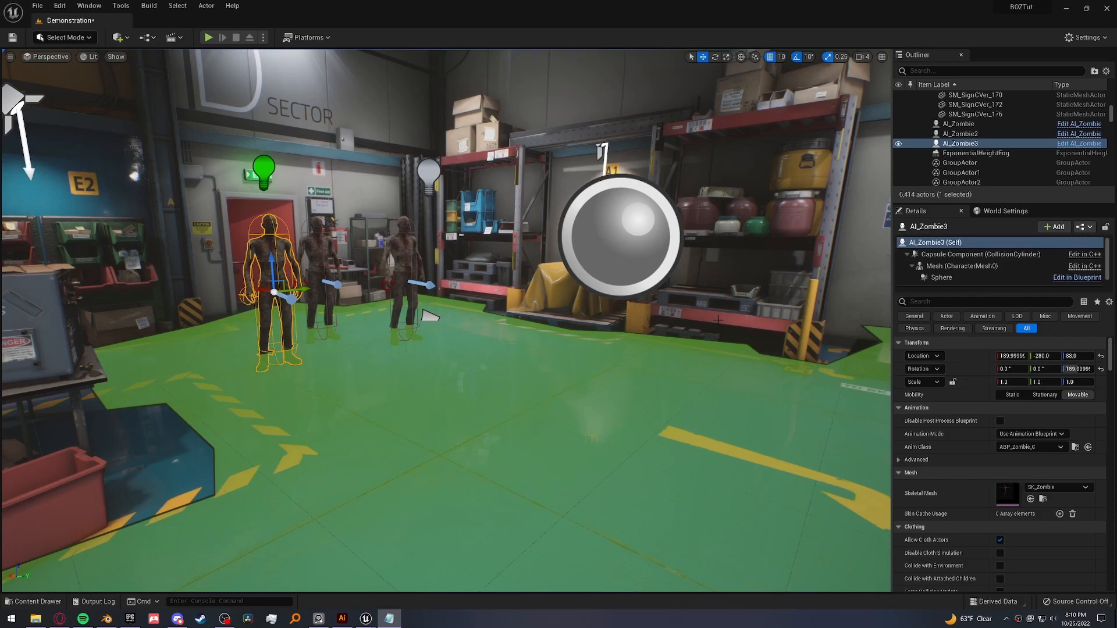
{"action": "mouse_move", "coordinate": [521, 451]}
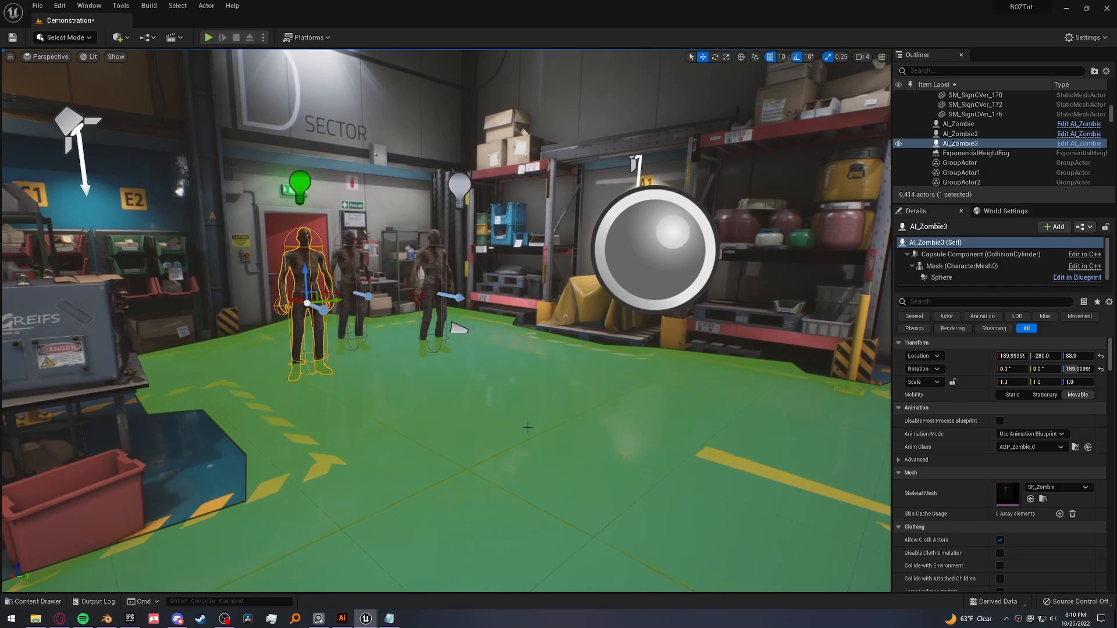
{"action": "mouse_move", "coordinate": [520, 423]}
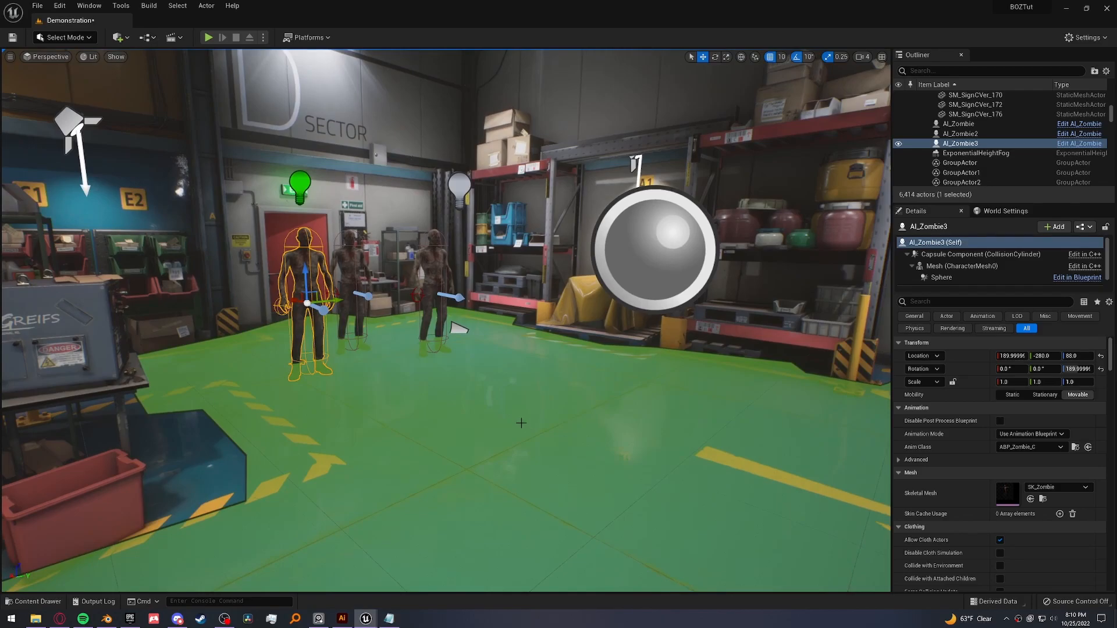
- Create a BloodScreen folder and import BloodScreenBorder.png into it
{"action": "left_click", "coordinate": [28, 439]}
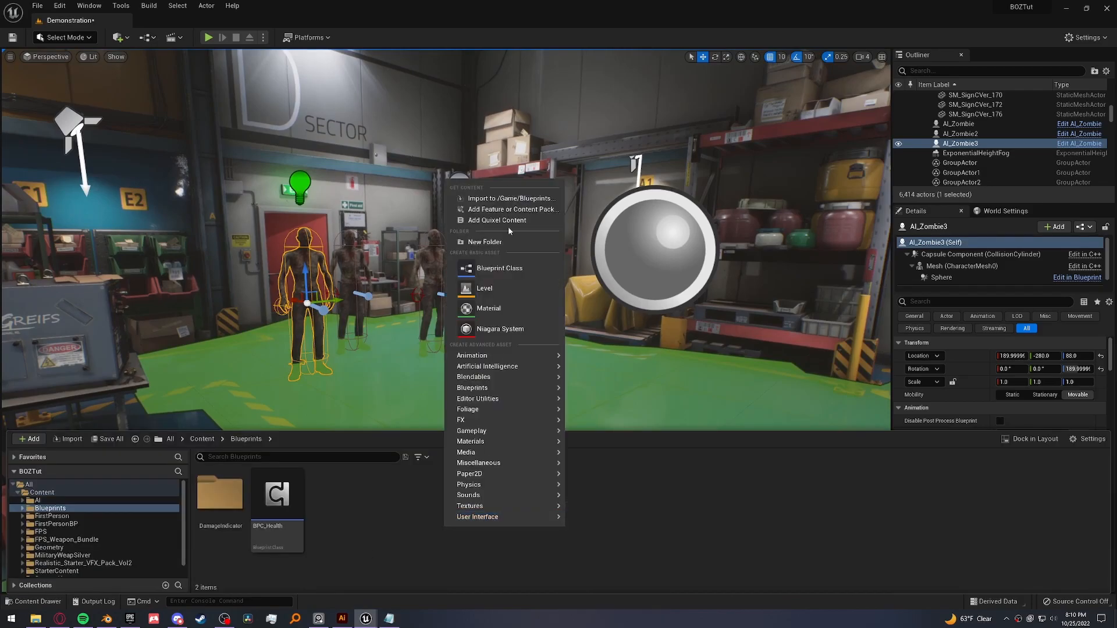
{"action": "left_click", "coordinate": [485, 241]}
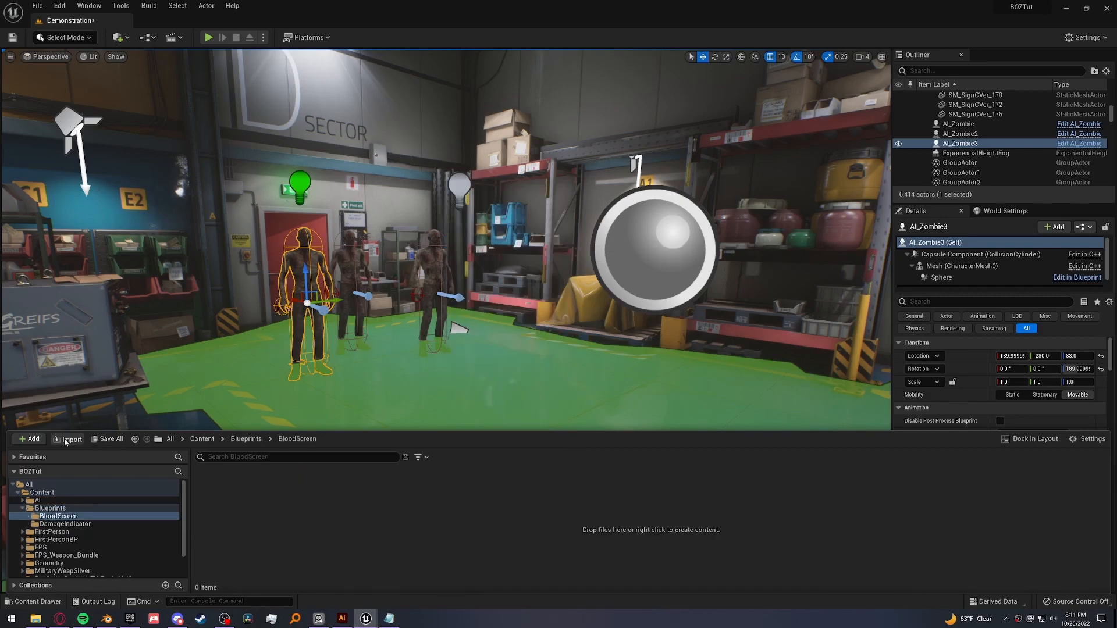
{"action": "left_click", "coordinate": [67, 439]}
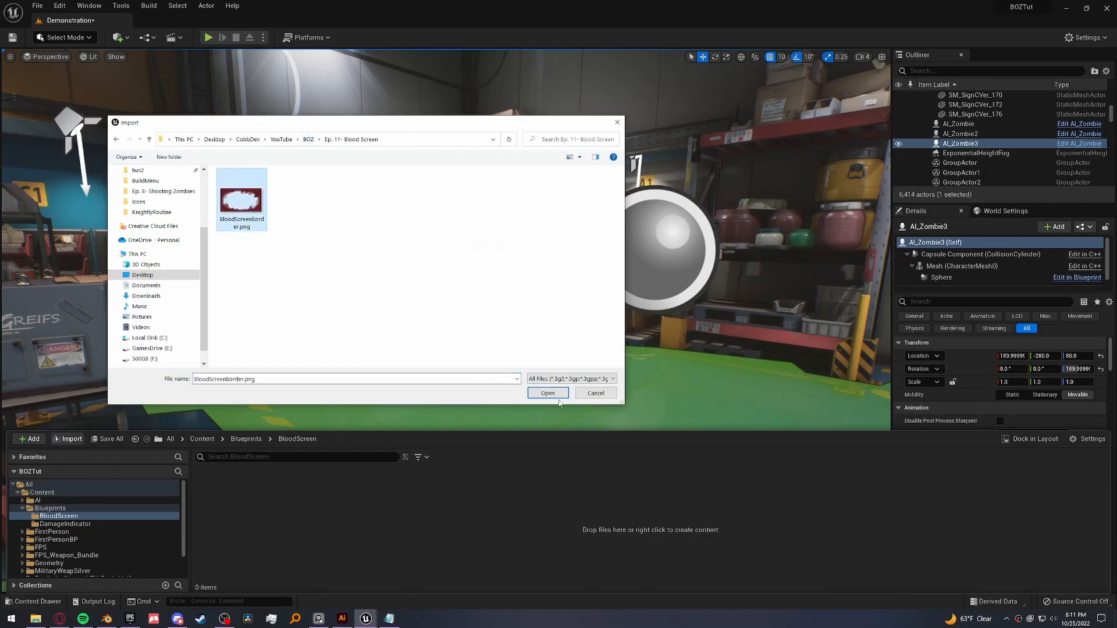
{"action": "left_click", "coordinate": [547, 393]}
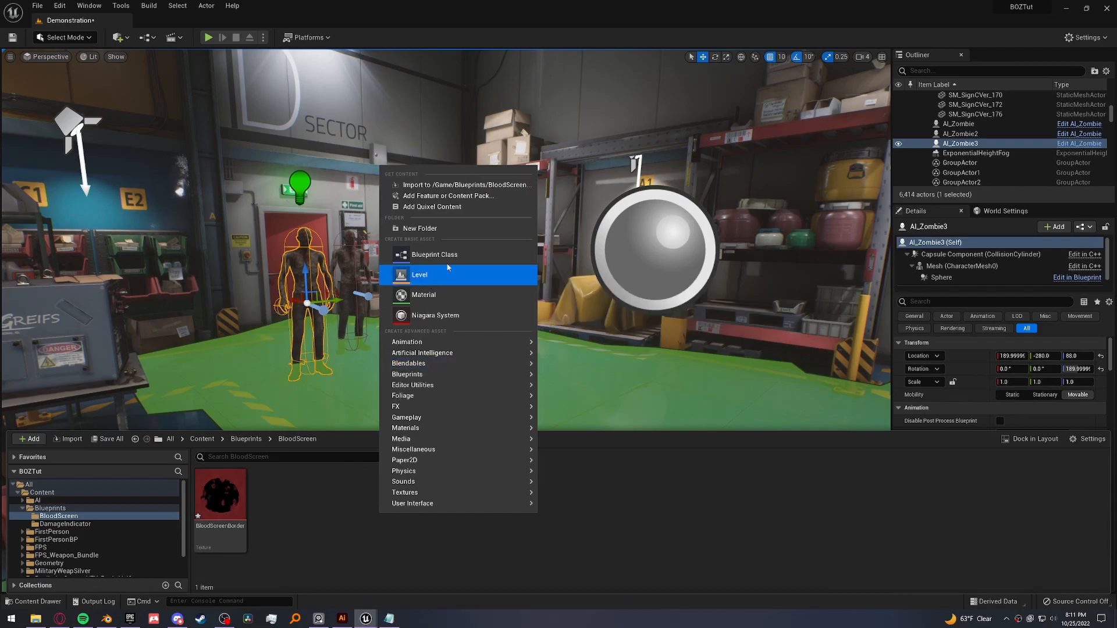
- Add a new material named M_BloodScreen and open it in the material editor
{"action": "left_click", "coordinate": [423, 295]}
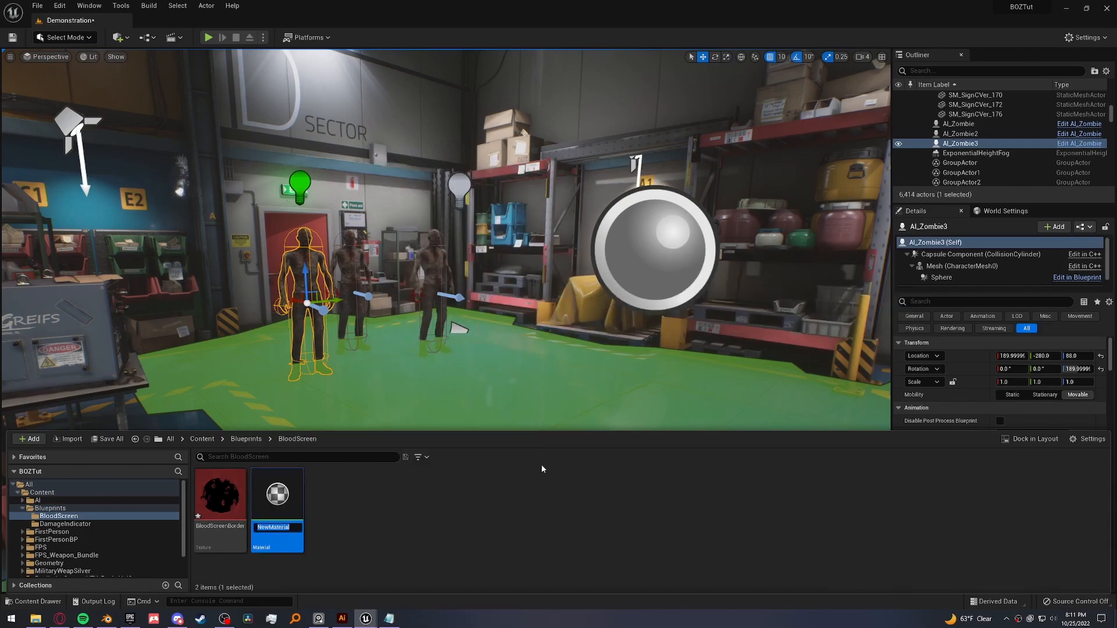
{"action": "type", "text": "M_BloodScreen"}
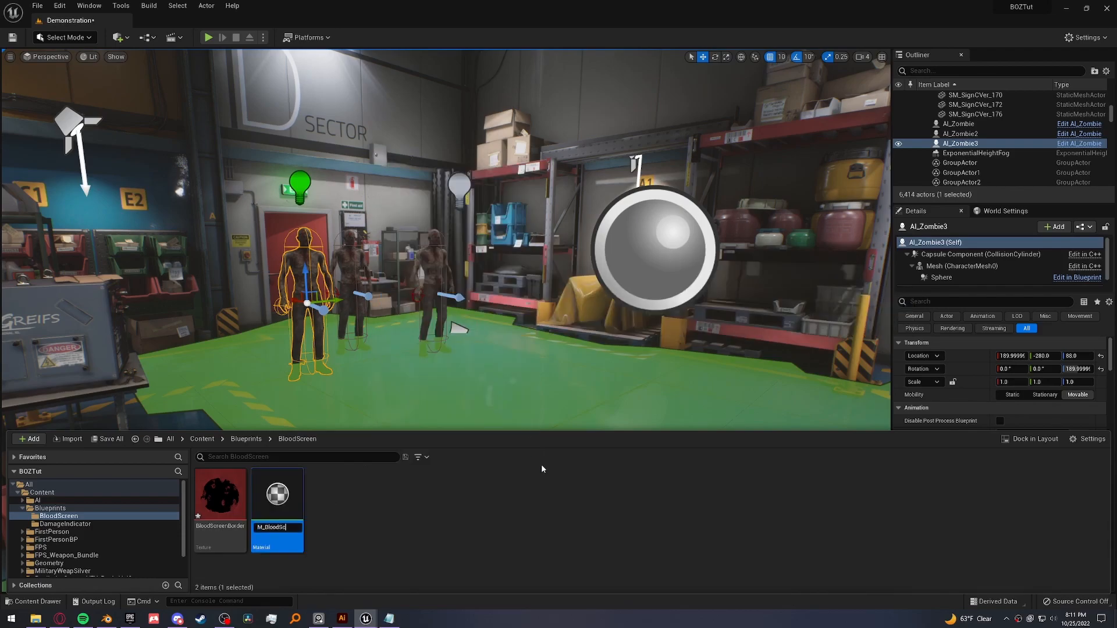
{"action": "double_click", "coordinate": [276, 494]}
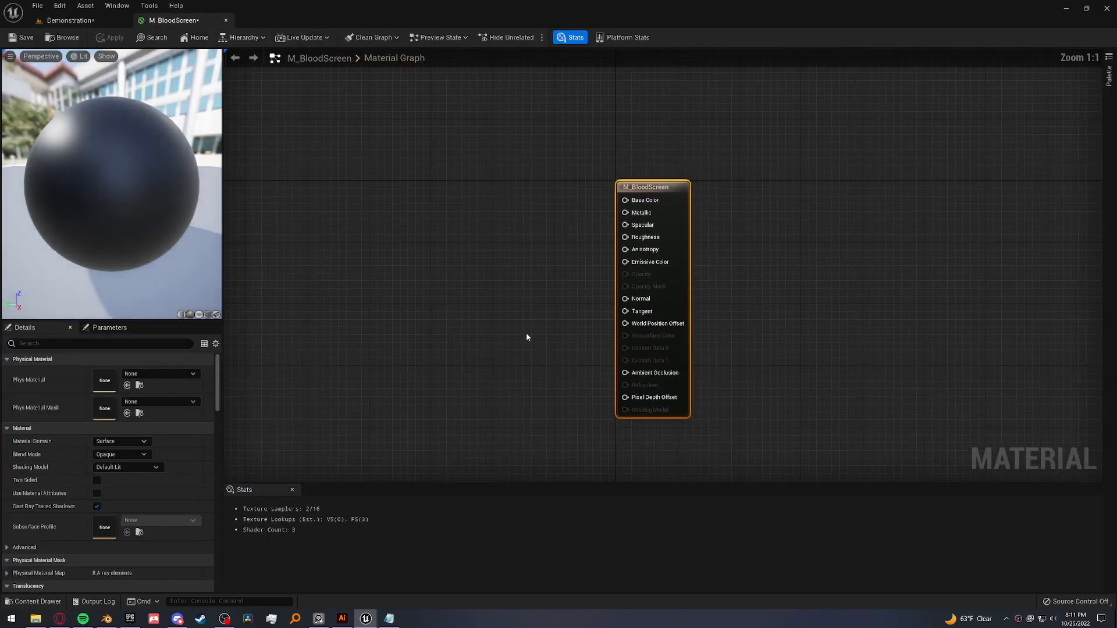
- Set M_BloodScreen to User Interface domain, Translucent blend, with a BloodScreenBorder Texture Sample
{"action": "left_click", "coordinate": [121, 441]}
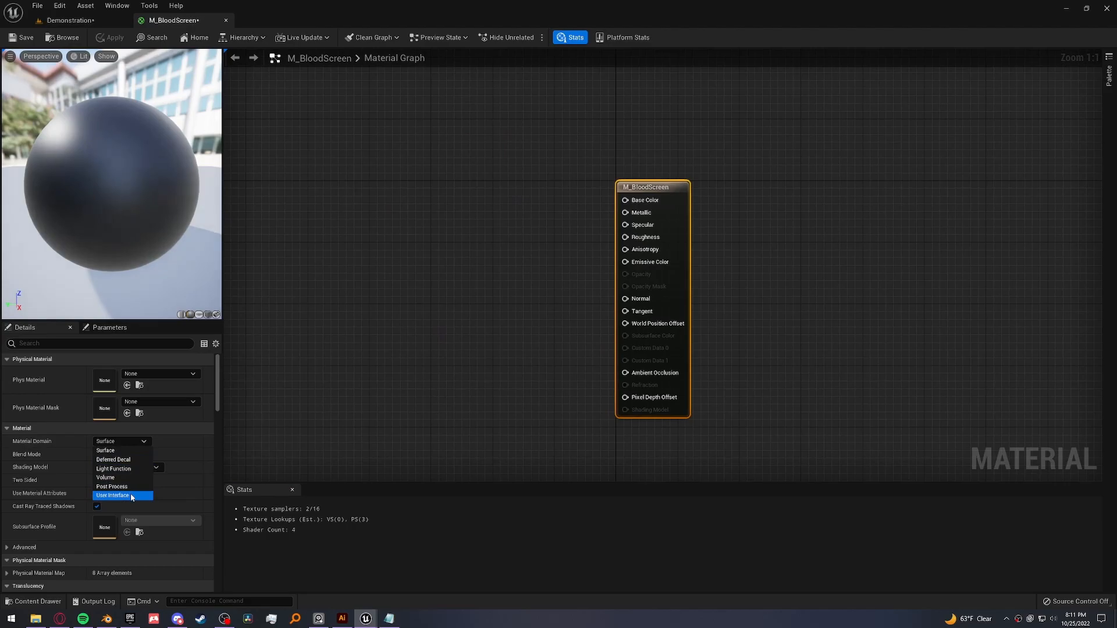
{"action": "left_click", "coordinate": [112, 495]}
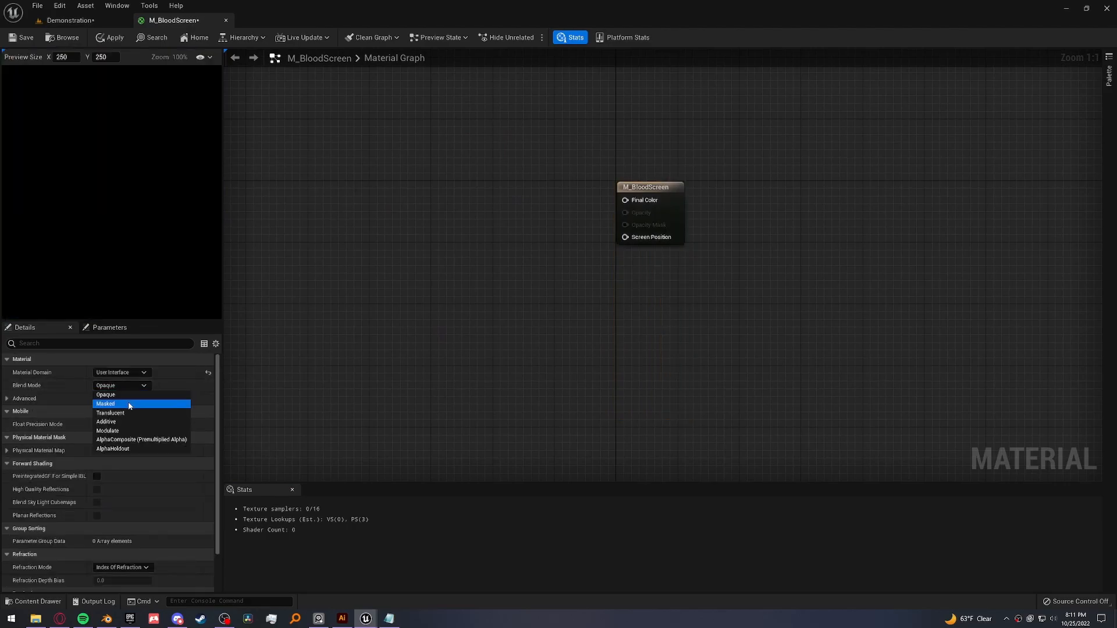
{"action": "left_click", "coordinate": [110, 413]}
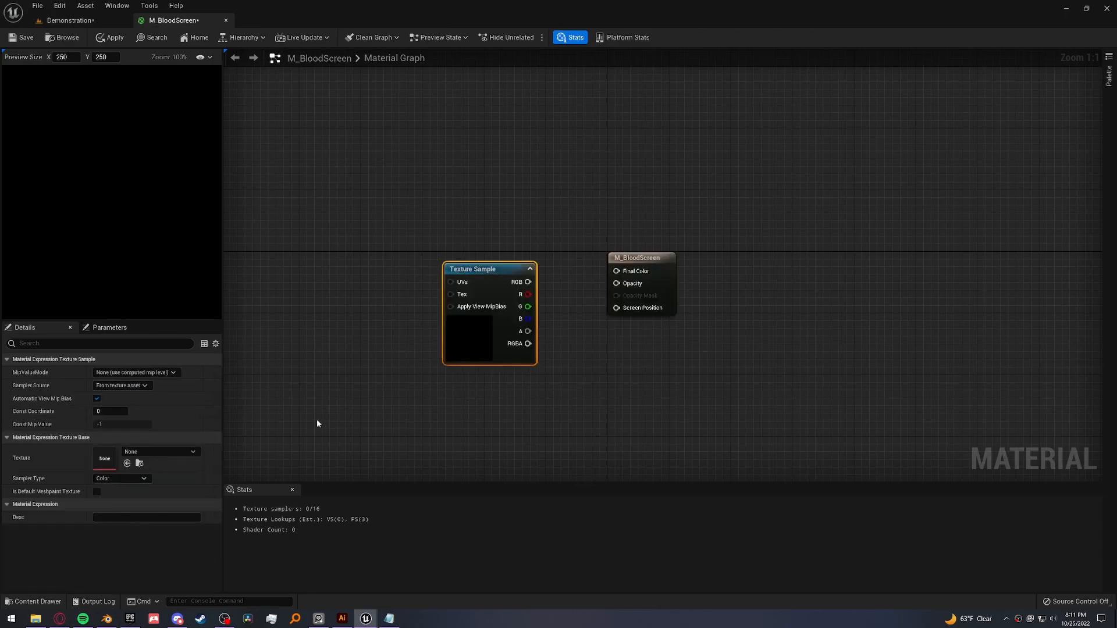
{"action": "left_click", "coordinate": [193, 454]}
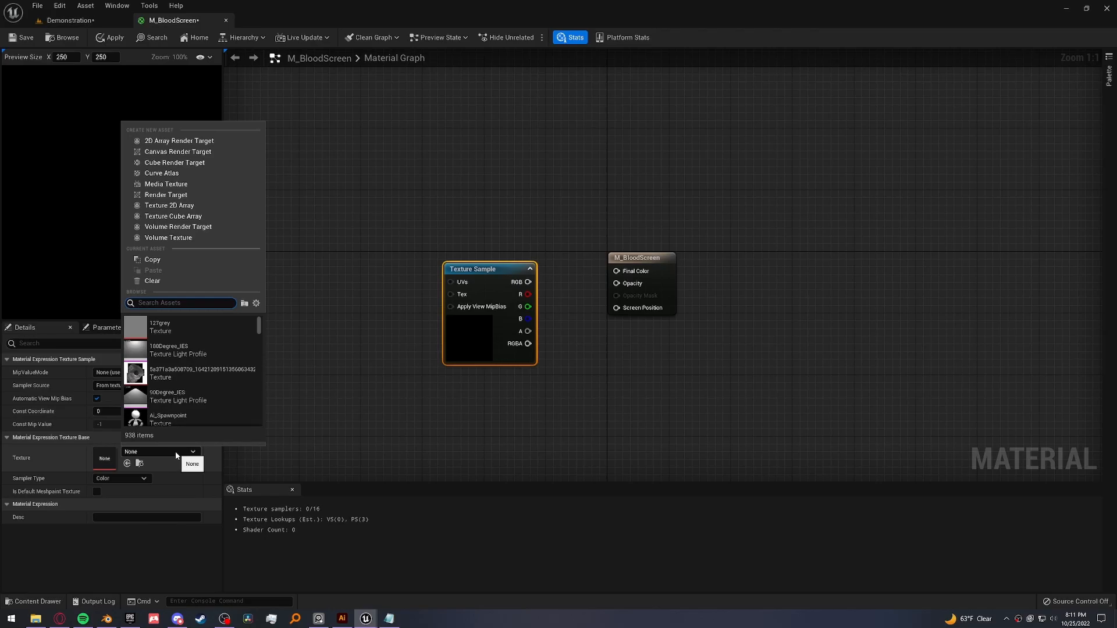
{"action": "type", "text": "blood"}
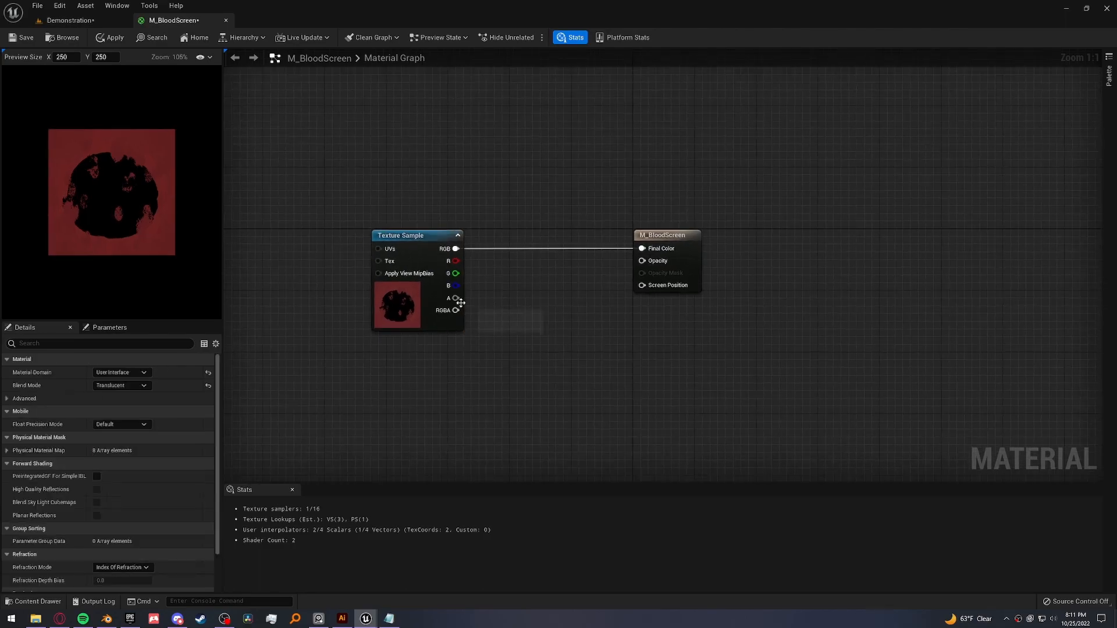
- Route texture alpha through a Multiply into Opacity and add a RadialGradientExponential node
{"action": "left_click_drag", "start_coordinate": [460, 298], "coordinate": [543, 307]}
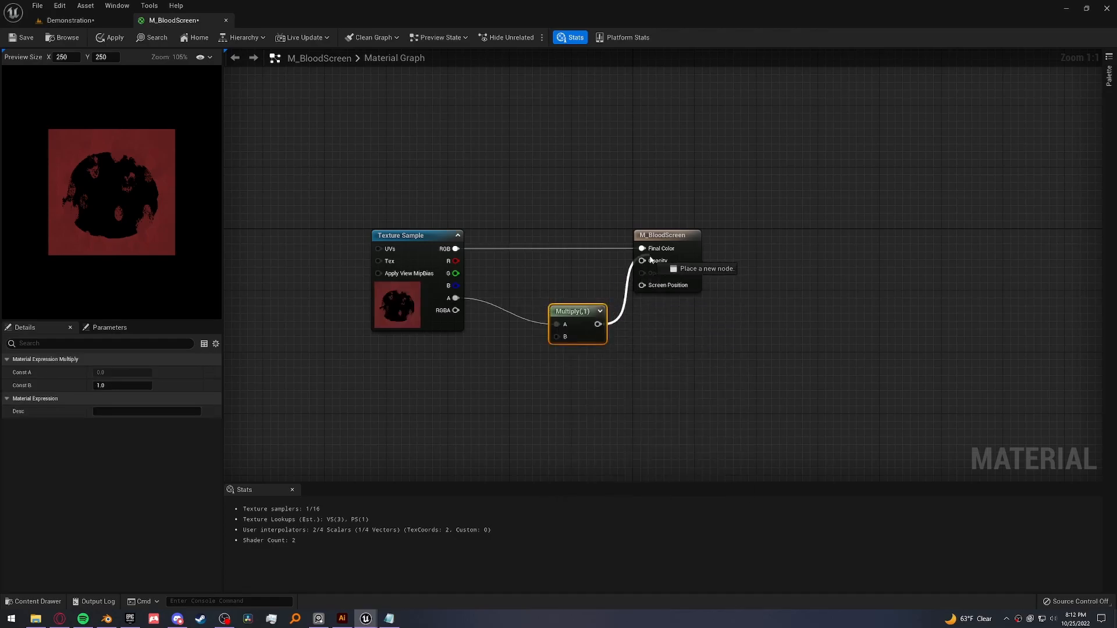
{"action": "type", "text": "radial"}
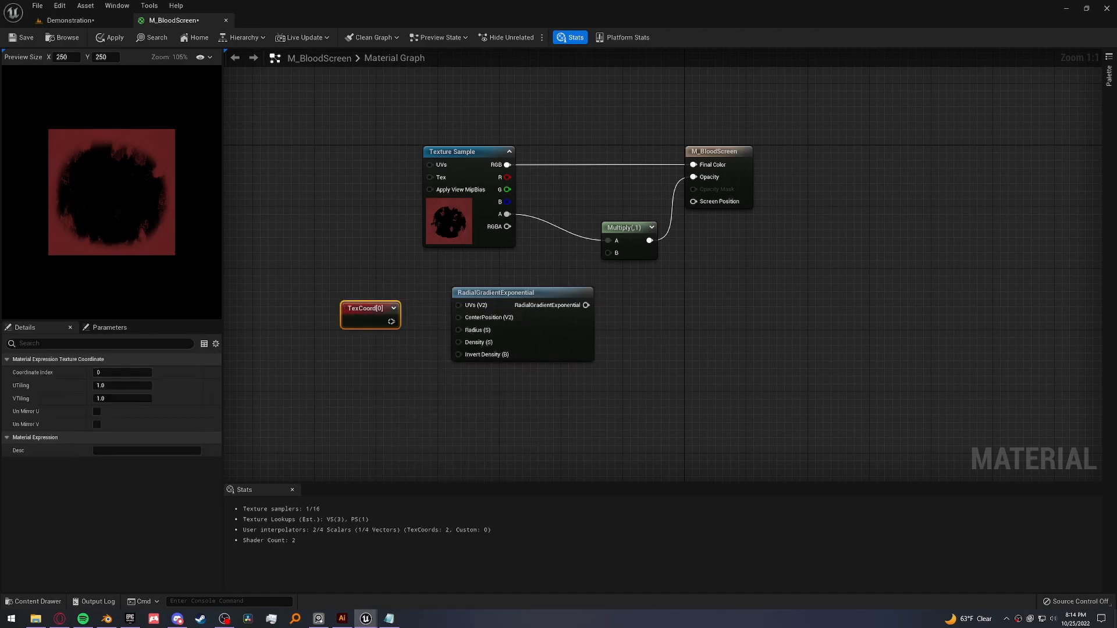
- Feed the gradient TexCoord UVs, 0.5,0.5 centre, radius 1, Density parameter, and Static Bool
{"action": "left_click_drag", "start_coordinate": [371, 308], "coordinate": [359, 283]}
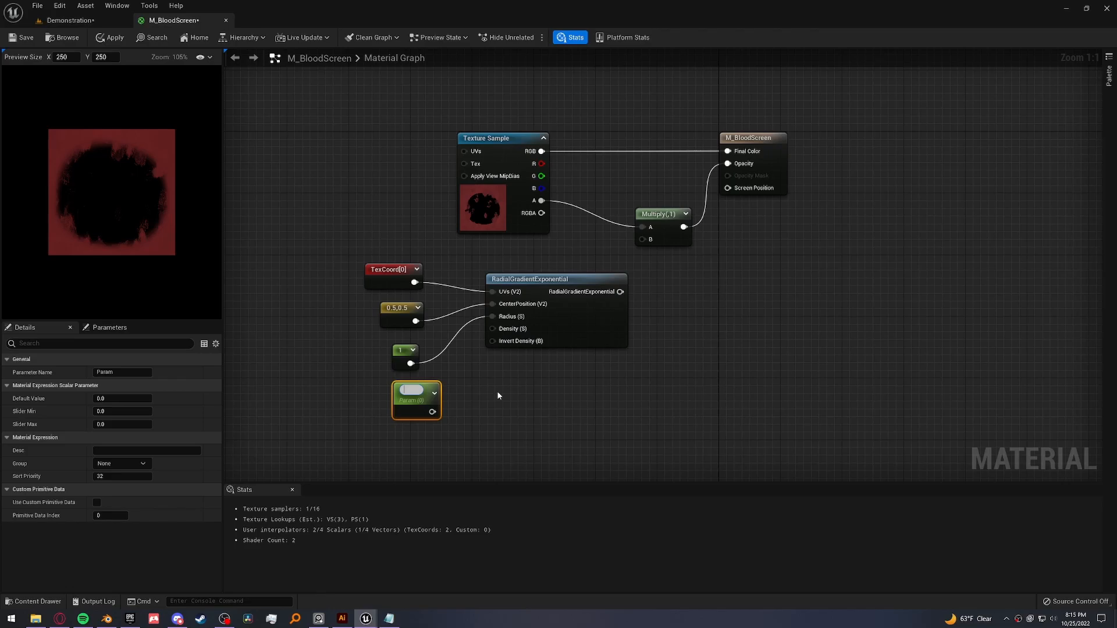
{"action": "type", "text": "Density"}
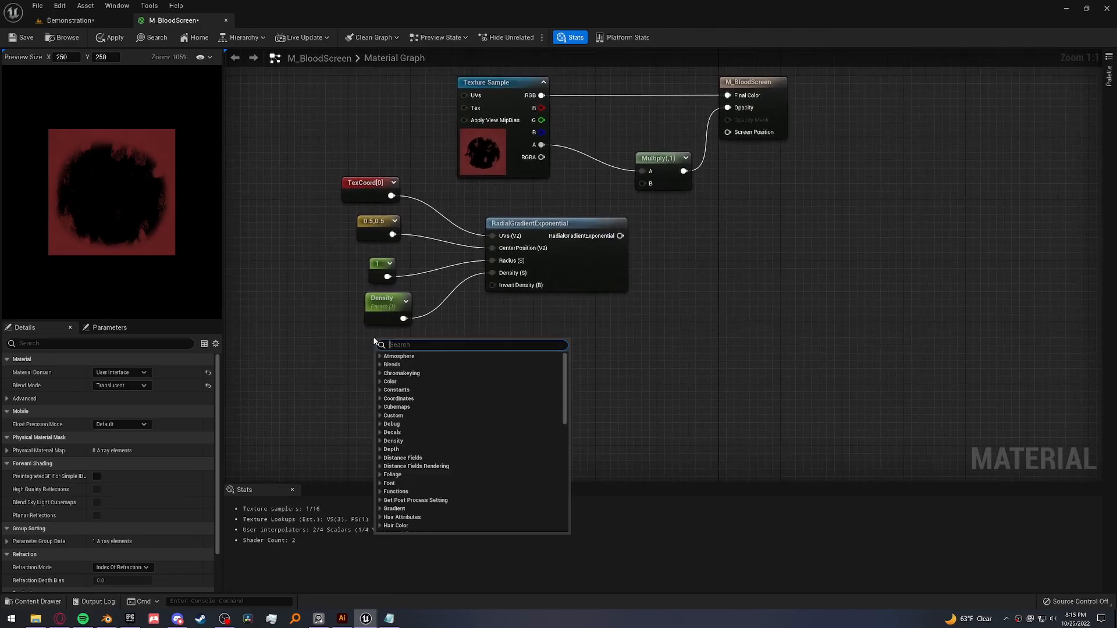
{"action": "type", "text": "static"}
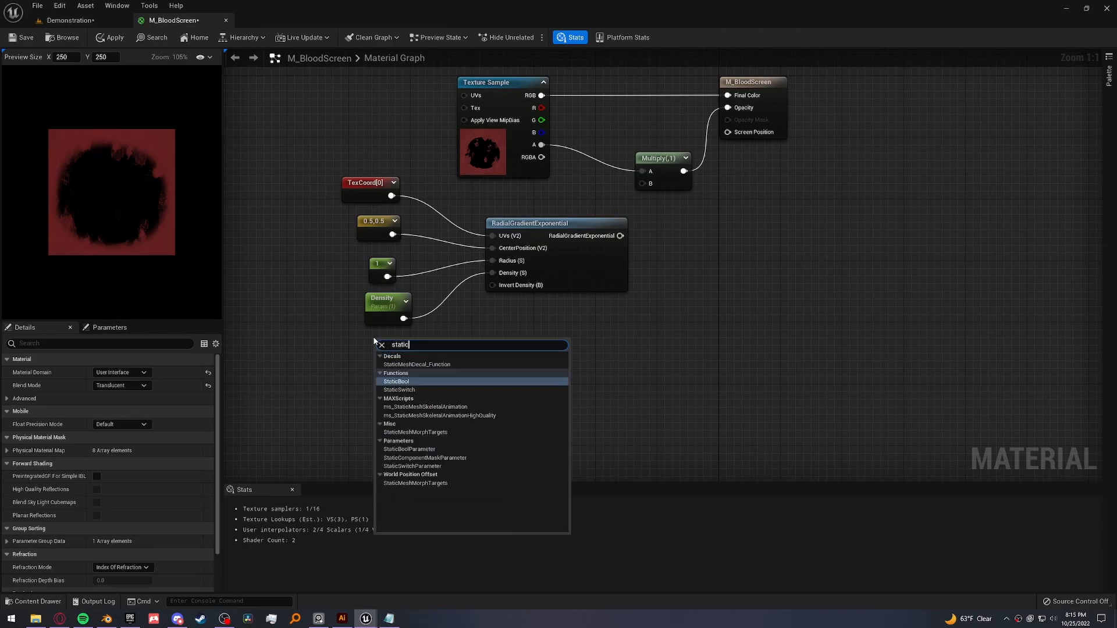
{"action": "left_click", "coordinate": [396, 382]}
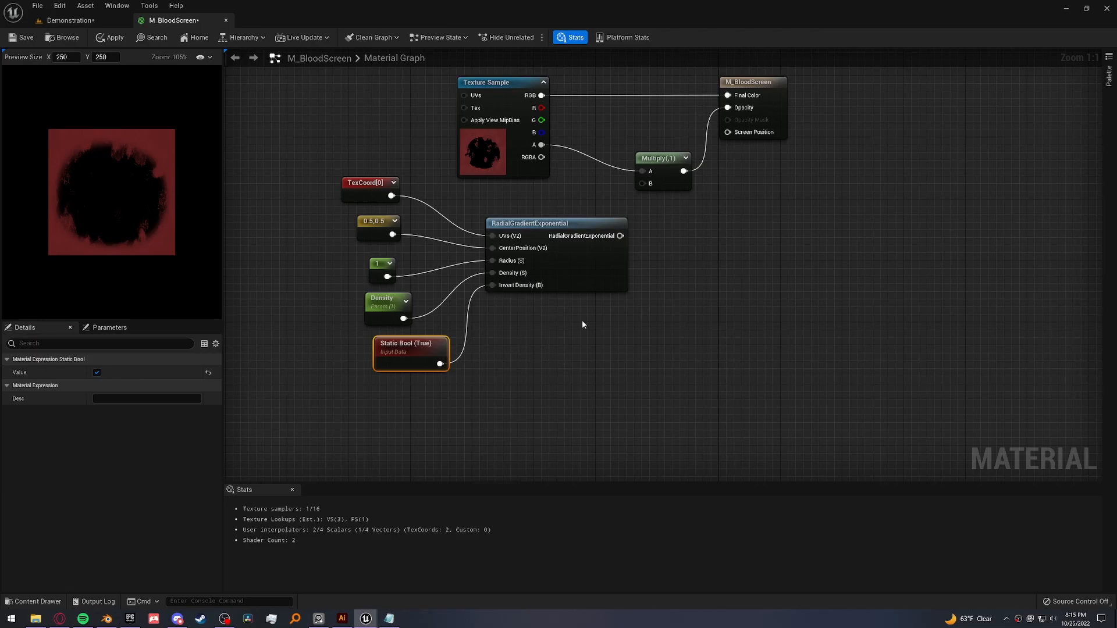
- Invert the gradient with a OneMinus node into Multiply B and save M_BloodScreen
{"action": "type", "text": "one"}
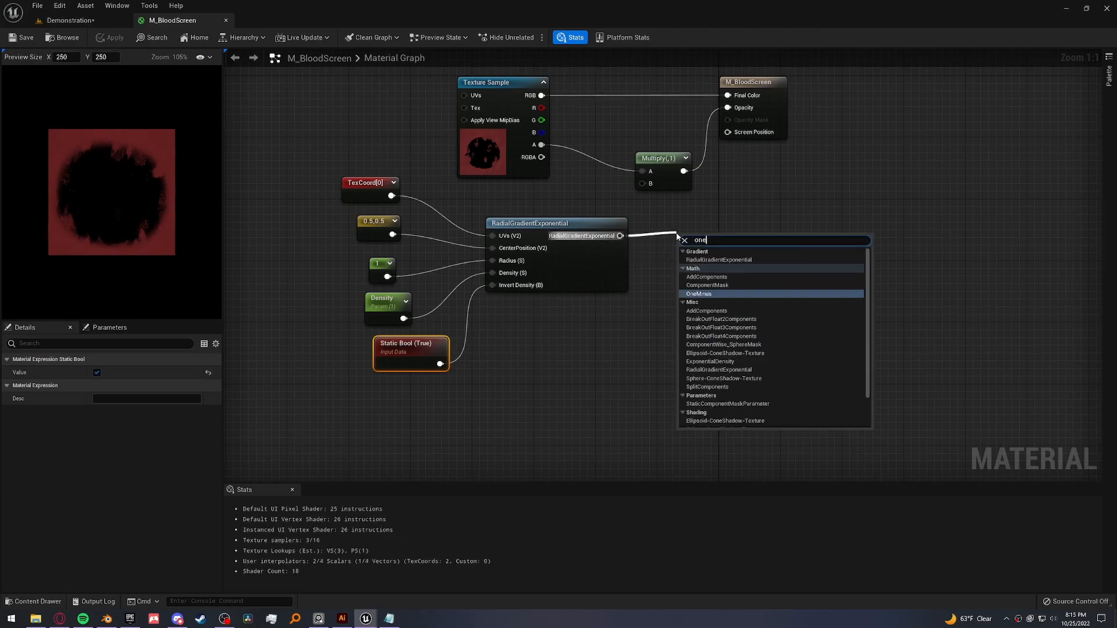
{"action": "left_click", "coordinate": [699, 293]}
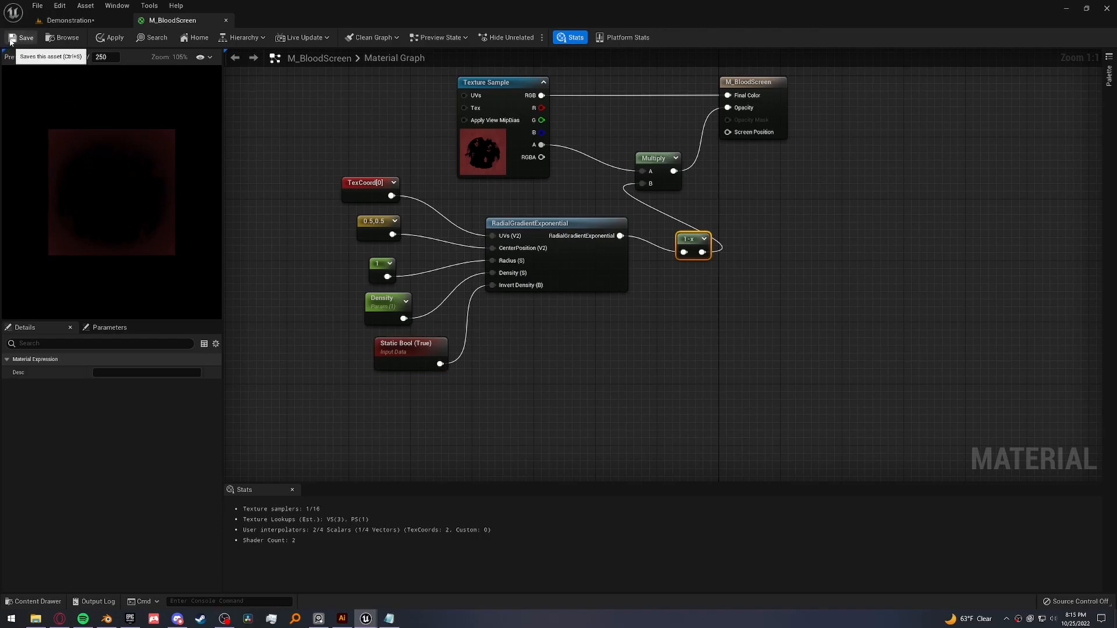
{"action": "left_click", "coordinate": [21, 38]}
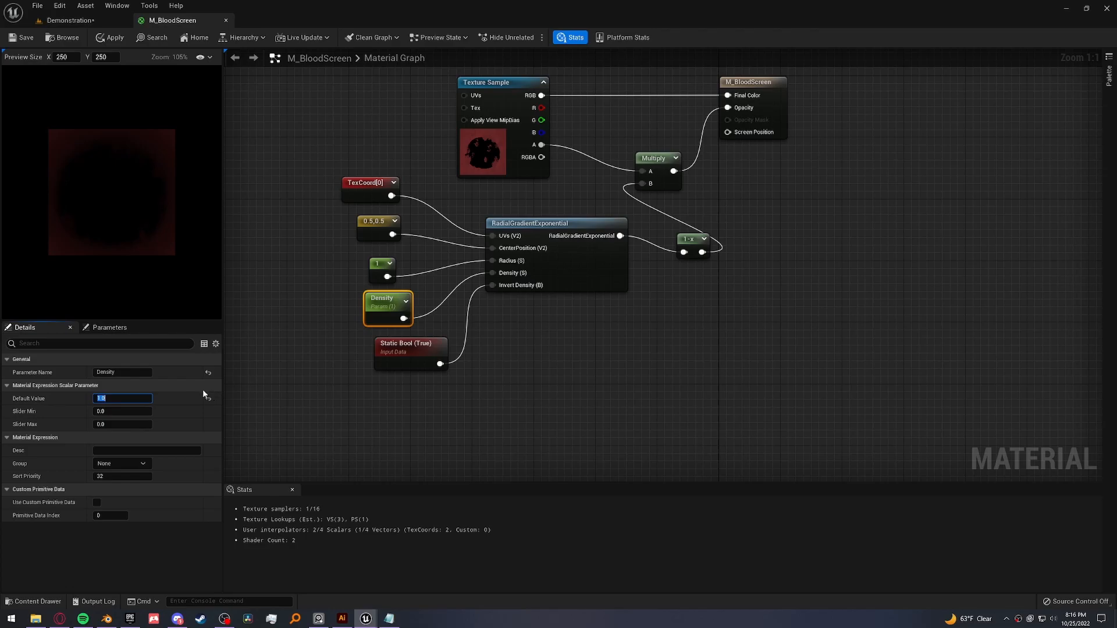
- Try Density default values 35, 0.5, 0.0 and 3
{"action": "type", "text": "35"}
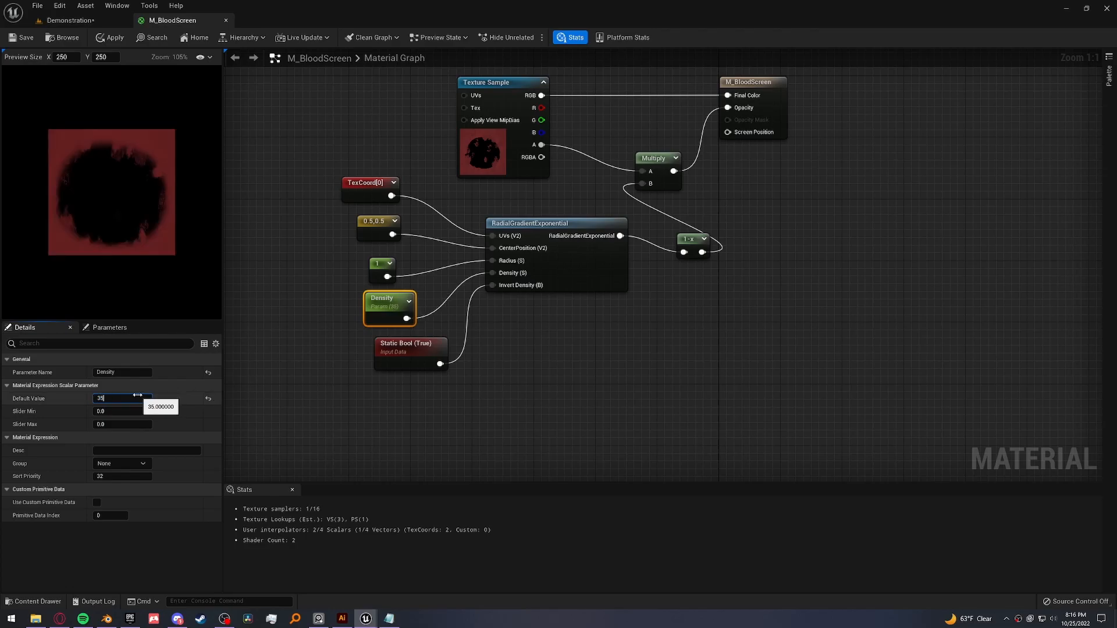
{"action": "type", "text": "0.5"}
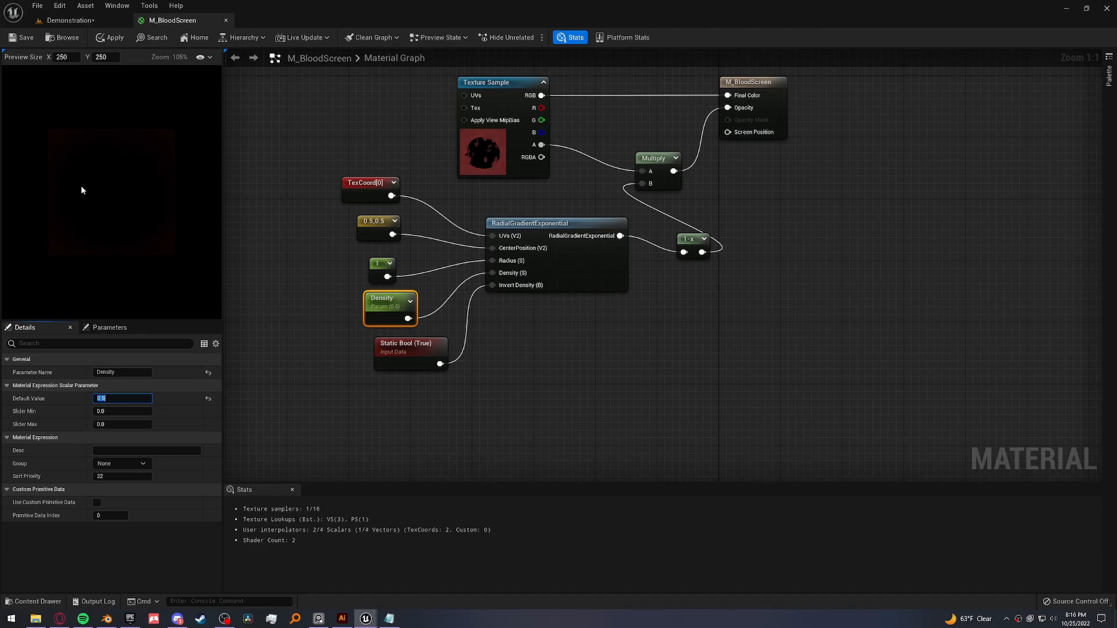
{"action": "mouse_move", "coordinate": [171, 276]}
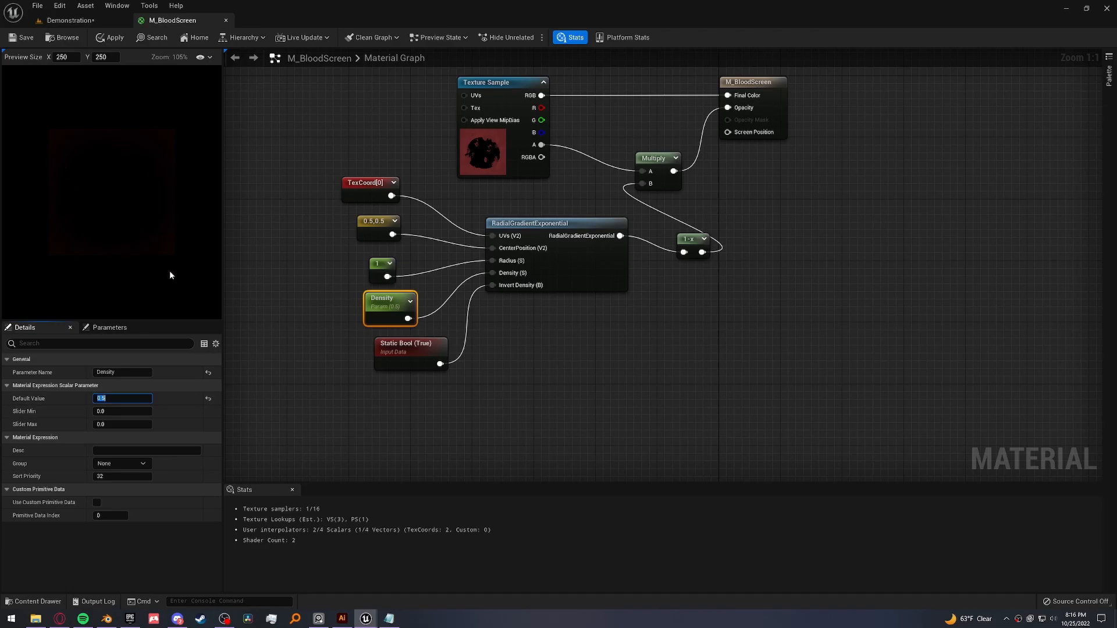
{"action": "type", "text": "0.0"}
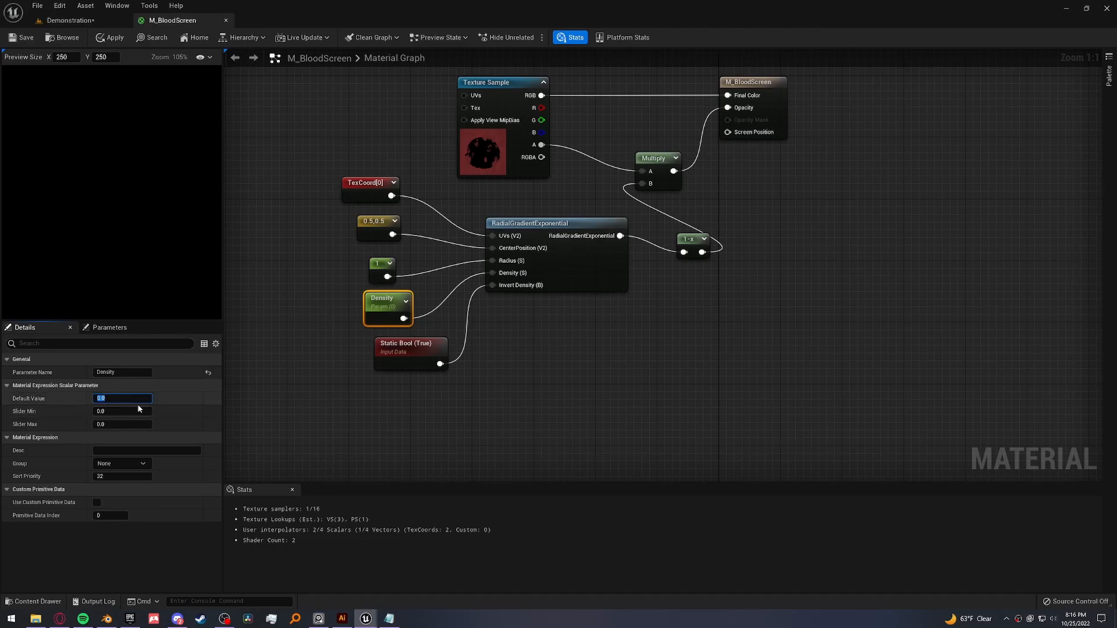
{"action": "type", "text": "3"}
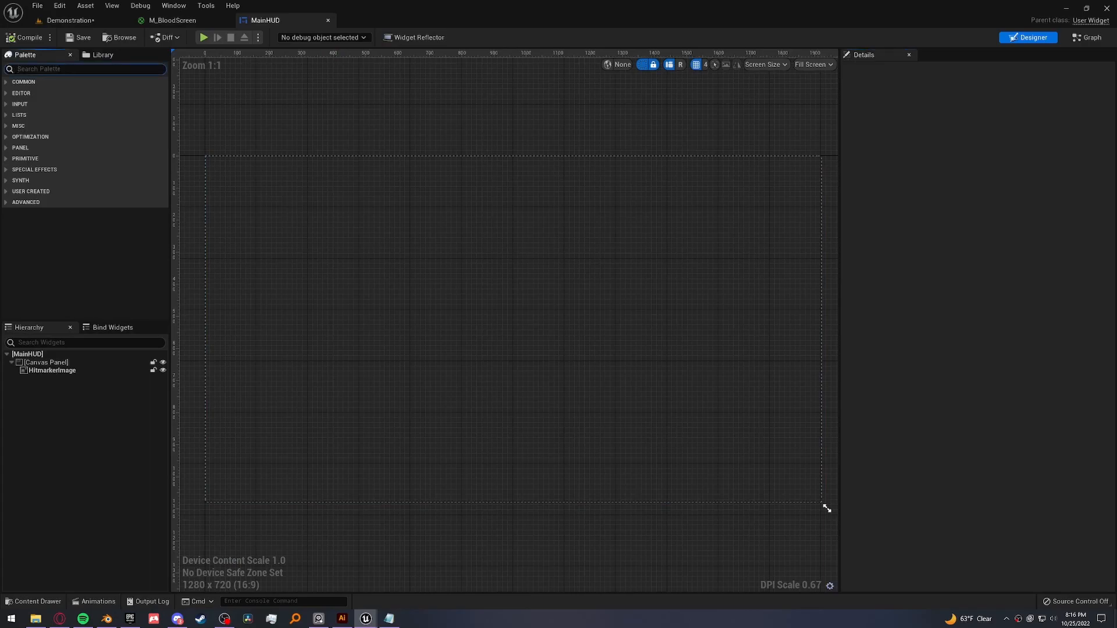
- Add an Image to MainHUD anchored full-stretch with all offsets set to 0
{"action": "type", "text": "image"}
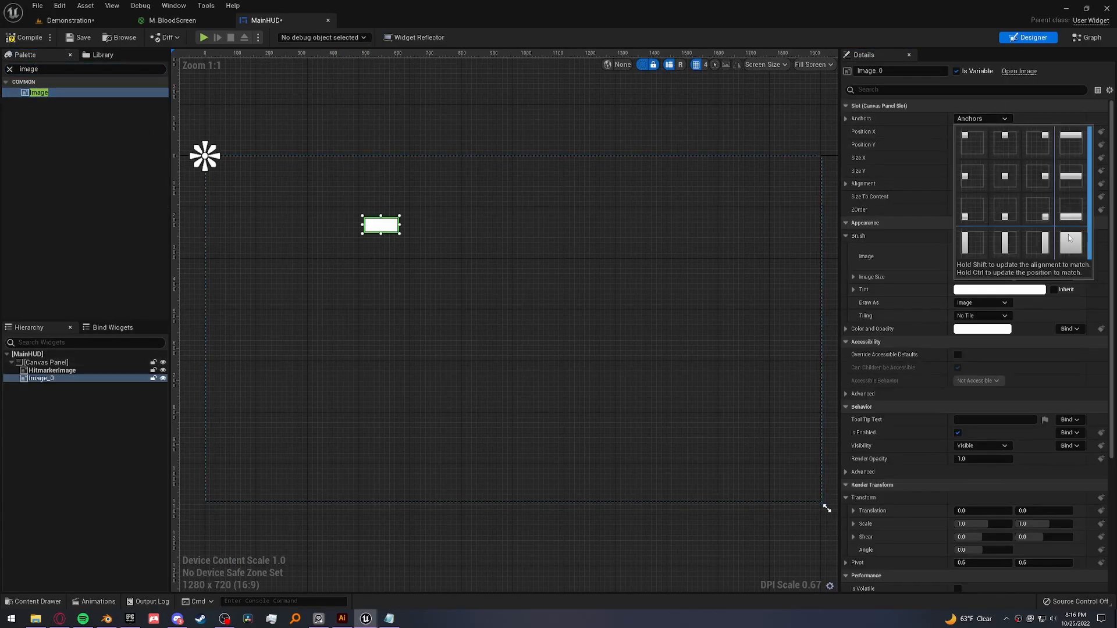
{"action": "left_click", "coordinate": [1069, 241]}
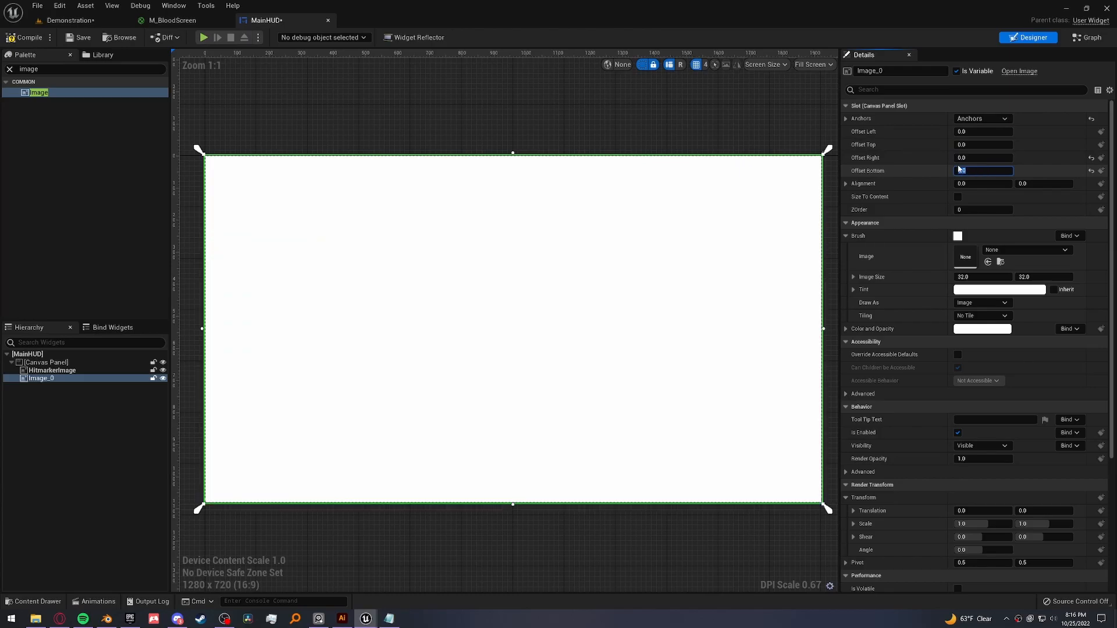
{"action": "left_click", "coordinate": [1026, 250]}
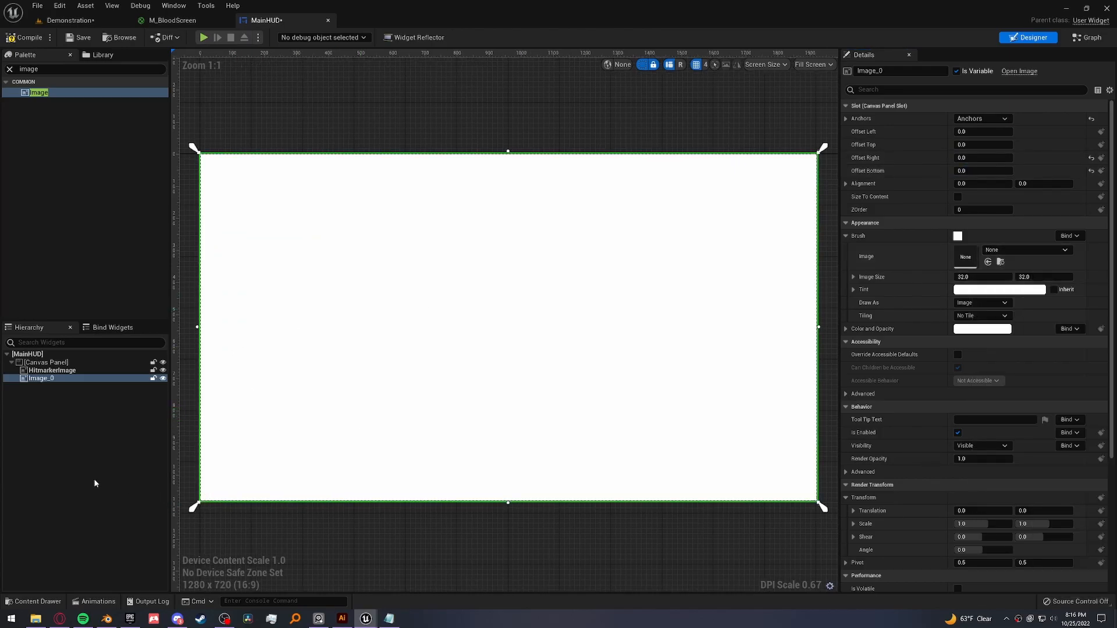
{"action": "left_click", "coordinate": [33, 601]}
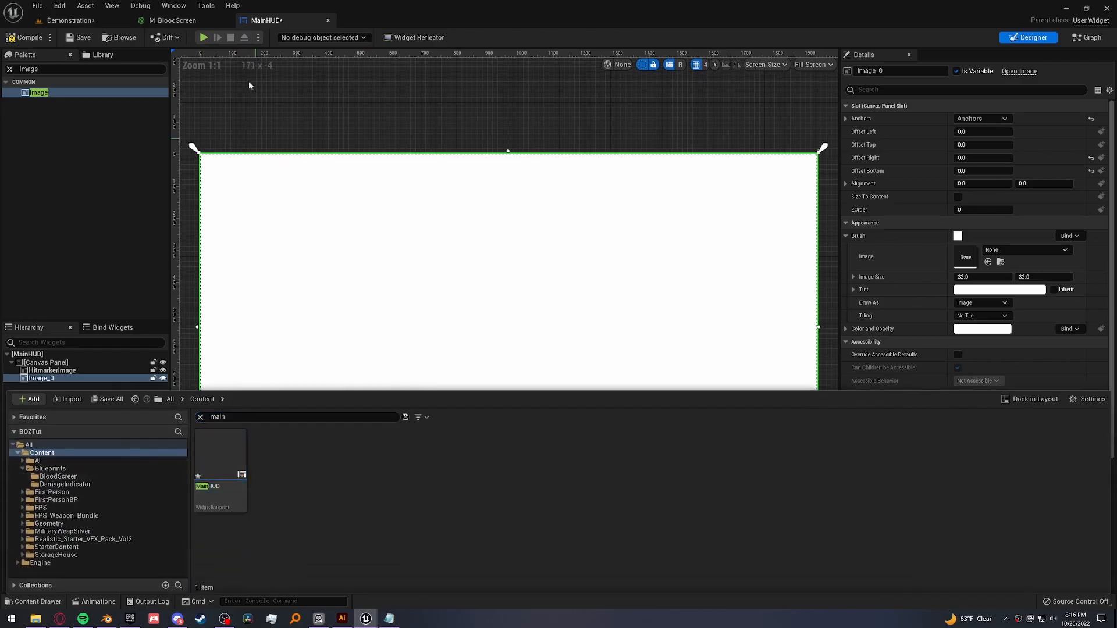
- Assign M_BloodScreen_Inst from the BloodScreen folder as the image's Brush Image
{"action": "left_click", "coordinate": [171, 20]}
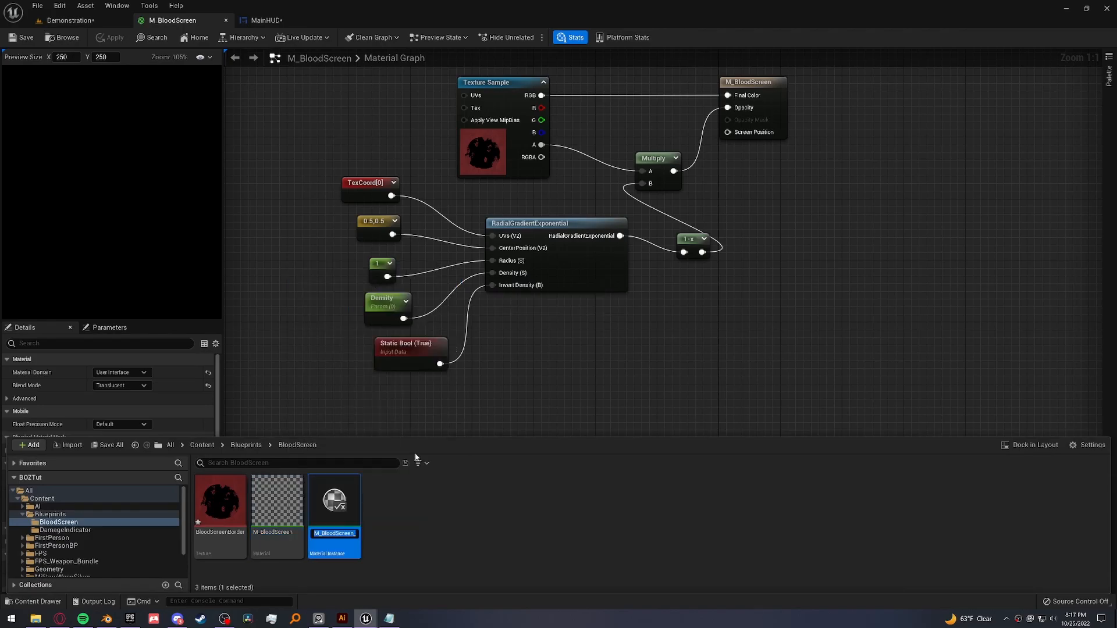
{"action": "left_click", "coordinate": [264, 19]}
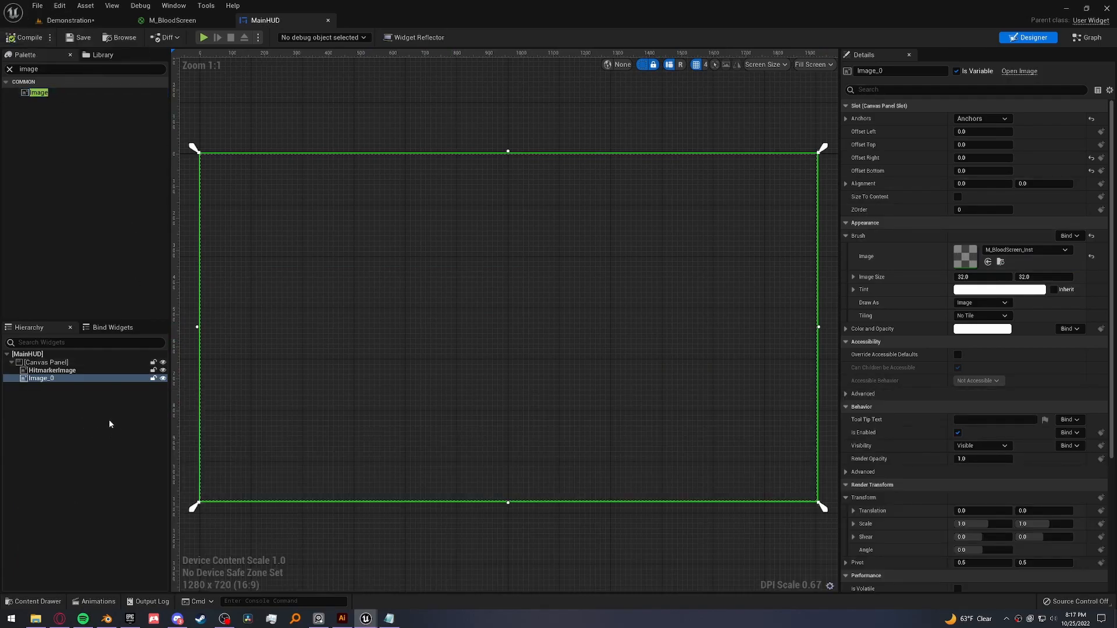
{"action": "mouse_move", "coordinate": [1090, 37]}
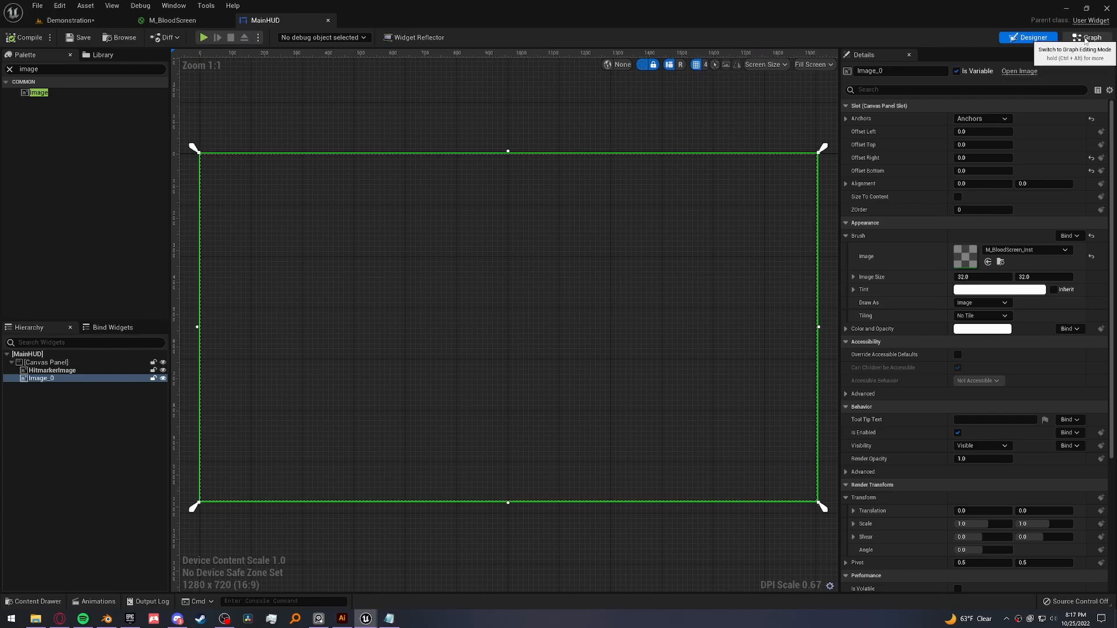
- Rename the image BloodScreen and place its reference in MainHUD's event graph
{"action": "left_click", "coordinate": [1090, 37]}
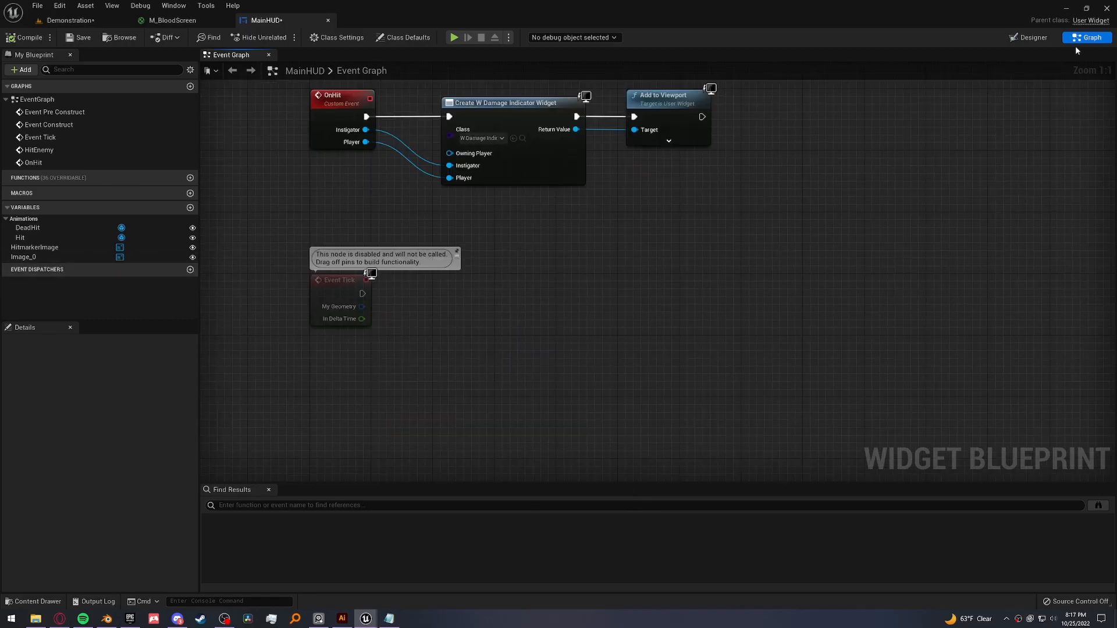
{"action": "left_click", "coordinate": [1029, 37]}
{"action": "type", "text": "BloodS"}
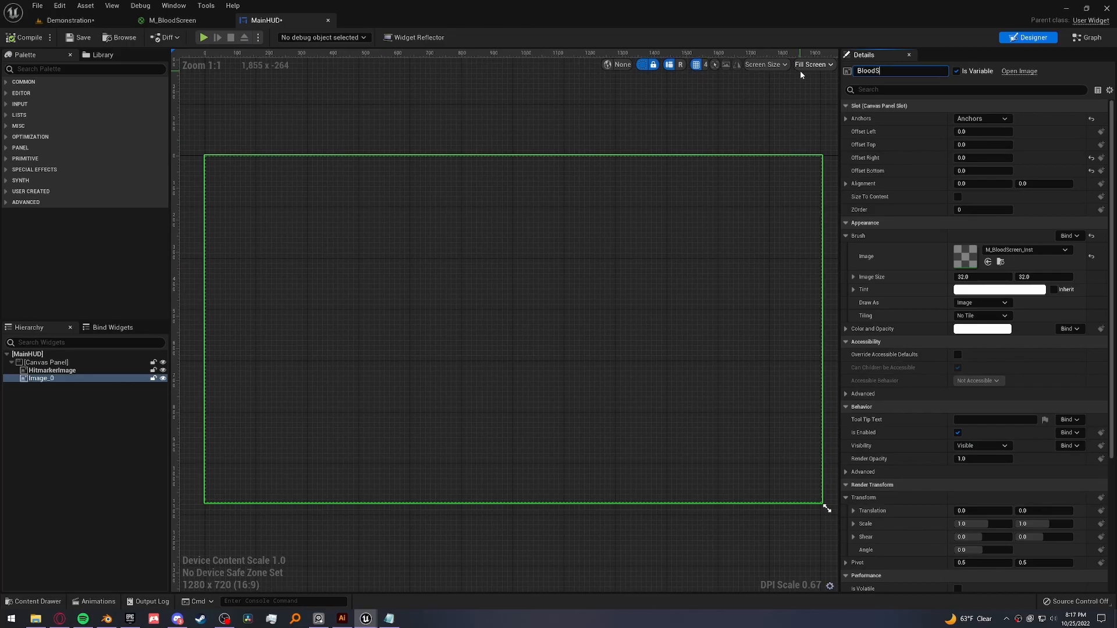
{"action": "left_click", "coordinate": [1088, 37]}
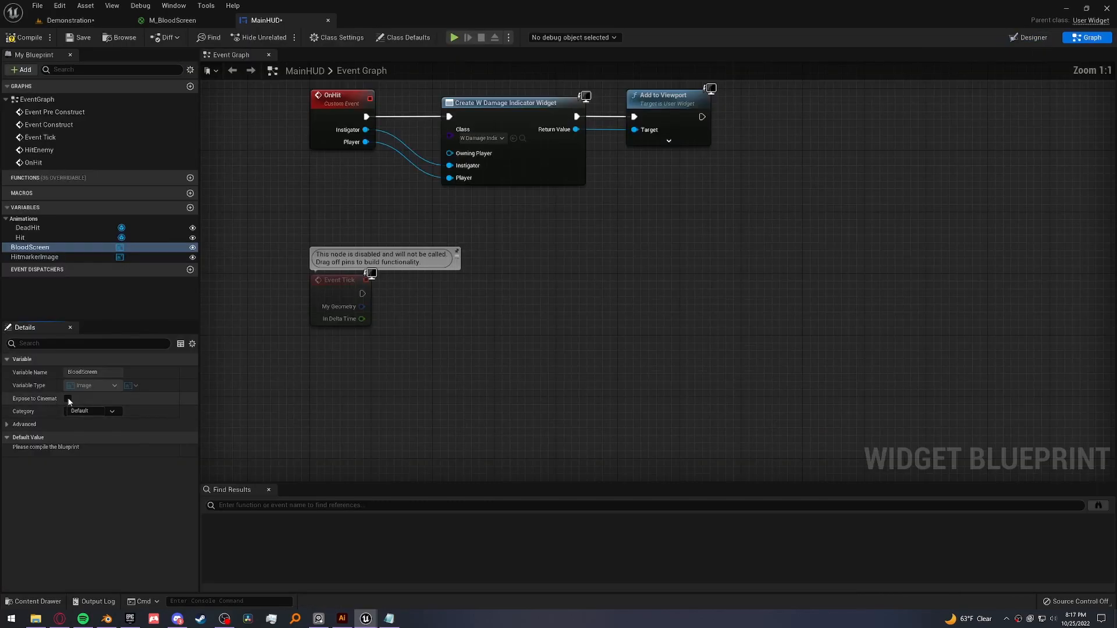
{"action": "left_click_drag", "start_coordinate": [29, 247], "coordinate": [356, 366]}
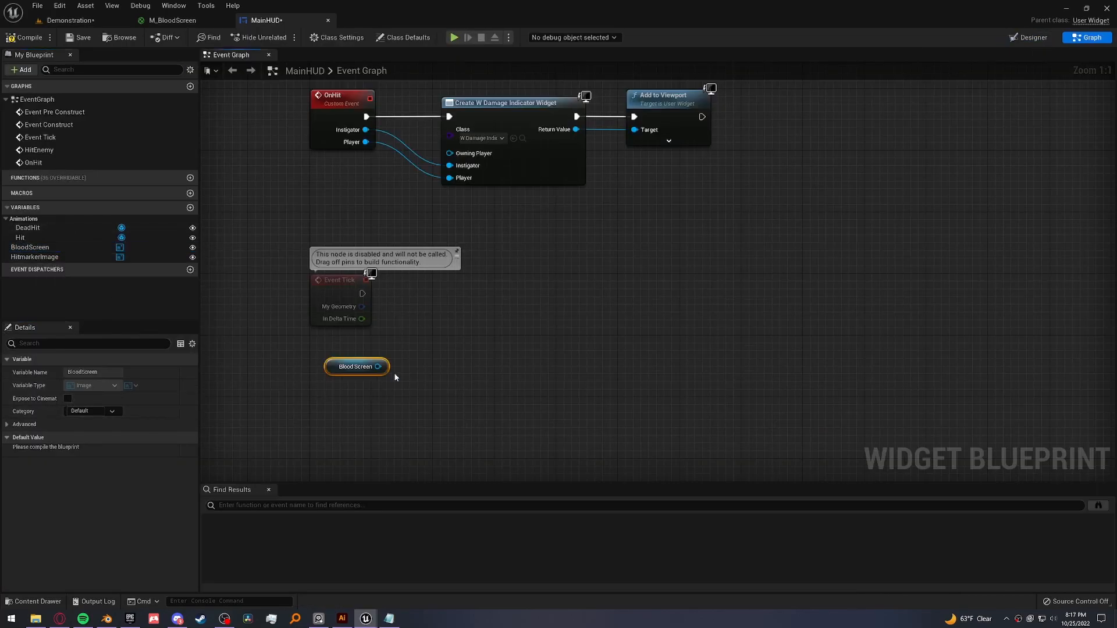
- Add Get Dynamic Material from BloodScreen feeding a Set Scalar Parameter Value for Density
{"action": "left_click_drag", "start_coordinate": [384, 366], "coordinate": [450, 293]}
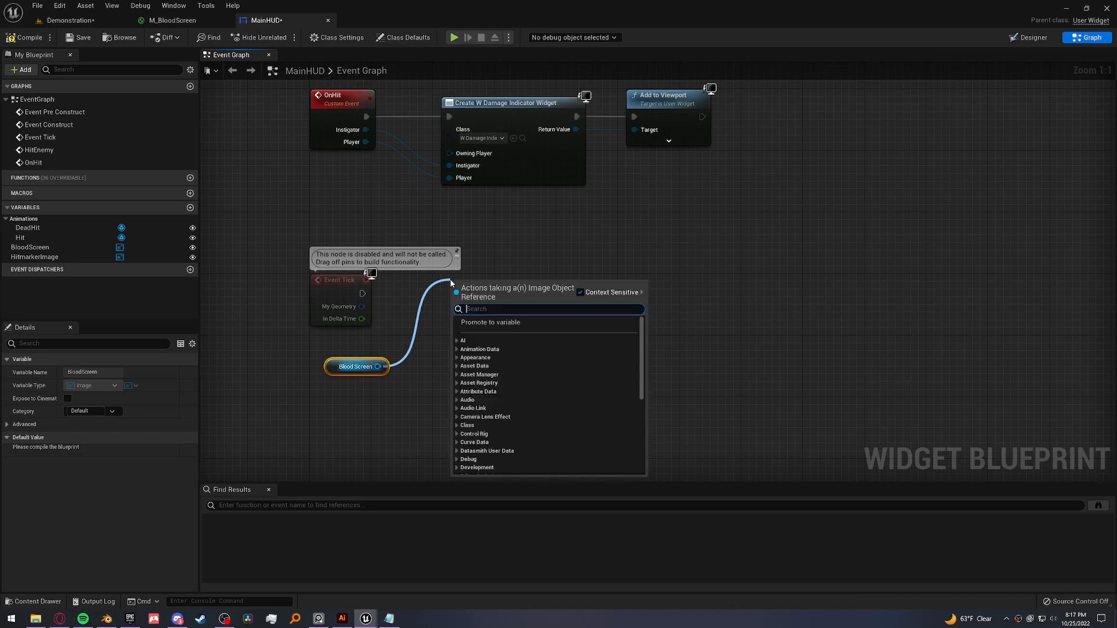
{"action": "left_click", "coordinate": [494, 288]}
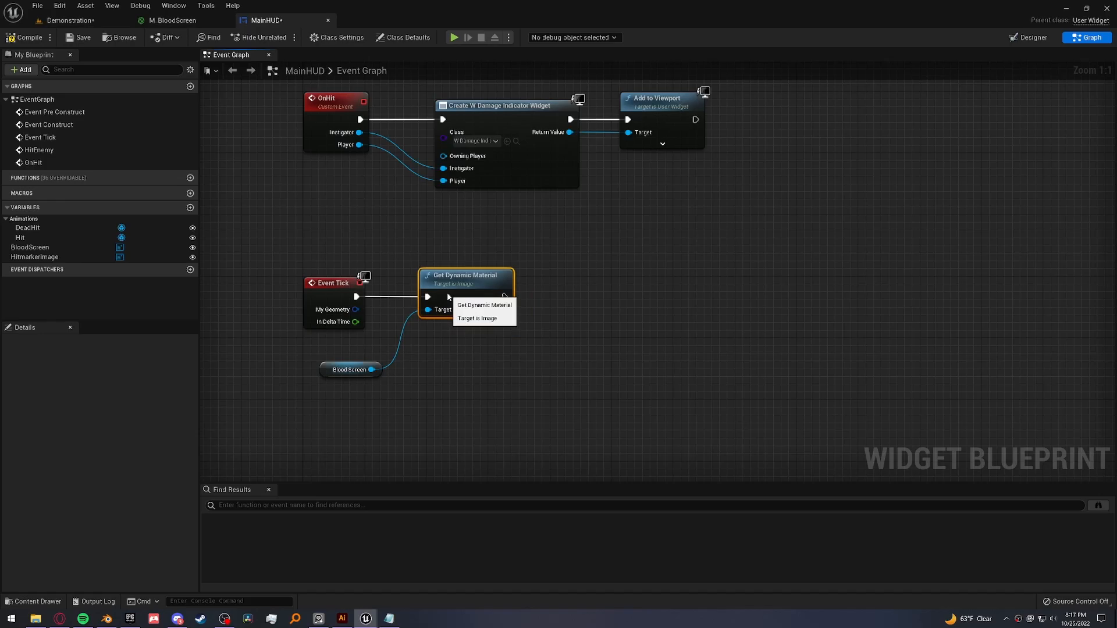
{"action": "left_click", "coordinate": [169, 20]}
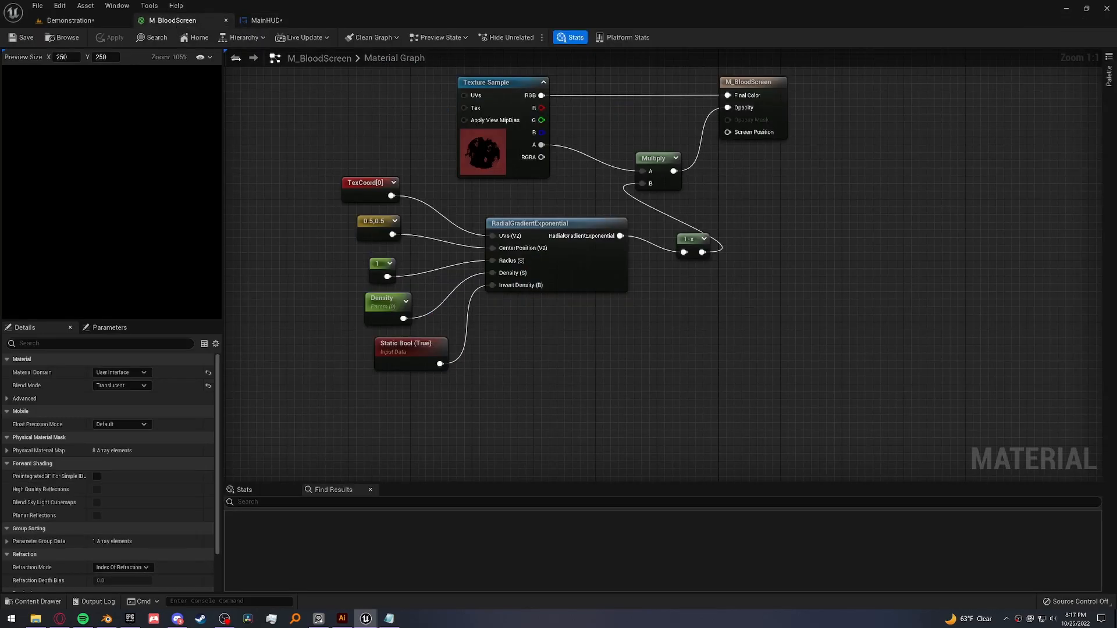
{"action": "left_click", "coordinate": [388, 303]}
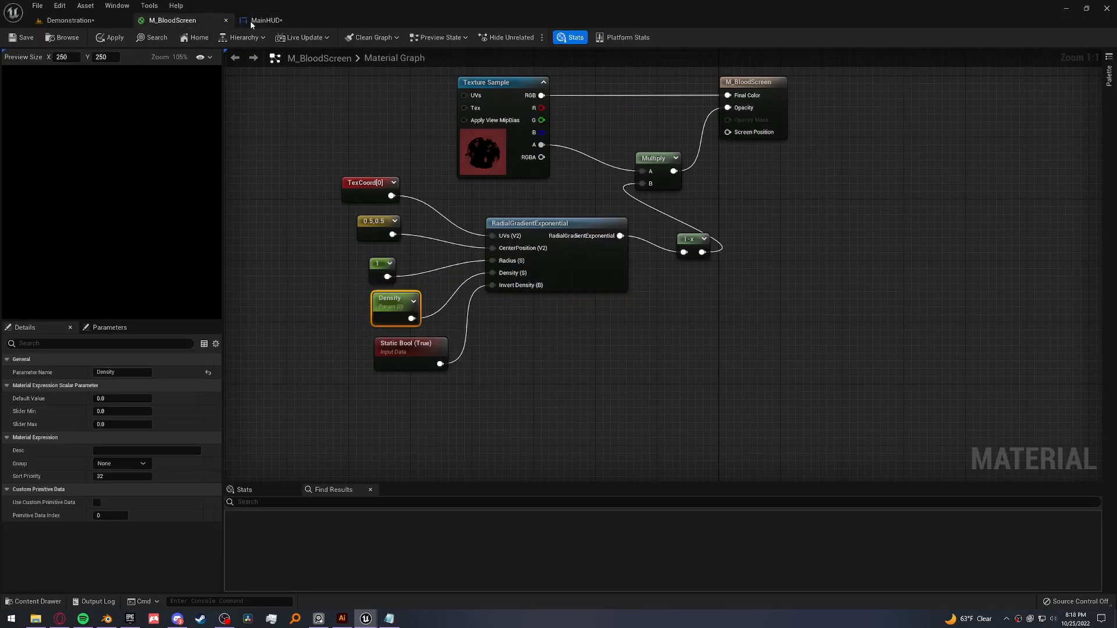
{"action": "left_click", "coordinate": [264, 20]}
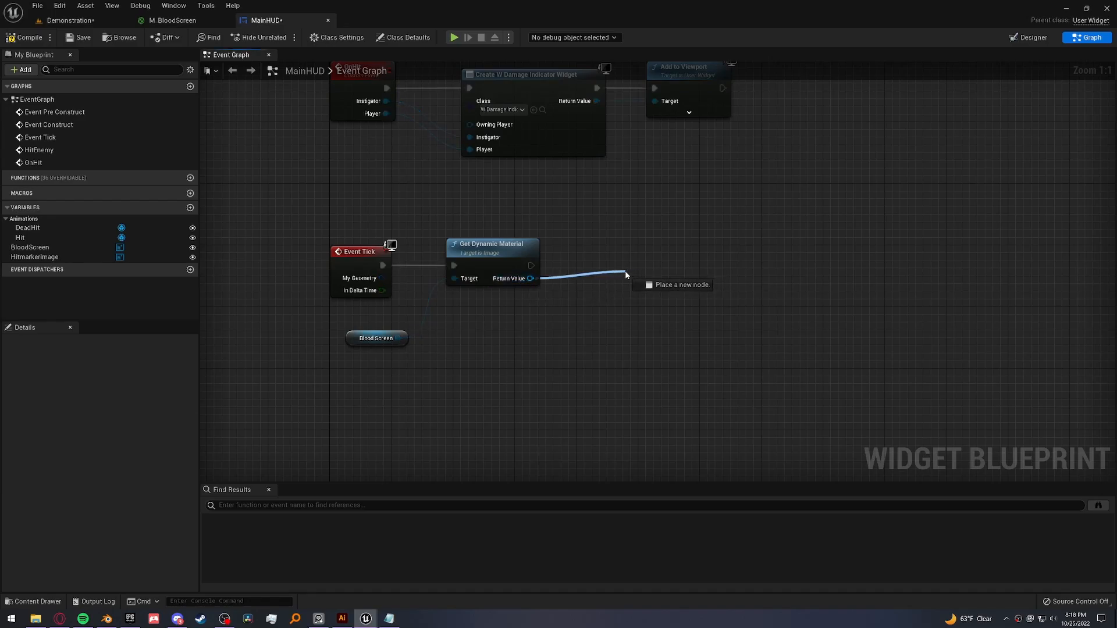
{"action": "left_click", "coordinate": [673, 285]}
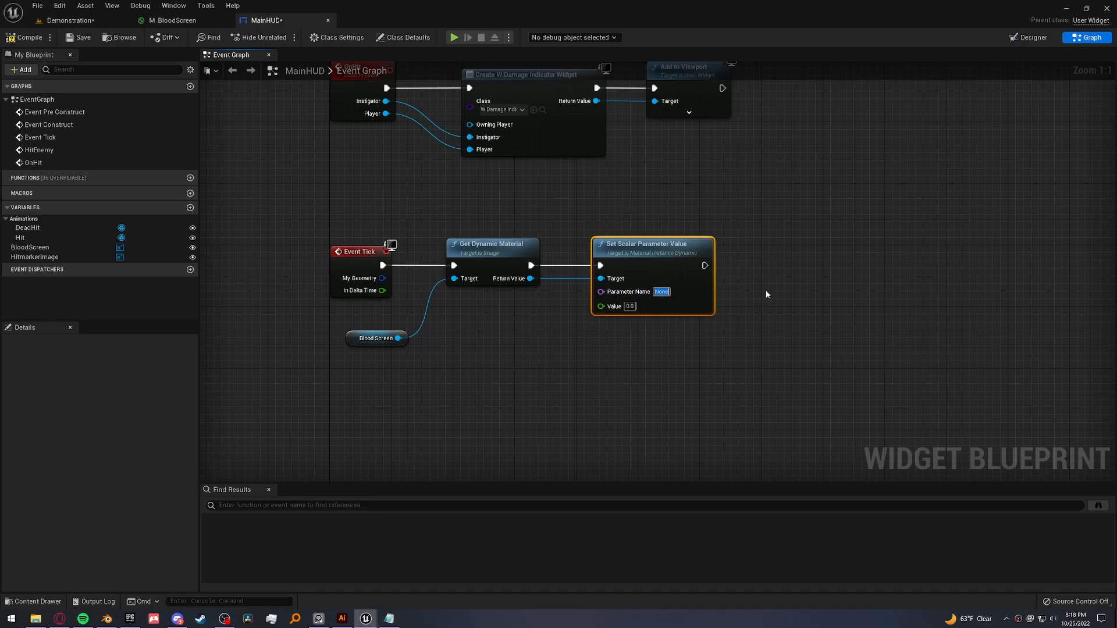
{"action": "type", "text": "Density"}
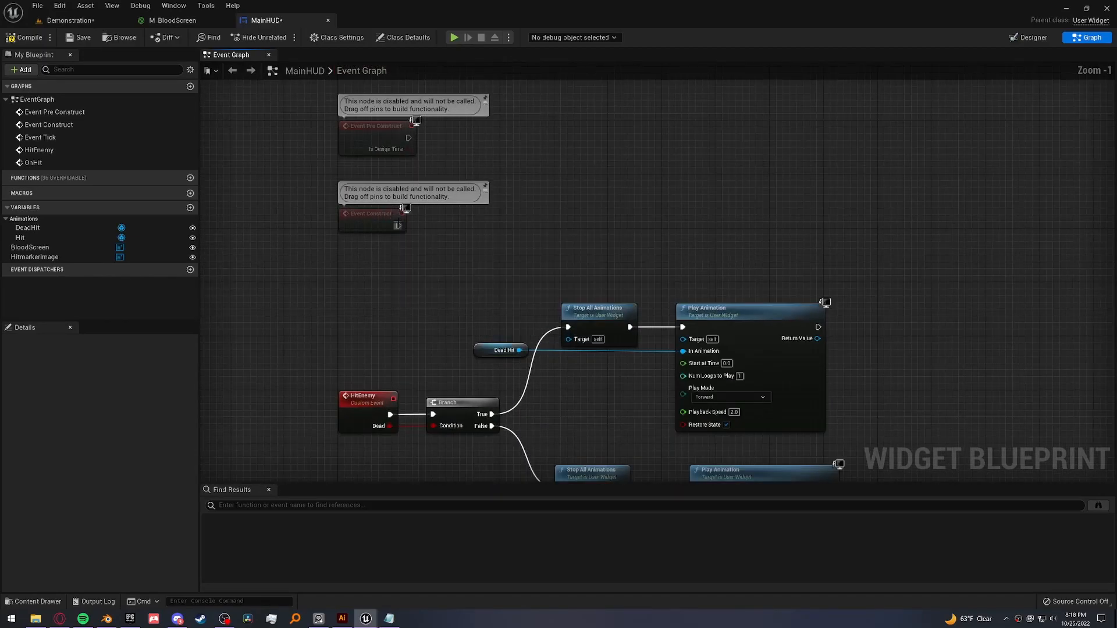
- Cast Get Player Character to FirstPersonCharacter on Construct and promote the result to PlayerRef
{"action": "type", "text": "cas"}
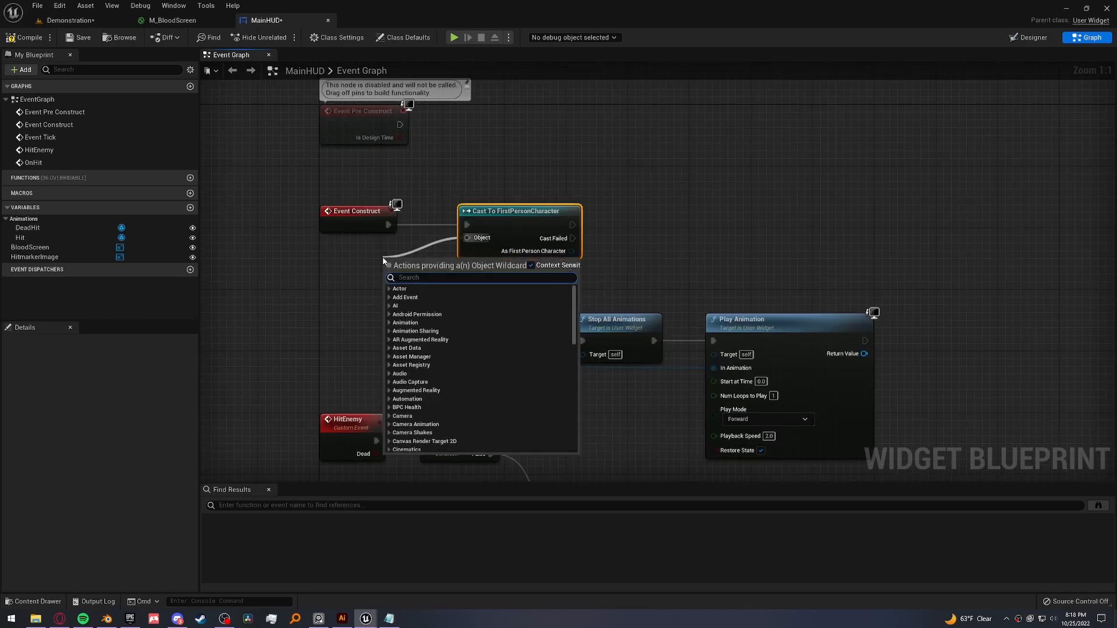
{"action": "type", "text": "get player hca"}
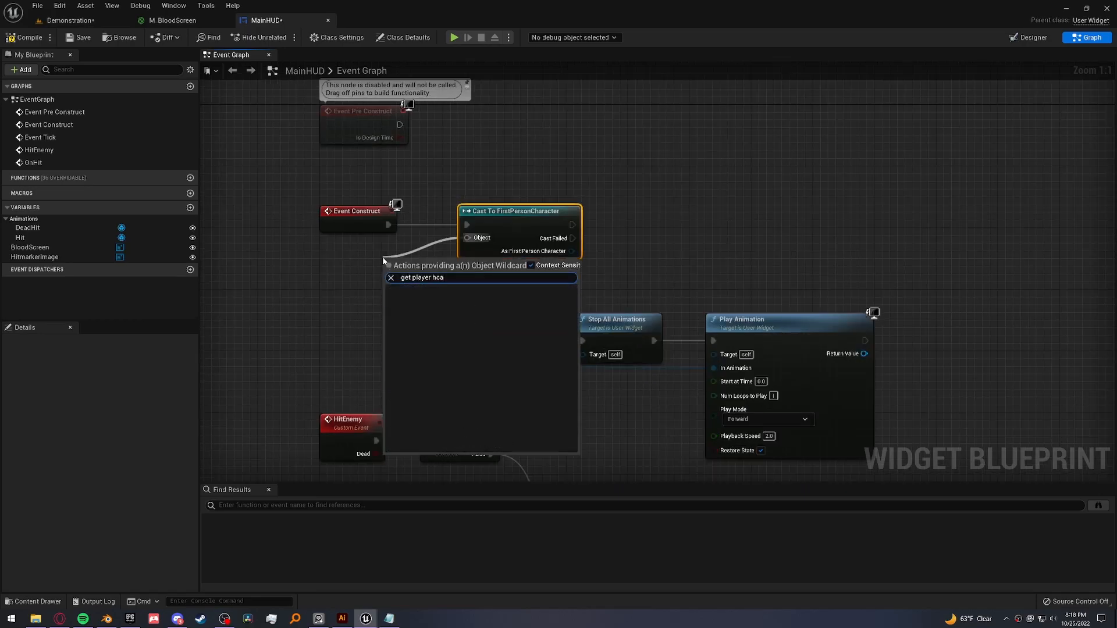
{"action": "left_click", "coordinate": [440, 265]}
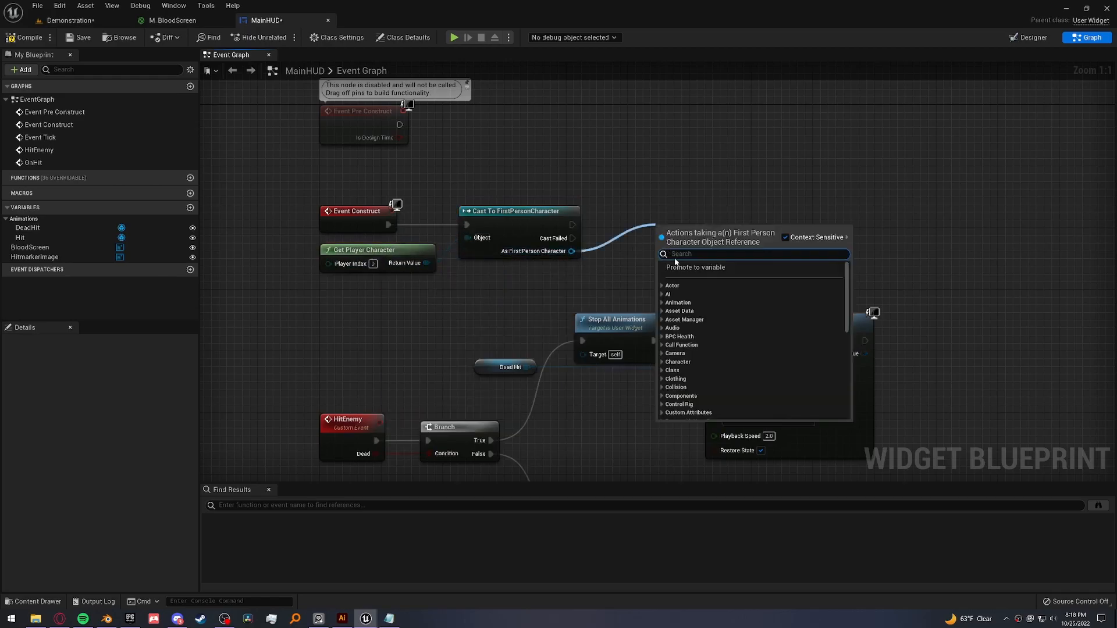
{"action": "left_click", "coordinate": [695, 267]}
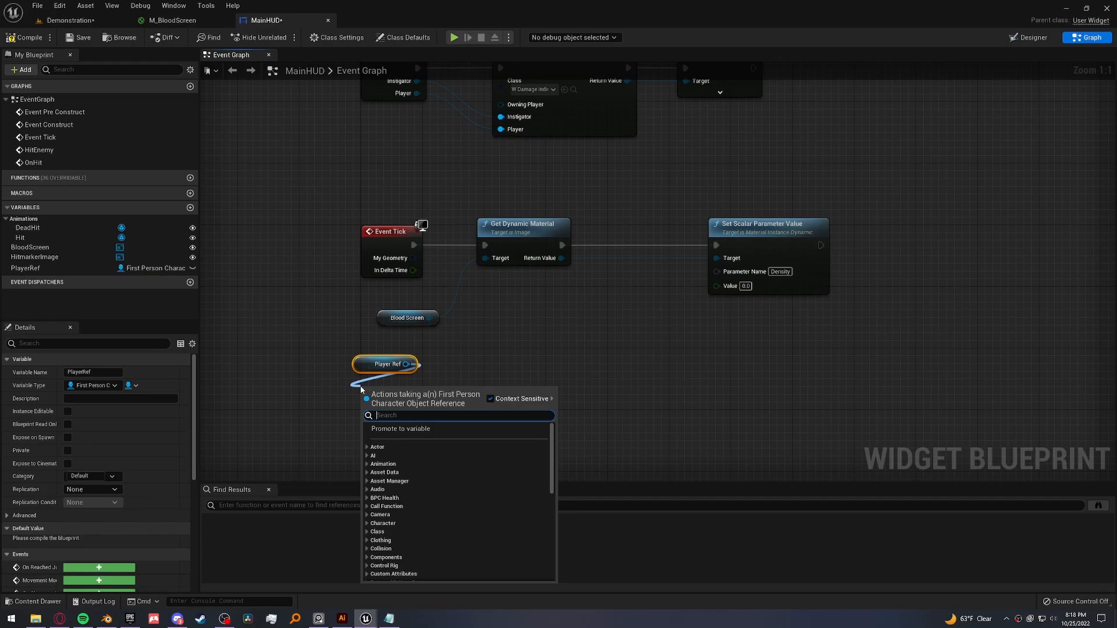
{"action": "type", "text": "bpc heal"}
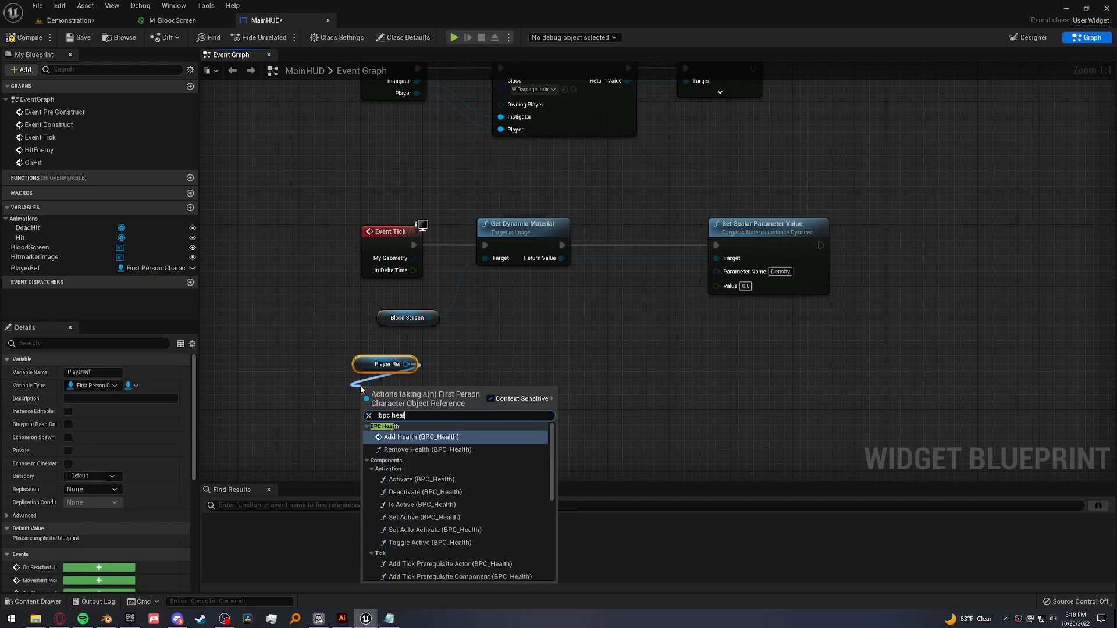
- Wire PlayerRef's BPC Health Current Health and Max Health into a Divide node
{"action": "left_click", "coordinate": [421, 437]}
{"action": "type", "text": "max"}
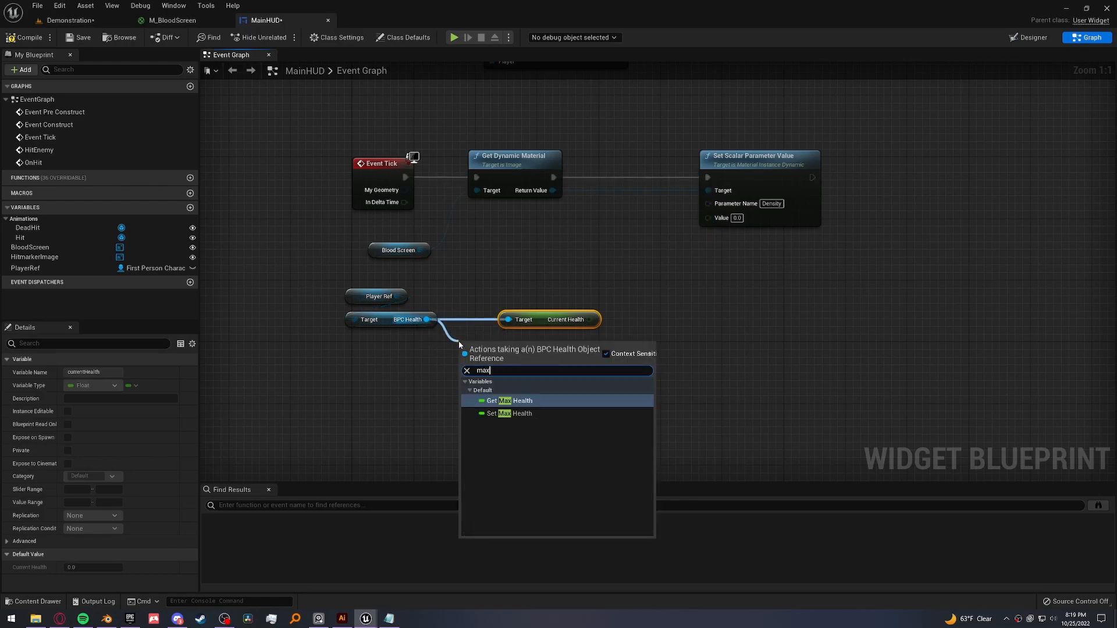
{"action": "left_click", "coordinate": [508, 400]}
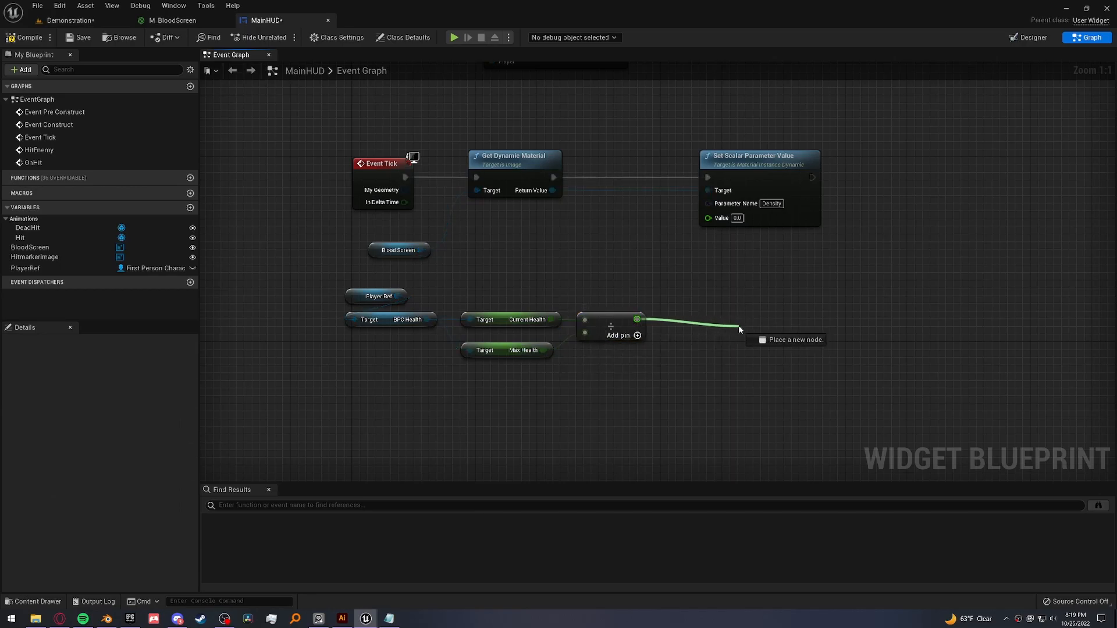
{"action": "left_click_drag", "start_coordinate": [739, 330], "coordinate": [606, 298]}
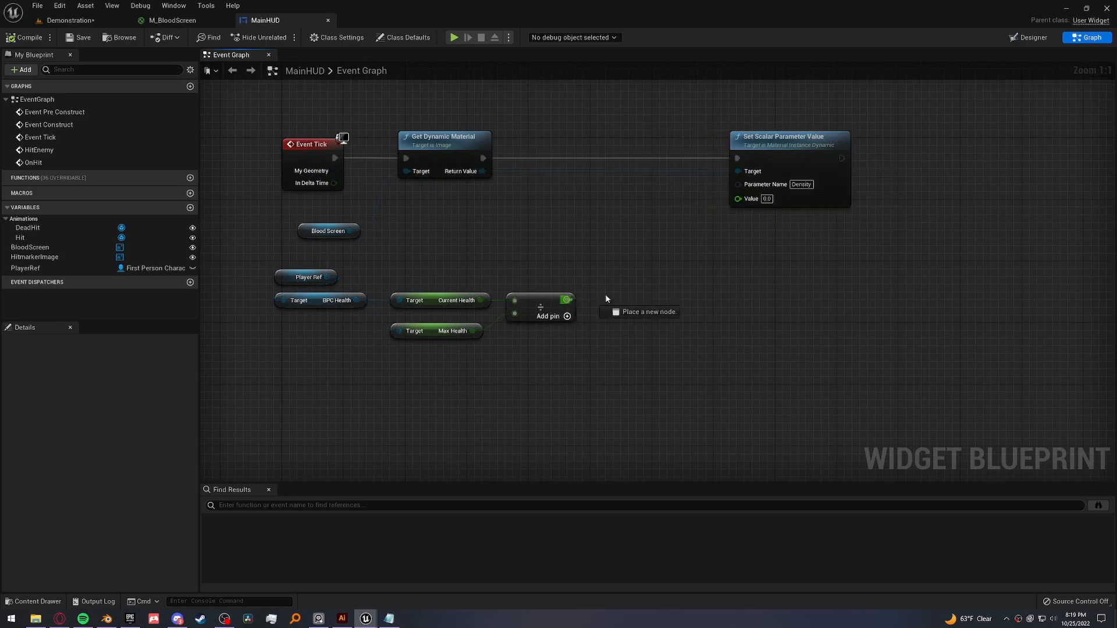
{"action": "left_click_drag", "start_coordinate": [567, 299], "coordinate": [738, 199]}
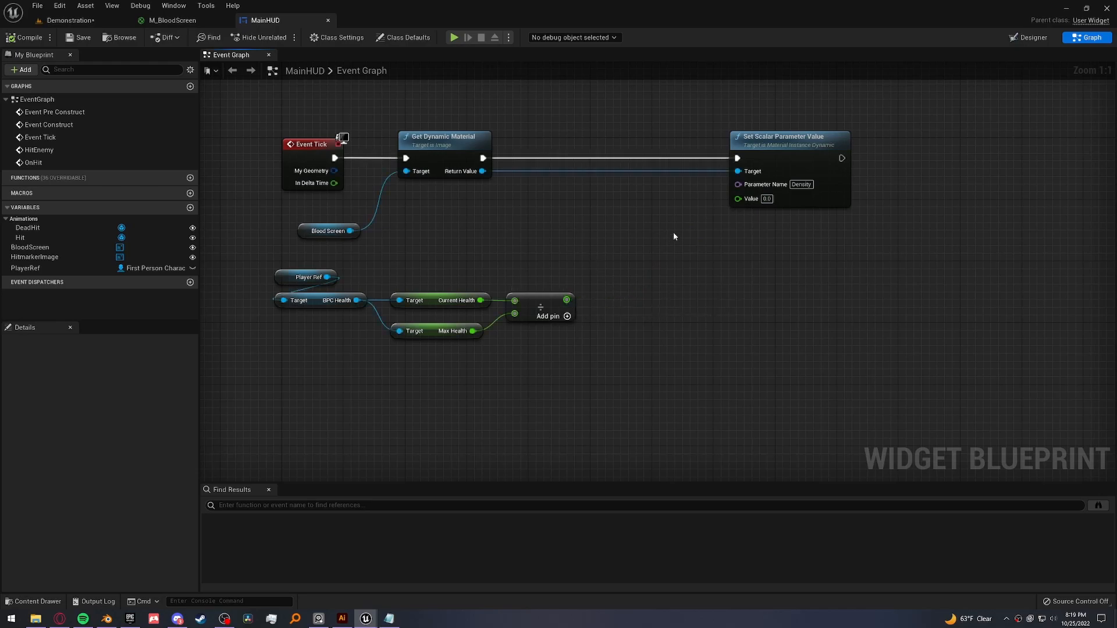
- Feed the health ratio through a Map Range Clamped node into the Density value pin
{"action": "left_click_drag", "start_coordinate": [737, 199], "coordinate": [677, 295]}
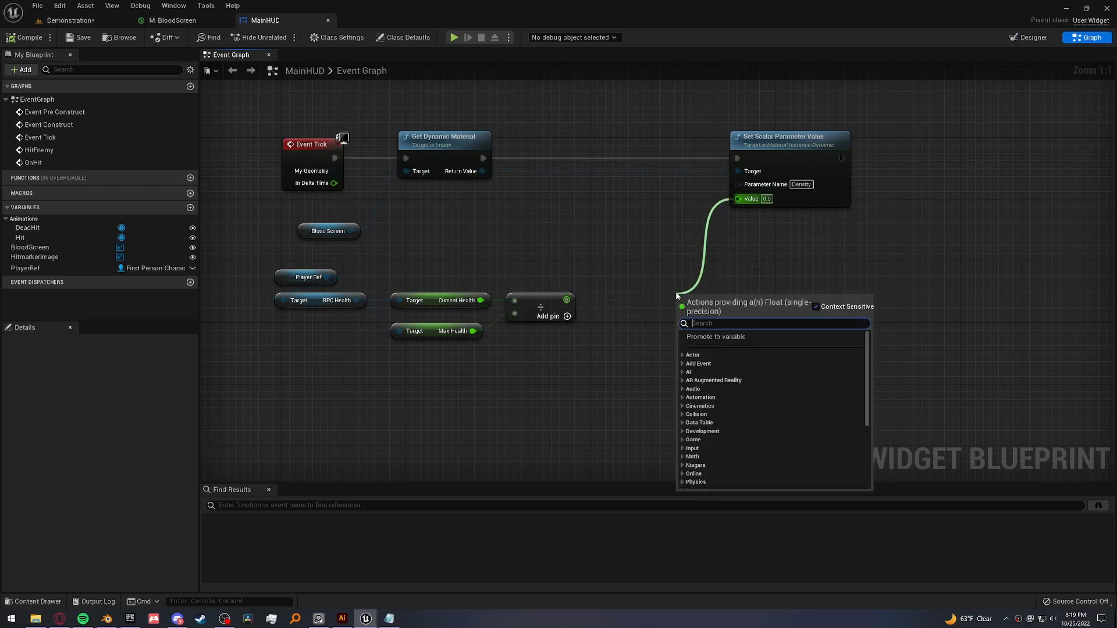
{"action": "type", "text": "map ran"}
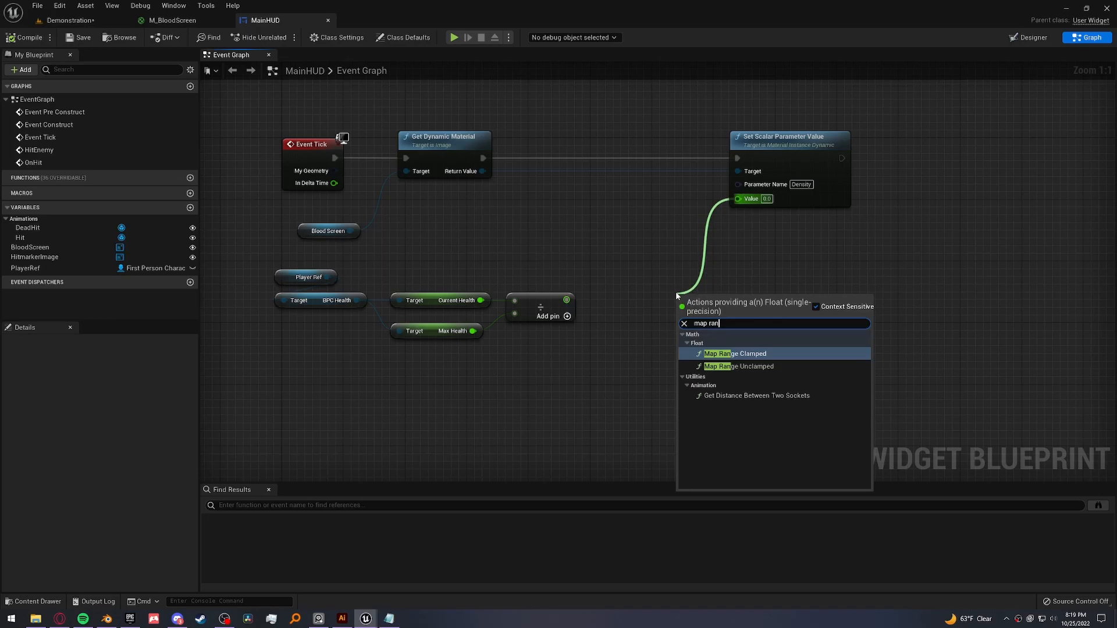
{"action": "left_click", "coordinate": [735, 353]}
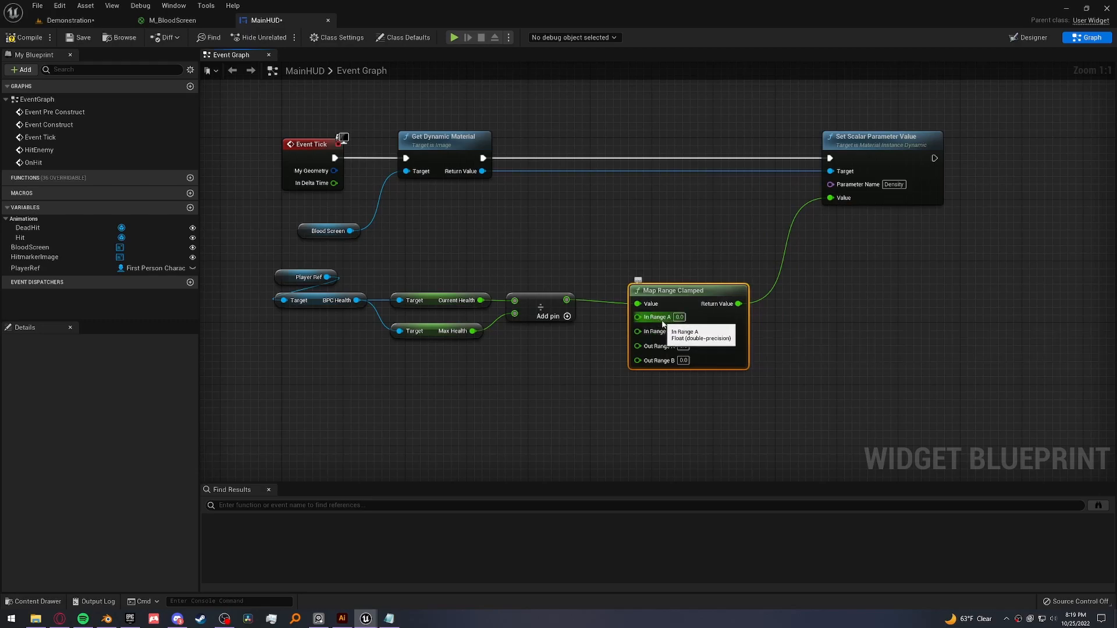
{"action": "mouse_move", "coordinate": [565, 275]}
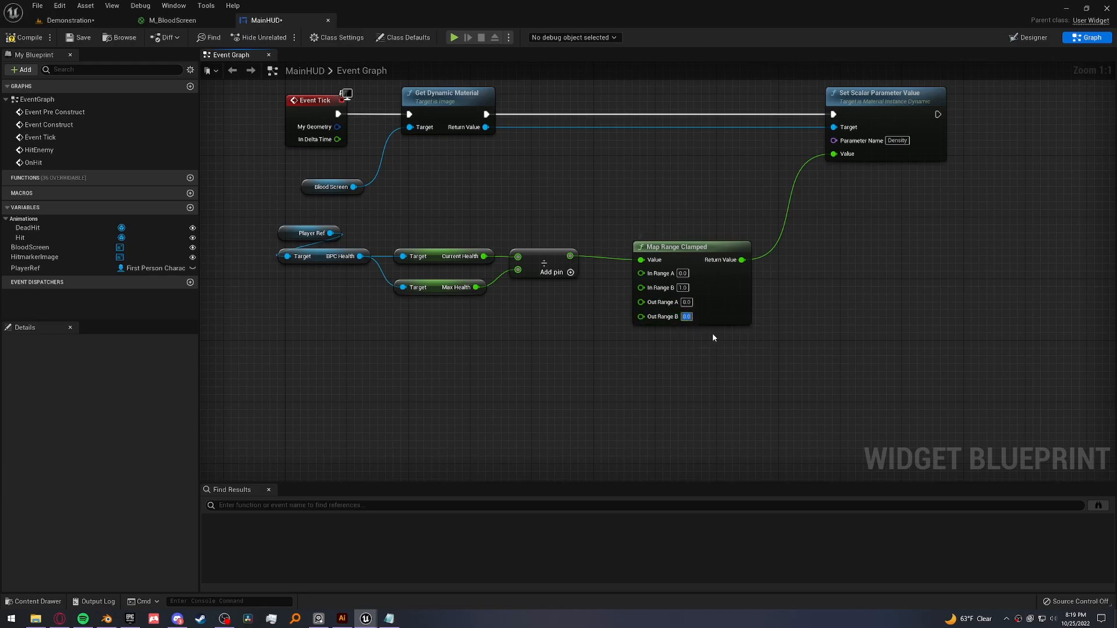
{"action": "mouse_move", "coordinate": [663, 302]}
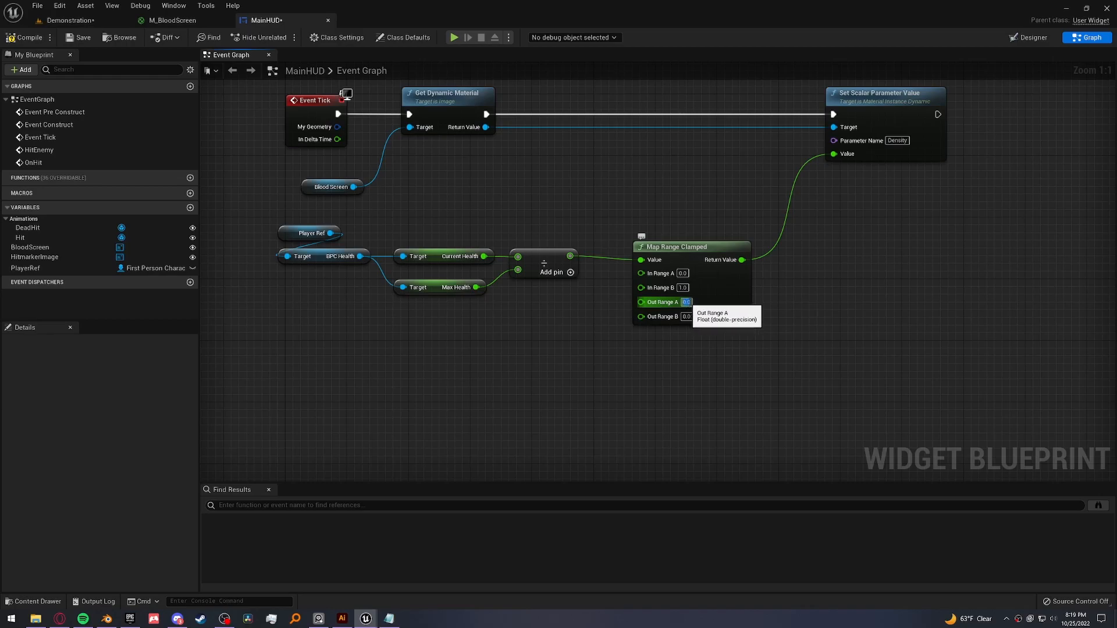
{"action": "mouse_move", "coordinate": [797, 294]}
{"action": "type", "text": "3"}
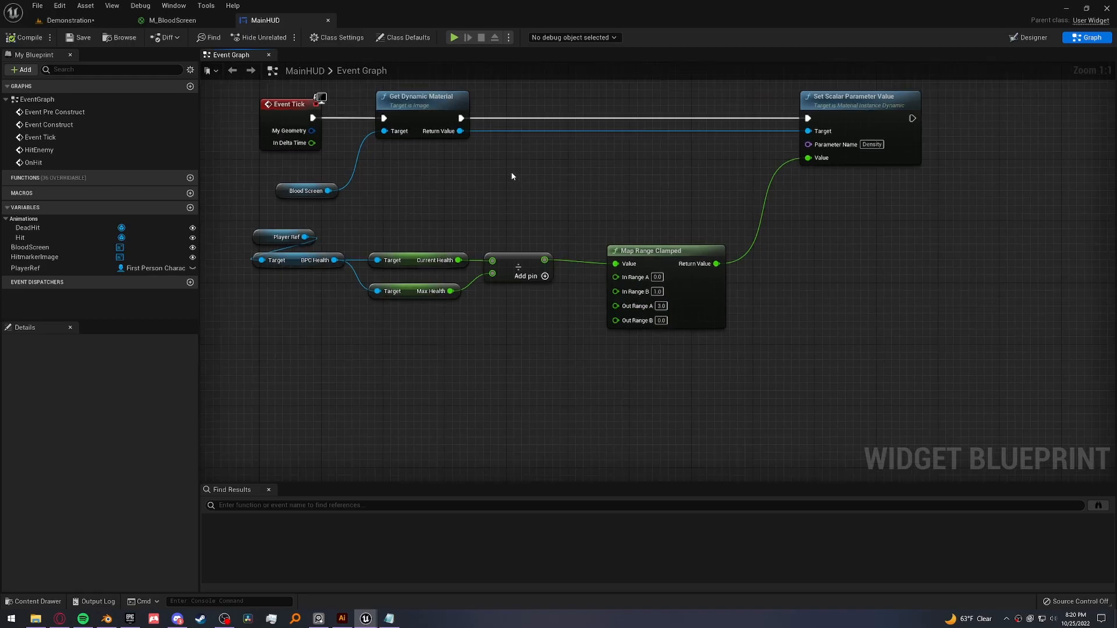
- Open the AI_Zombie blueprint from the AI folder, then play-test the level
{"action": "left_click", "coordinate": [32, 601]}
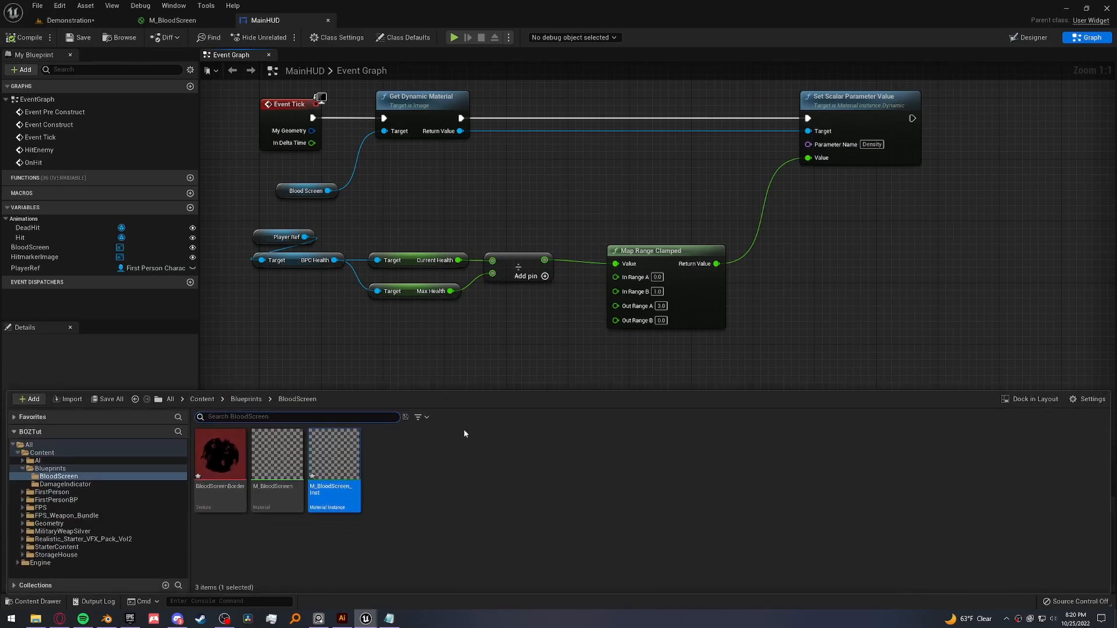
{"action": "left_click", "coordinate": [202, 399]}
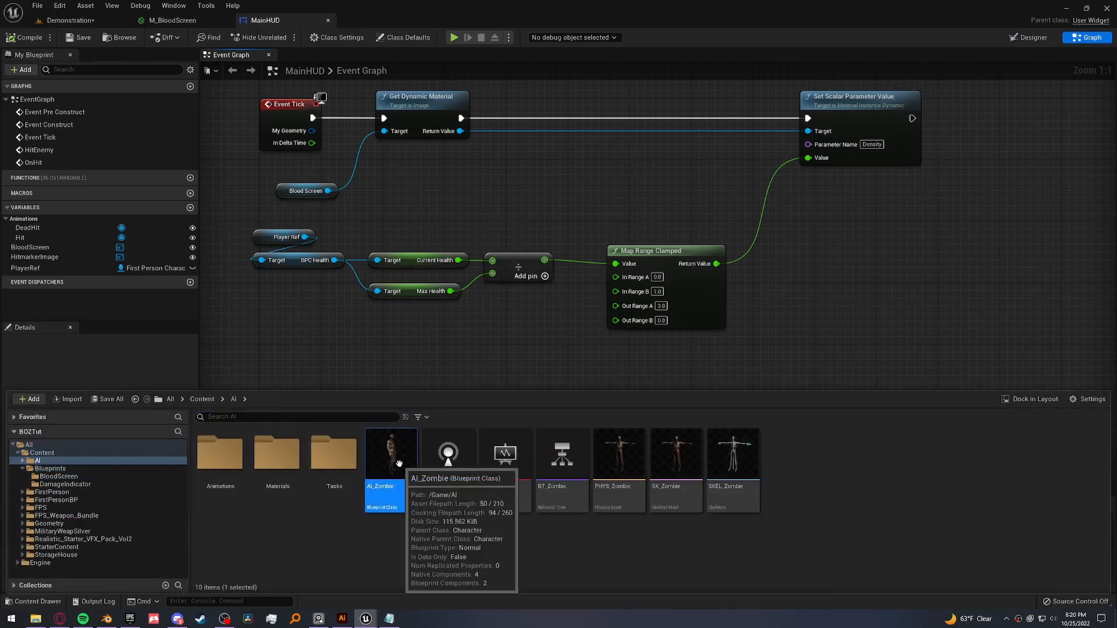
{"action": "double_click", "coordinate": [390, 454]}
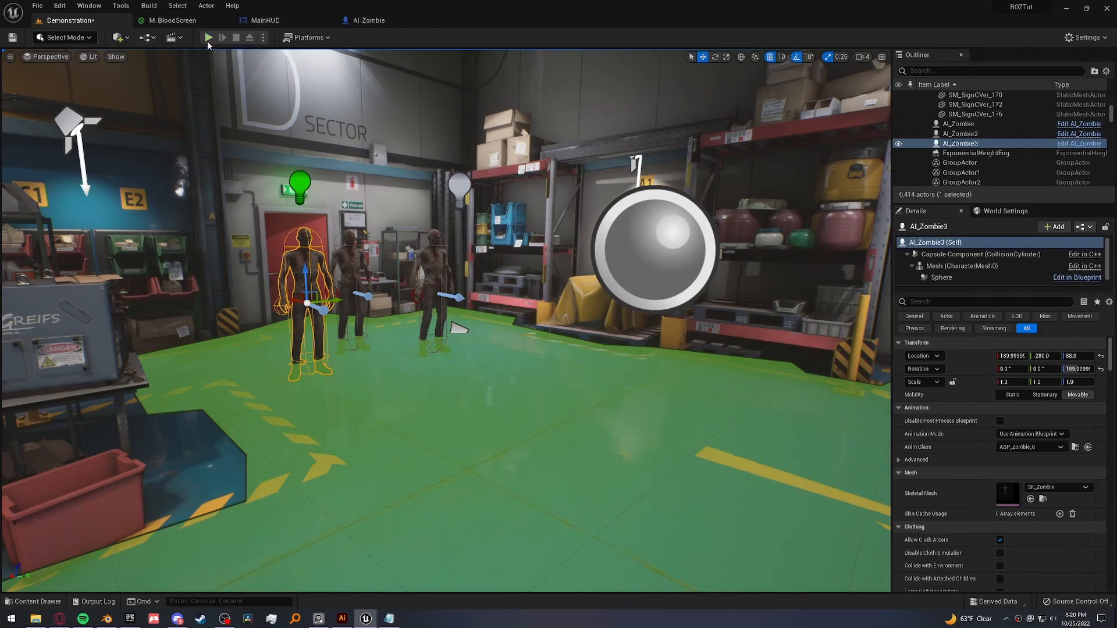
{"action": "mouse_move", "coordinate": [207, 37]}
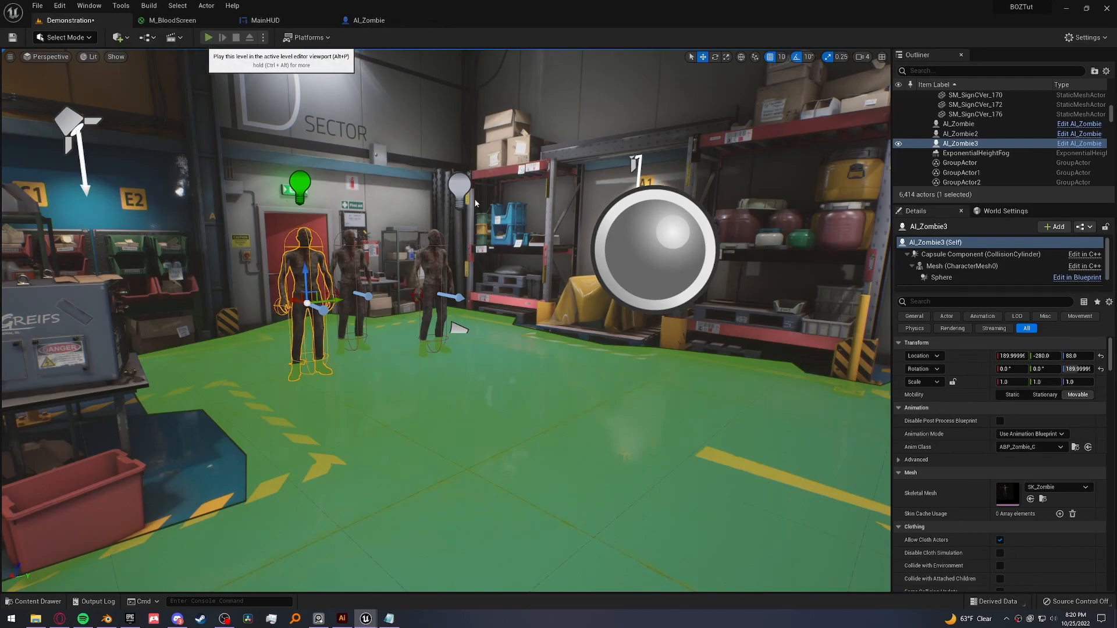
{"action": "left_click", "coordinate": [208, 38]}
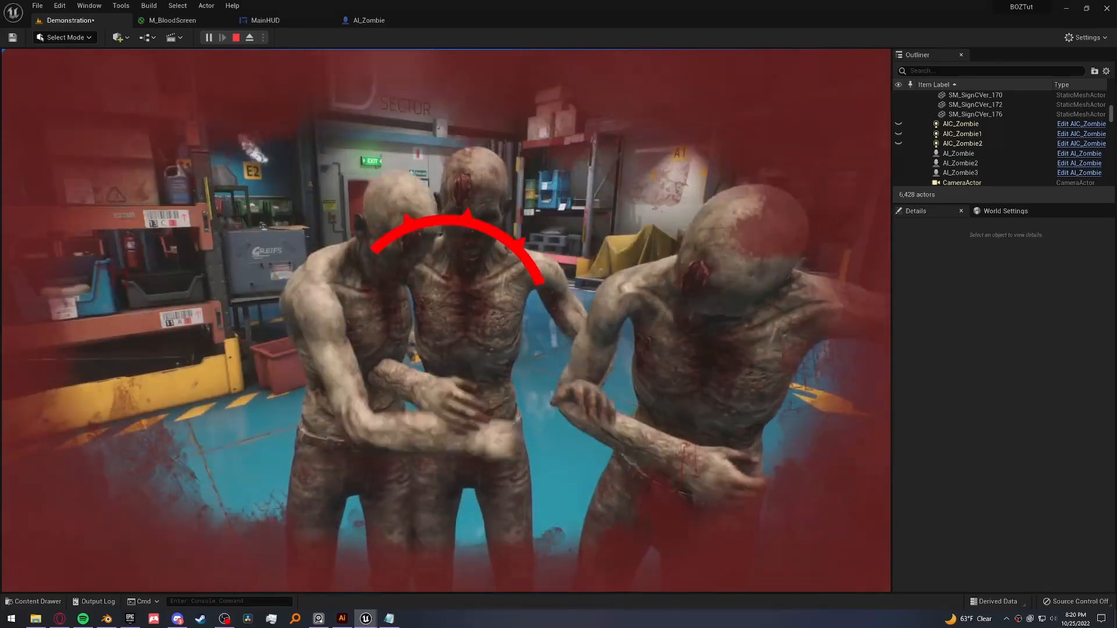
{"action": "left_click", "coordinate": [236, 38]}
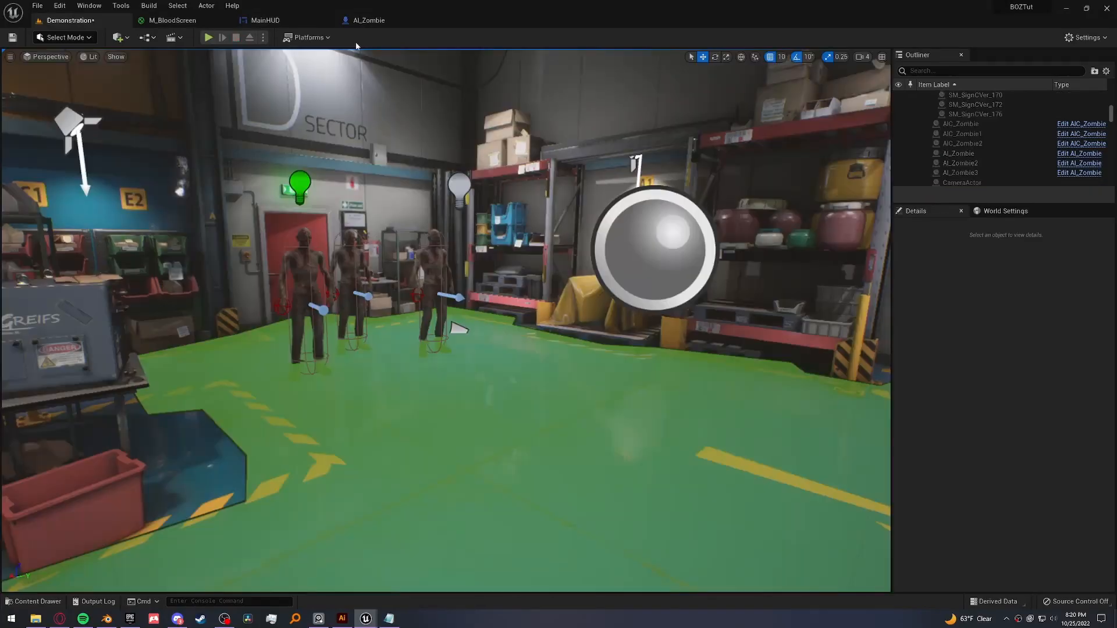
- Set Map Range Clamped Out Range A to 5.0 in MainHUD and replay the level
{"action": "left_click", "coordinate": [265, 20]}
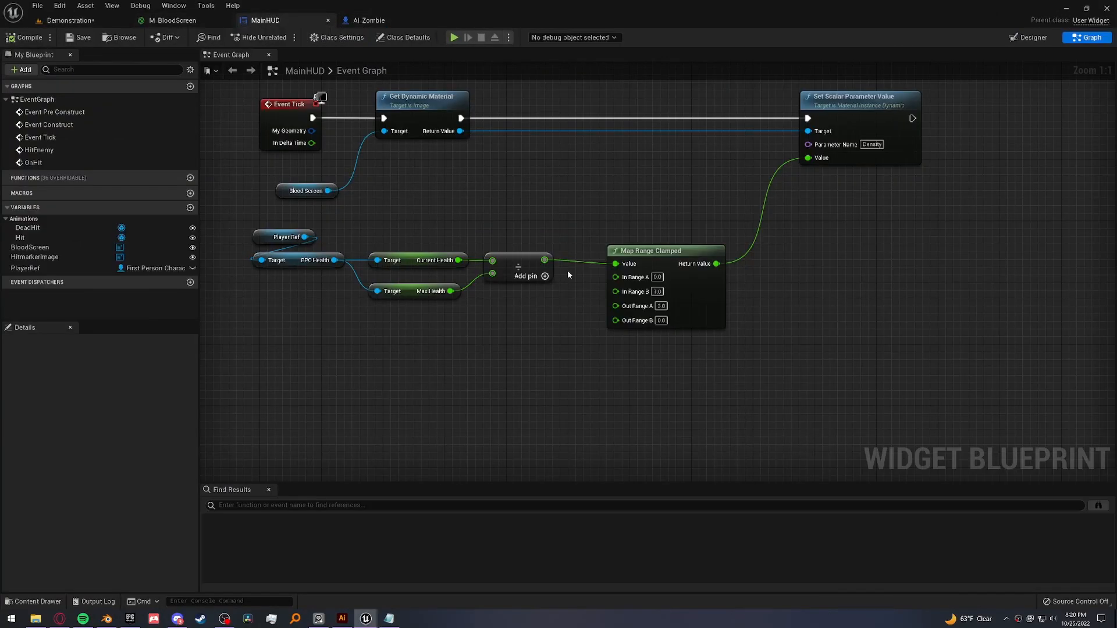
{"action": "mouse_move", "coordinate": [616, 306]}
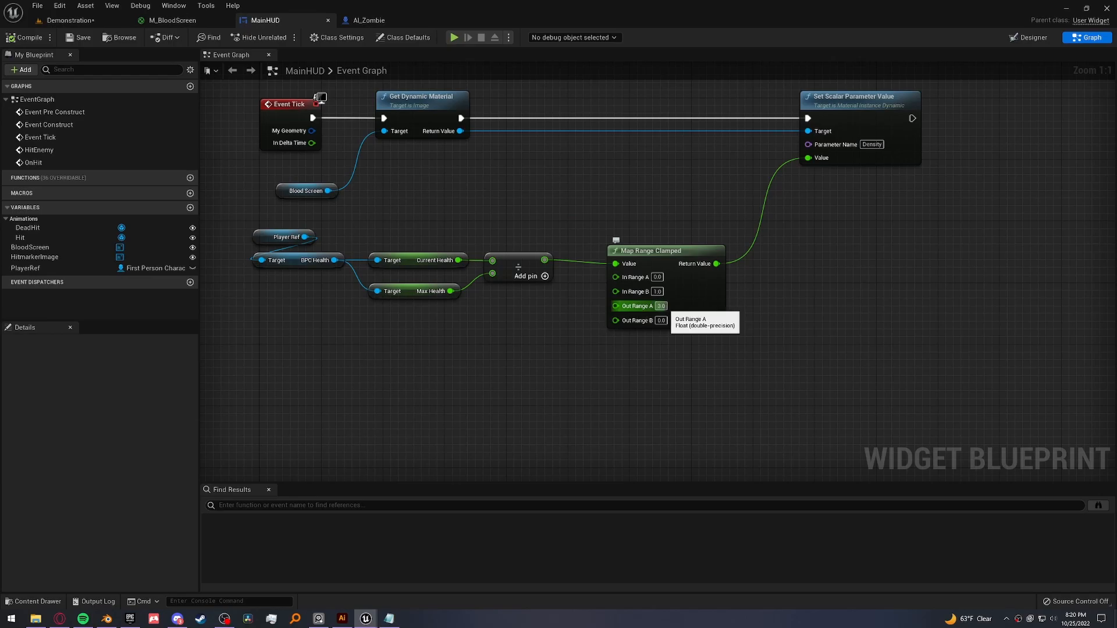
{"action": "type", "text": "5.0"}
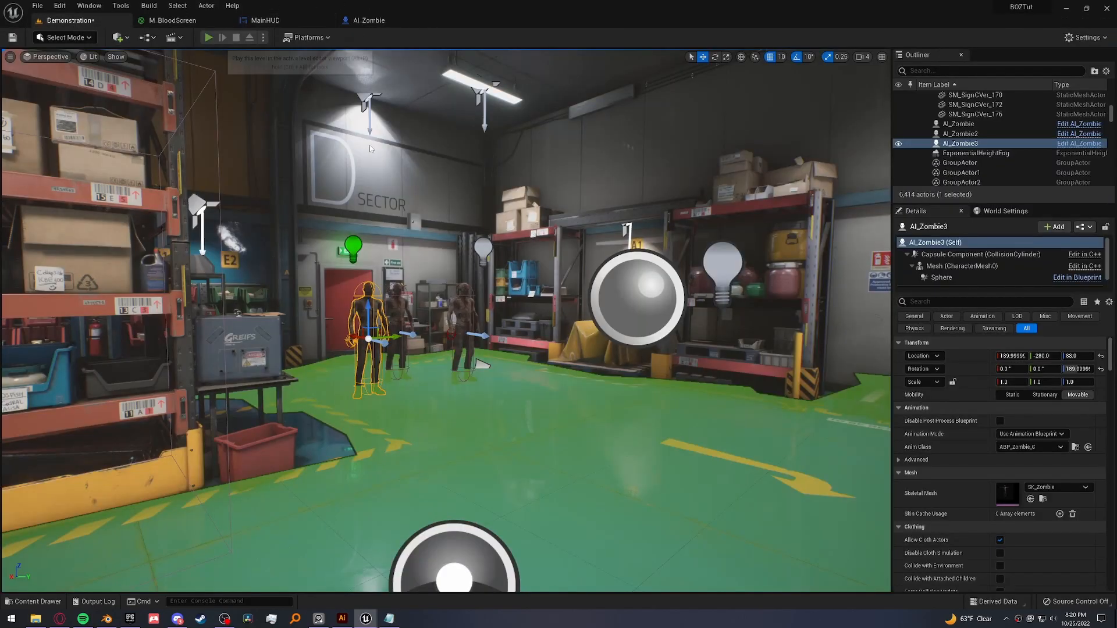
{"action": "left_click", "coordinate": [190, 38]}
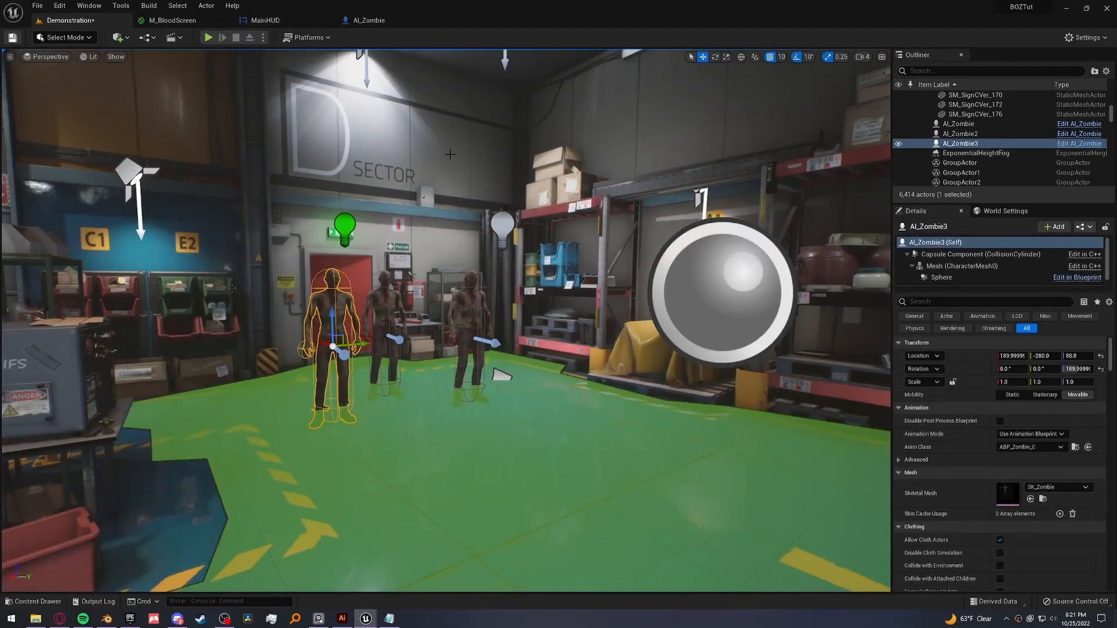
- Create a CameraShakes folder holding a new MatineeCameraShake Blueprint class named CS_OnHit
{"action": "left_click", "coordinate": [33, 601]}
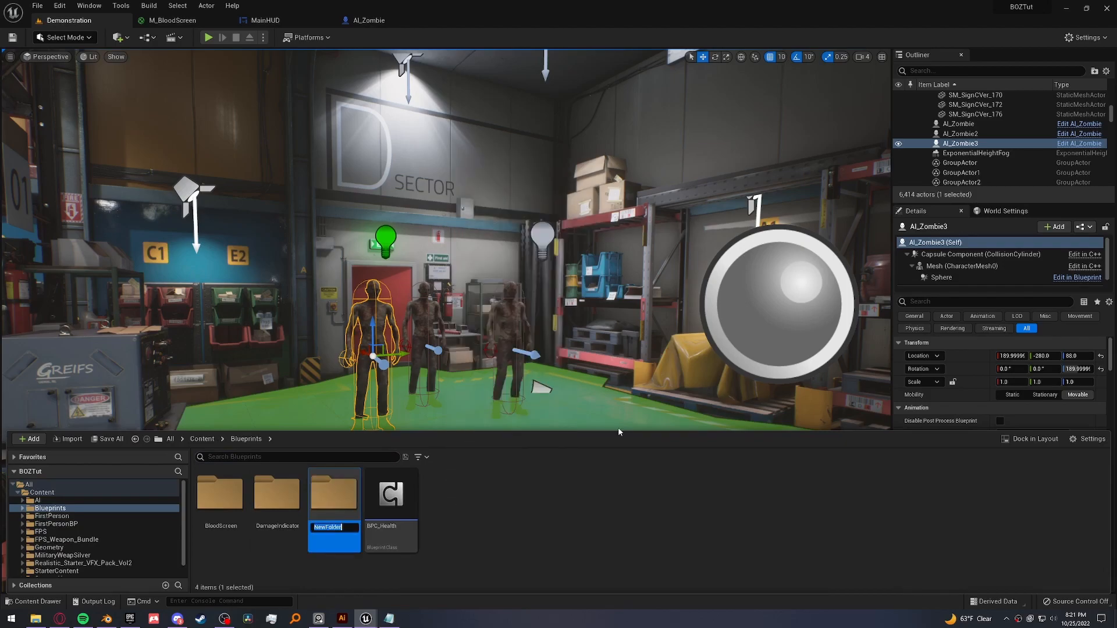
{"action": "type", "text": "CameraSh"}
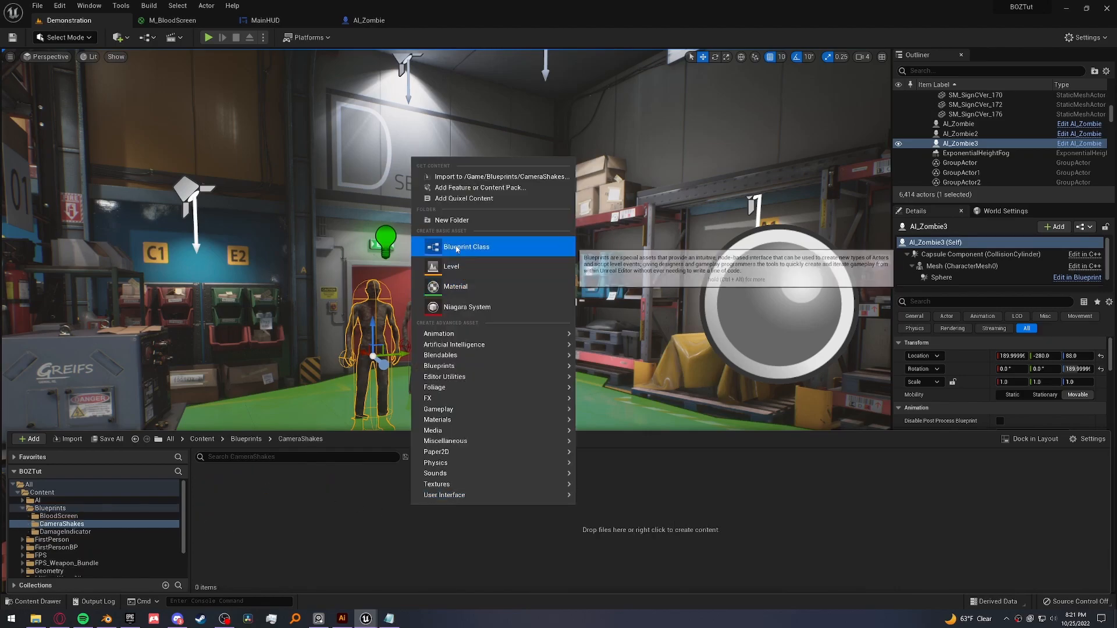
{"action": "left_click", "coordinate": [466, 247]}
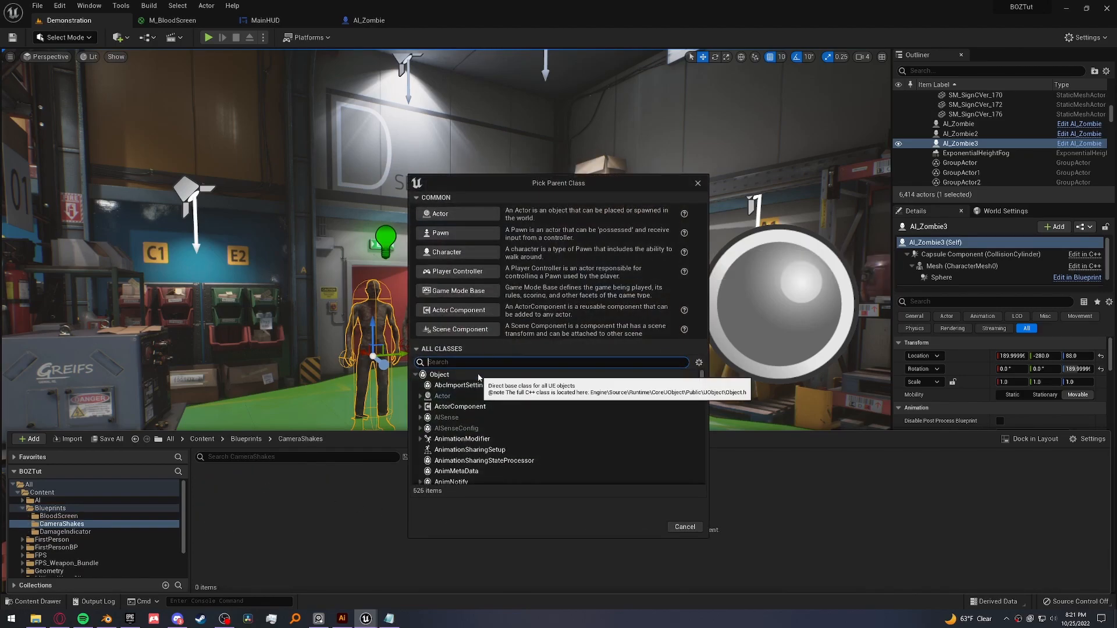
{"action": "type", "text": "camera shake"}
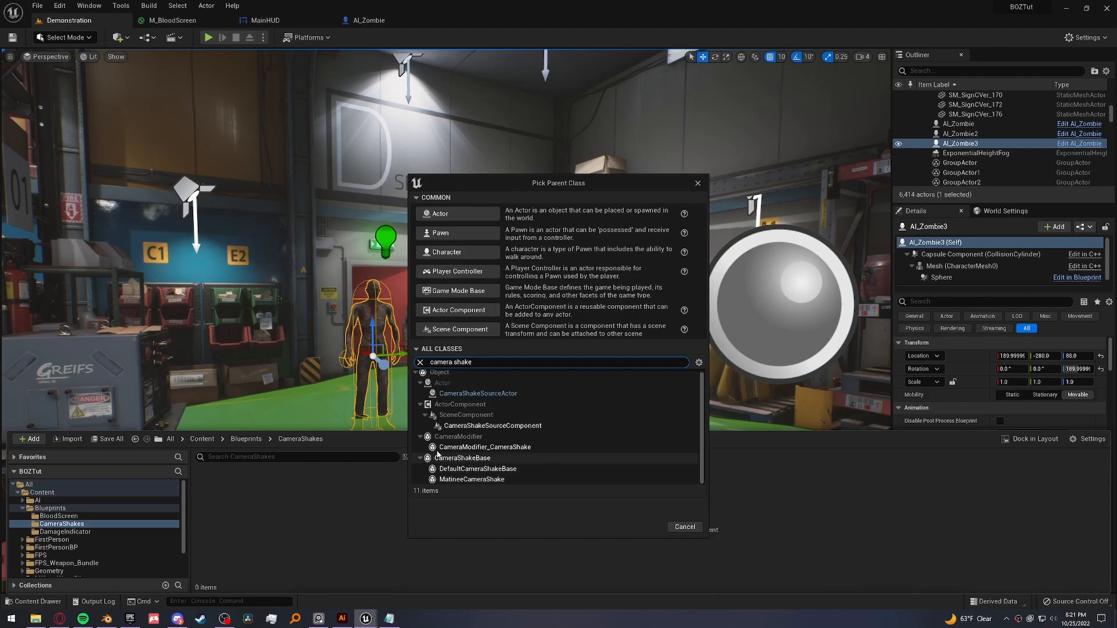
{"action": "left_click", "coordinate": [642, 521]}
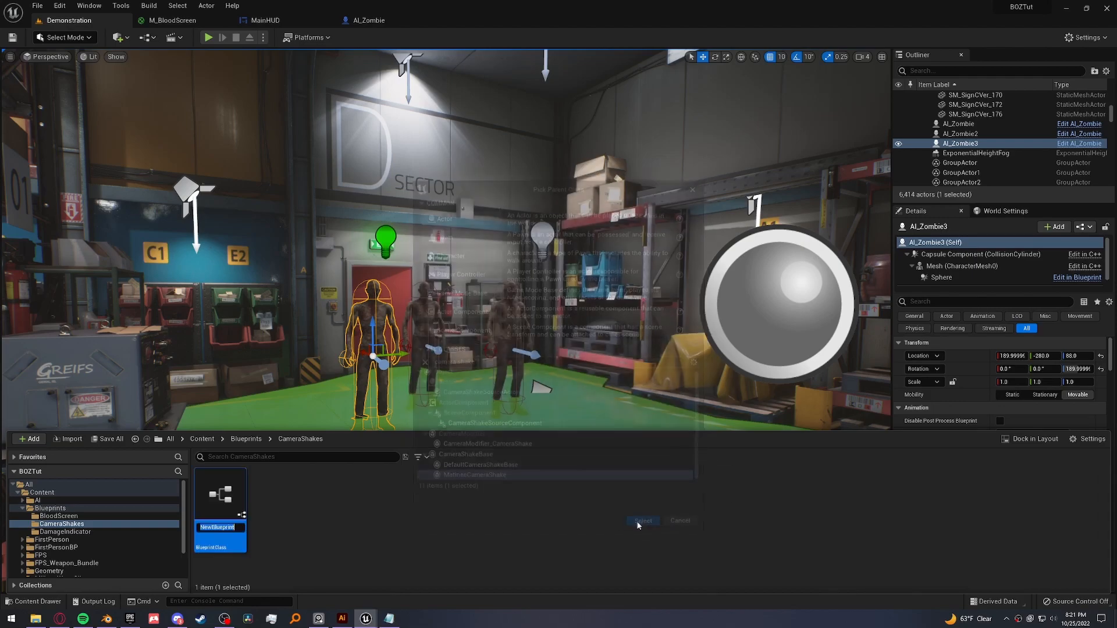
{"action": "left_click", "coordinate": [641, 521]}
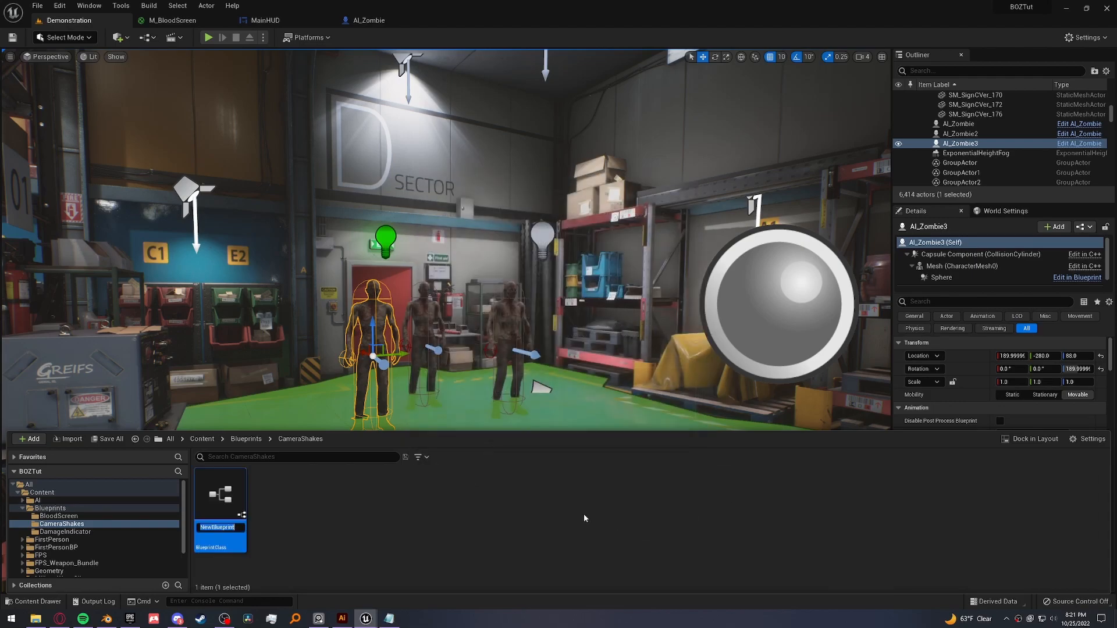
{"action": "type", "text": "CS_C"}
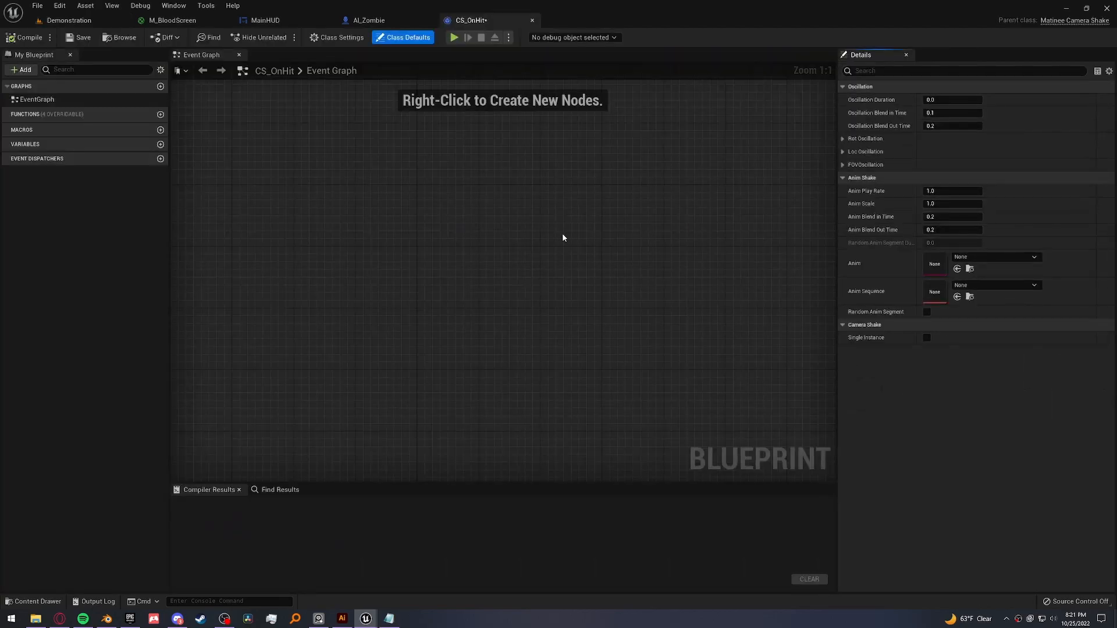
{"action": "mouse_move", "coordinate": [545, 134]}
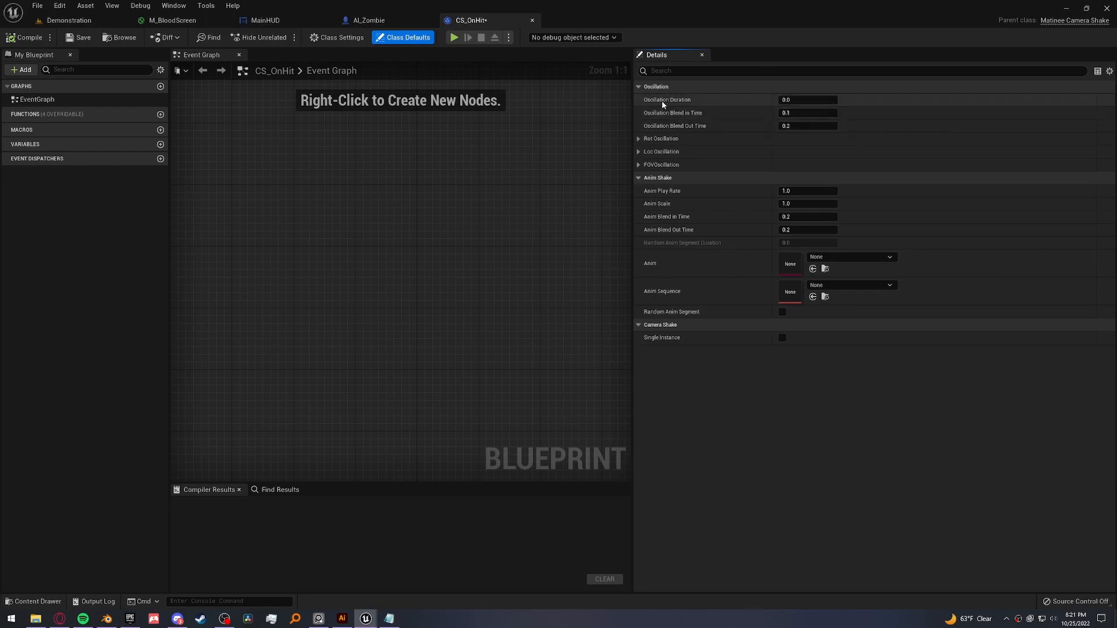
{"action": "mouse_move", "coordinate": [675, 127]}
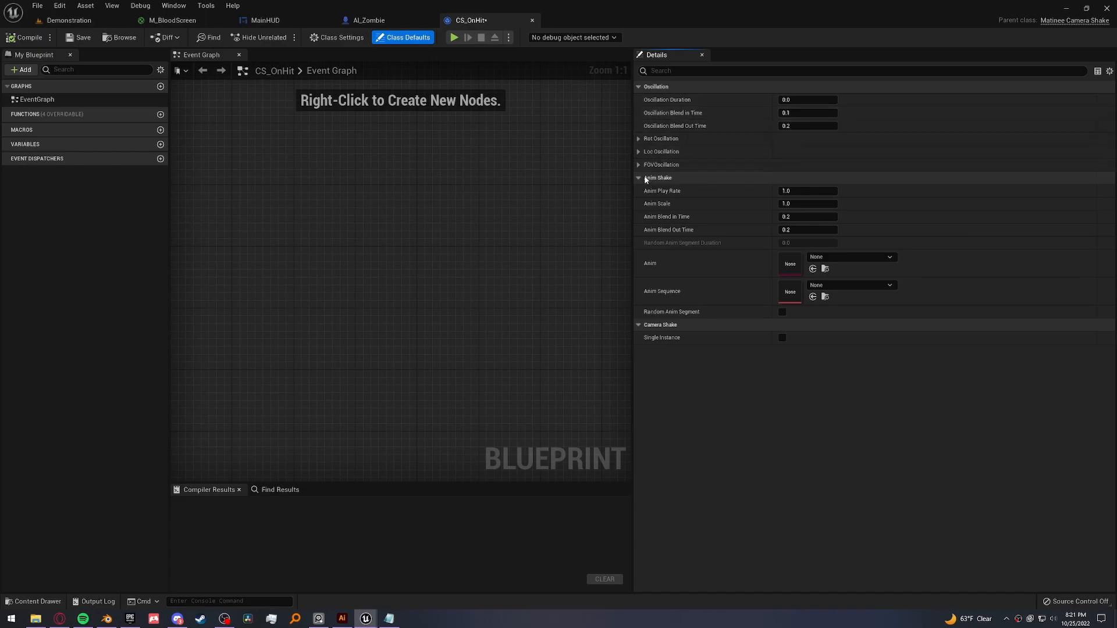
- Collapse Anim Shake, set Oscillation Duration to 0.2, and expand Rot Oscillation
{"action": "left_click", "coordinate": [639, 178]}
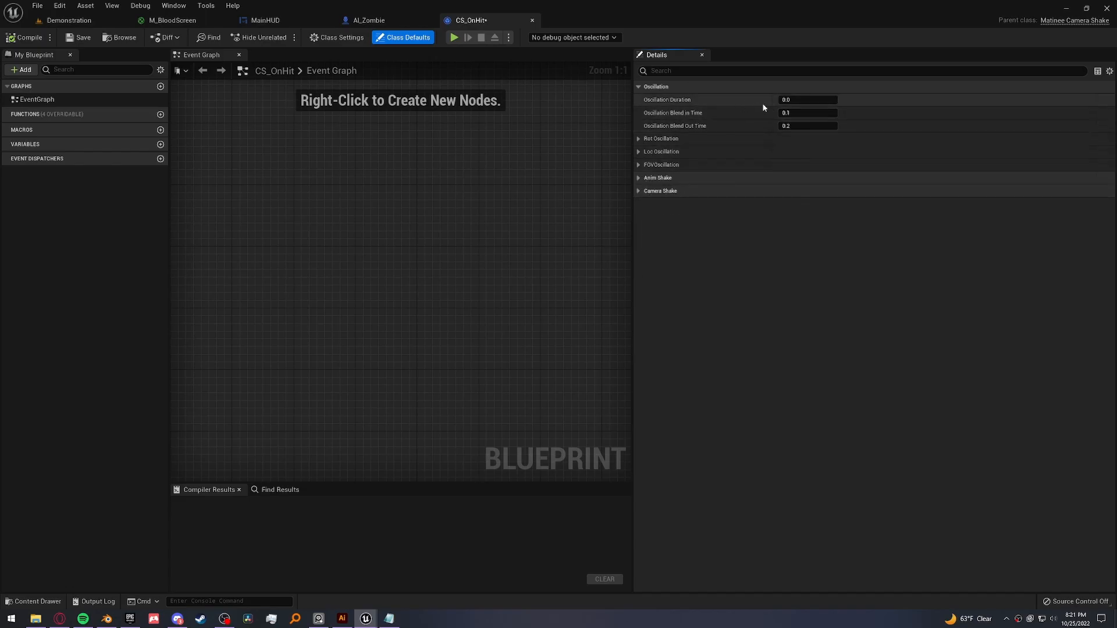
{"action": "mouse_move", "coordinate": [666, 99]}
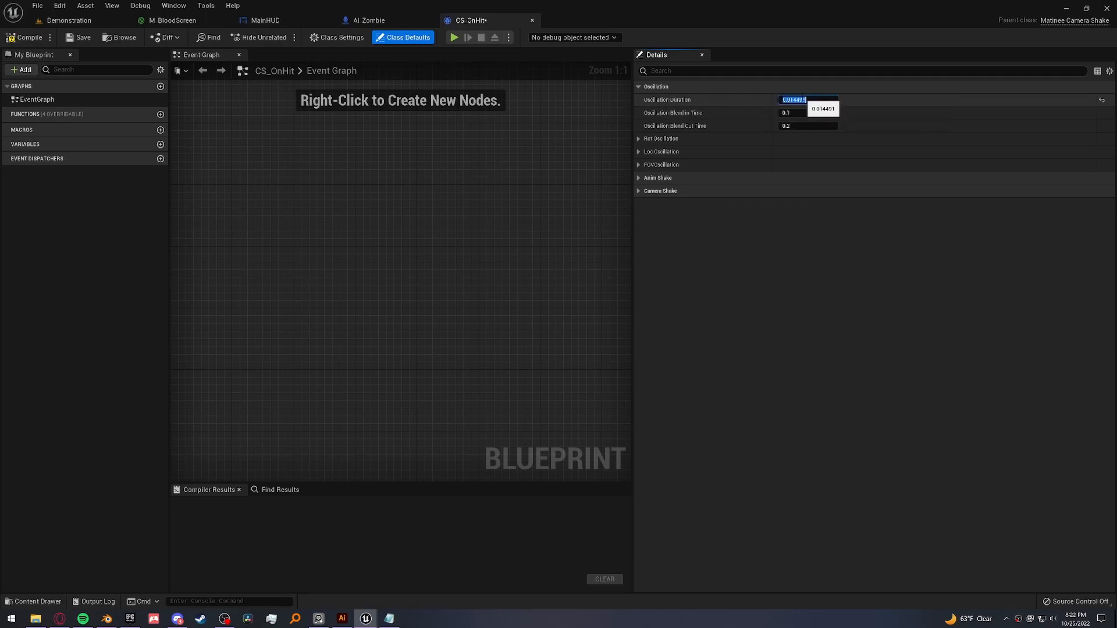
{"action": "type", "text": "2"}
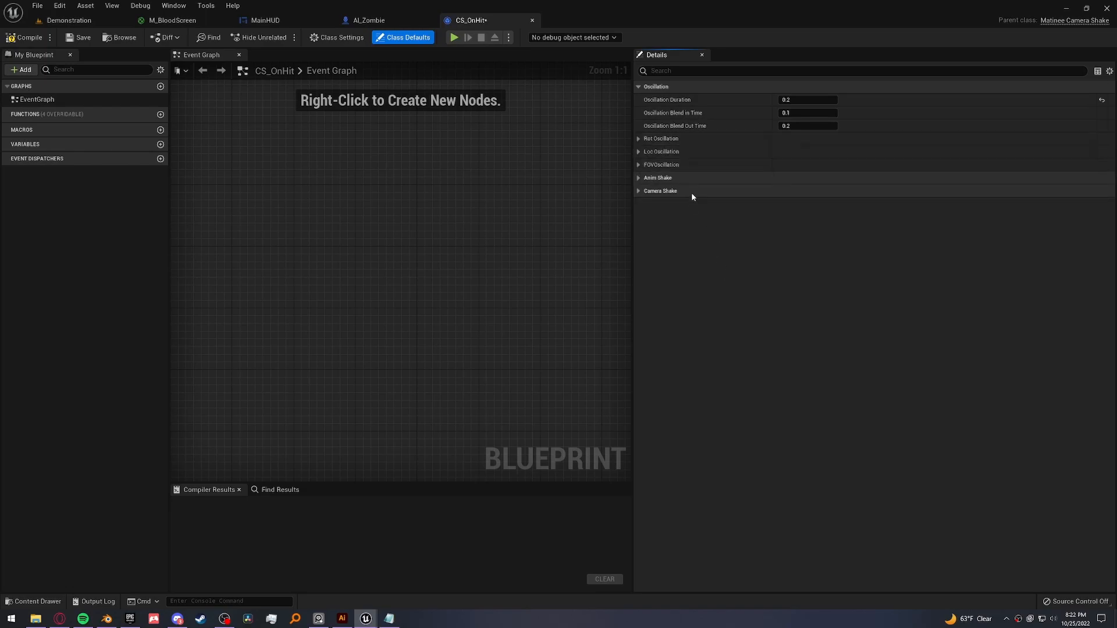
{"action": "mouse_move", "coordinate": [661, 151]}
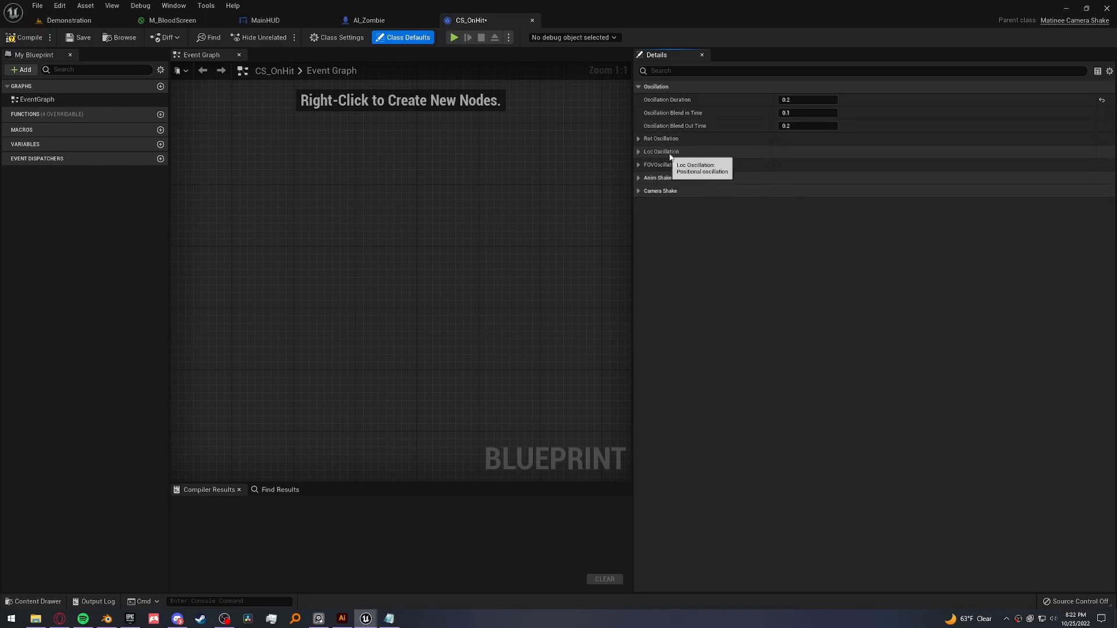
{"action": "left_click", "coordinate": [639, 139]}
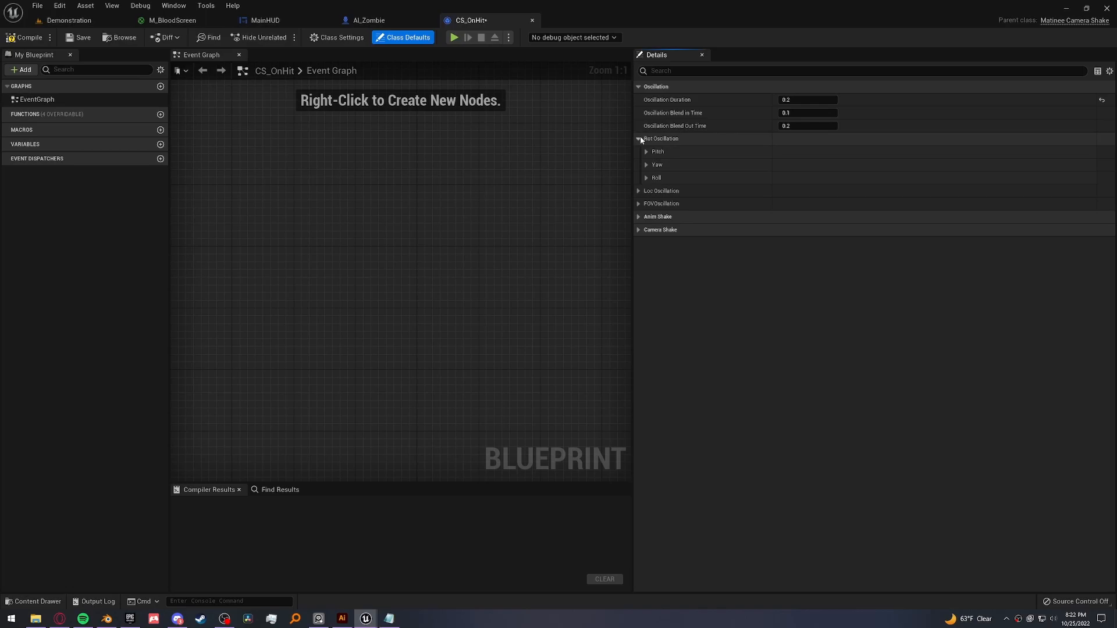
- Give the pitch oscillation amplitude -65.0 and a Zero initial offset
{"action": "left_click", "coordinate": [646, 152]}
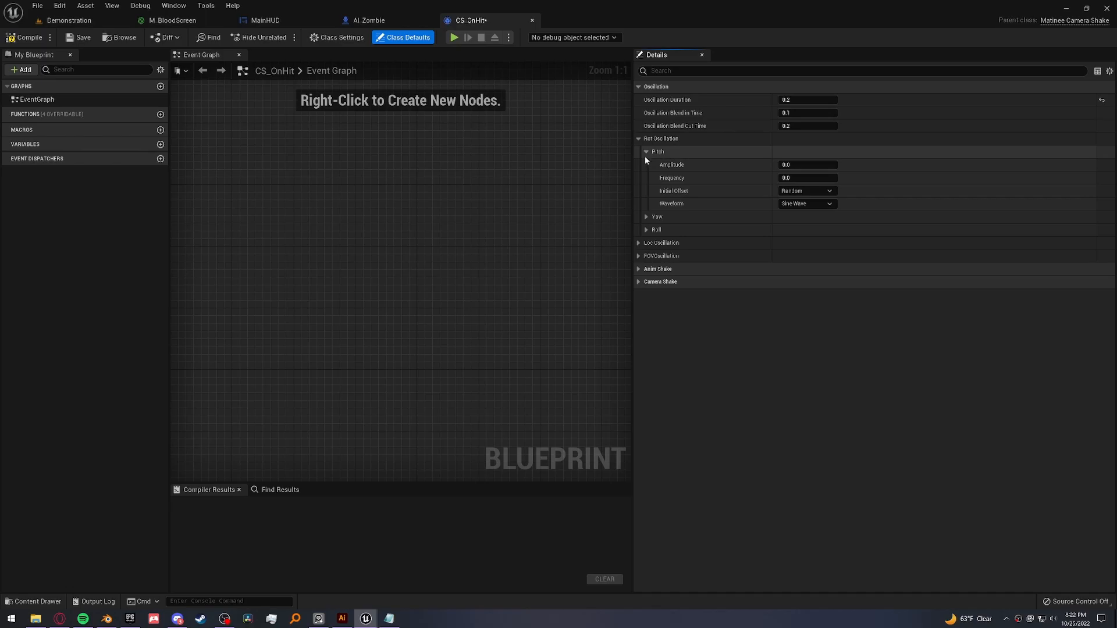
{"action": "mouse_move", "coordinate": [648, 160]}
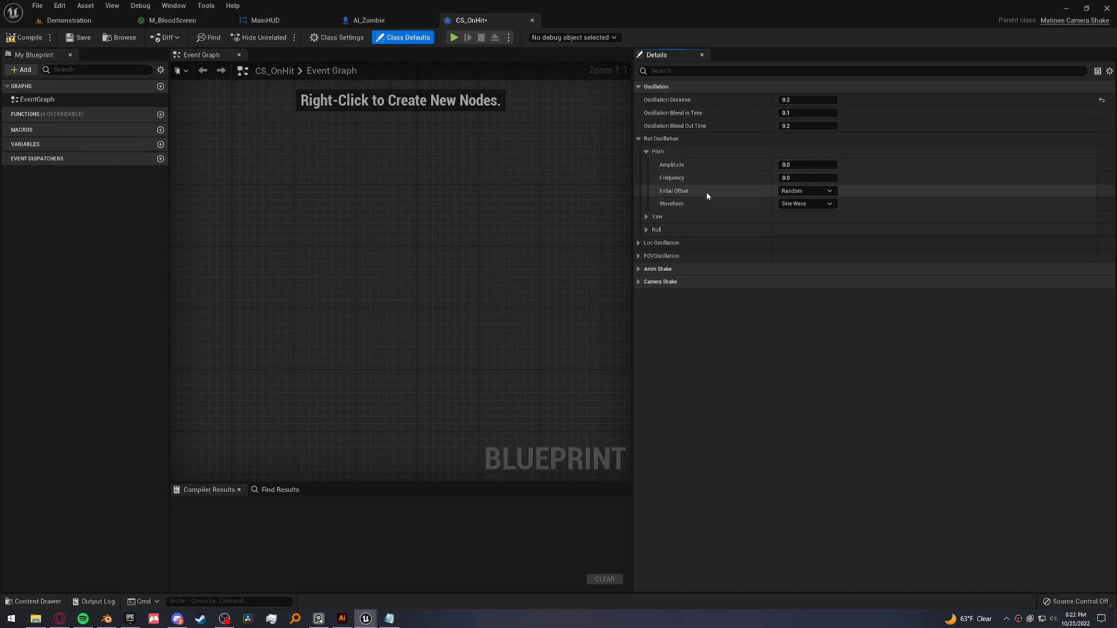
{"action": "mouse_move", "coordinate": [691, 165]}
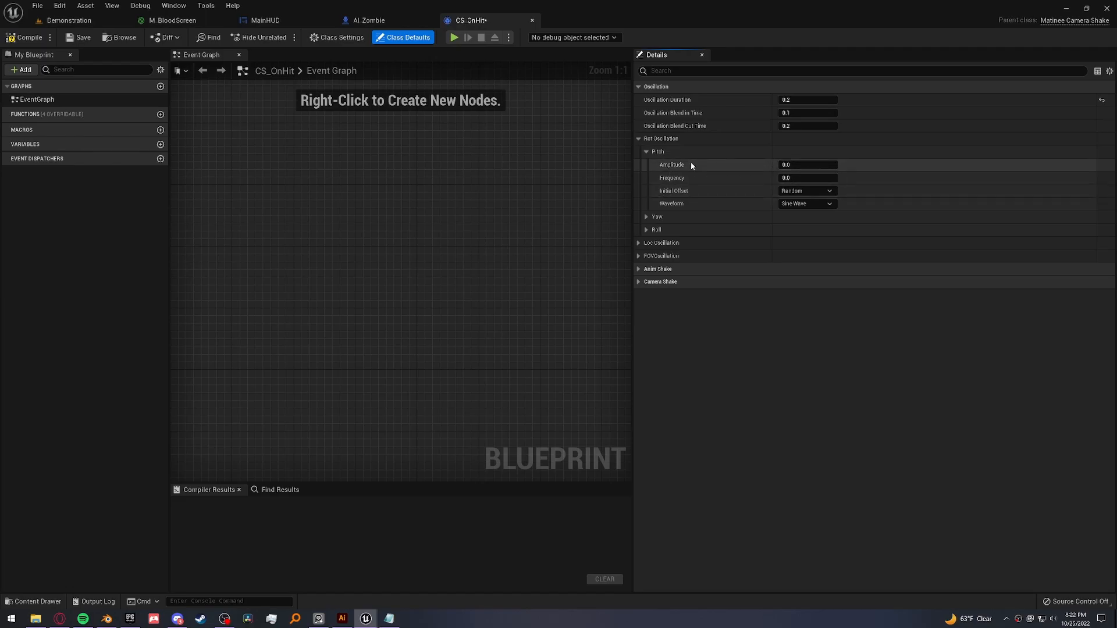
{"action": "mouse_move", "coordinate": [847, 168]}
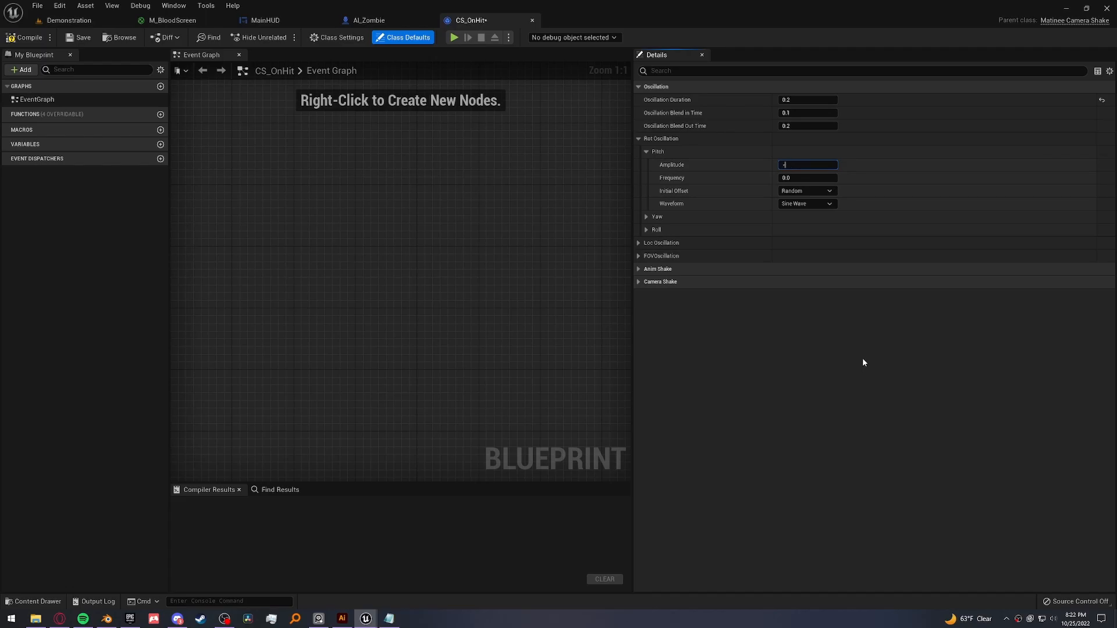
{"action": "type", "text": "-65.0"}
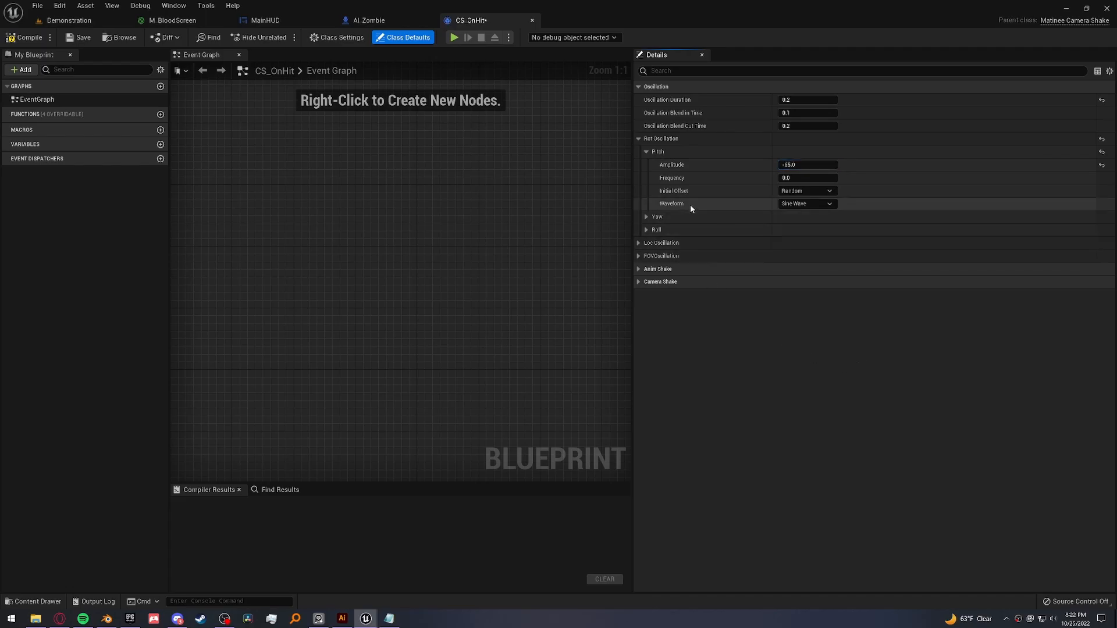
{"action": "mouse_move", "coordinate": [674, 190]}
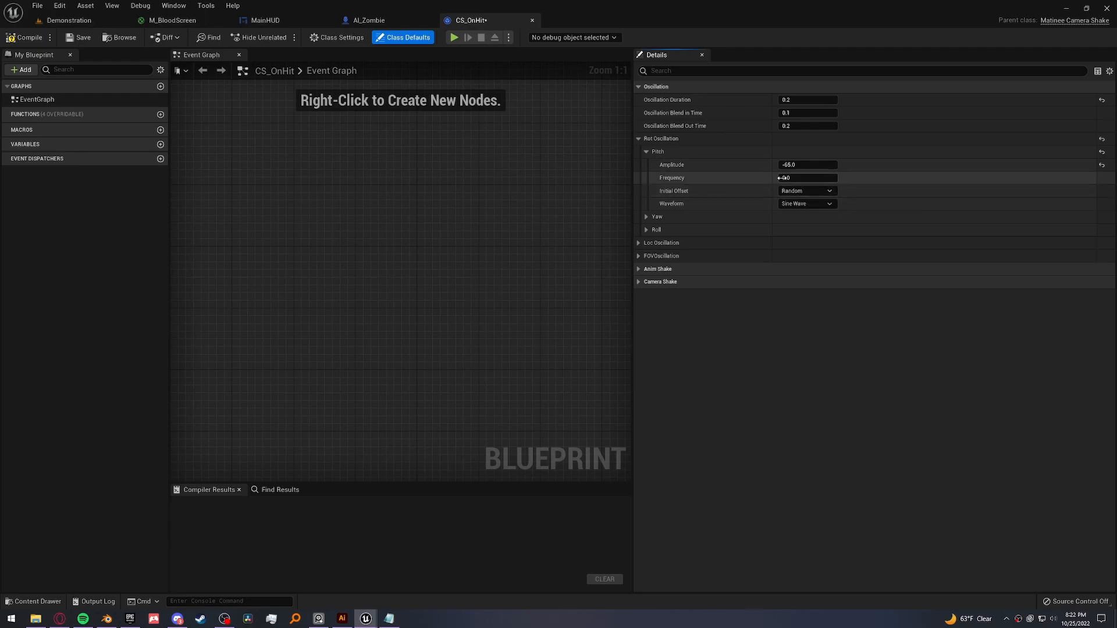
{"action": "left_click", "coordinate": [806, 190]}
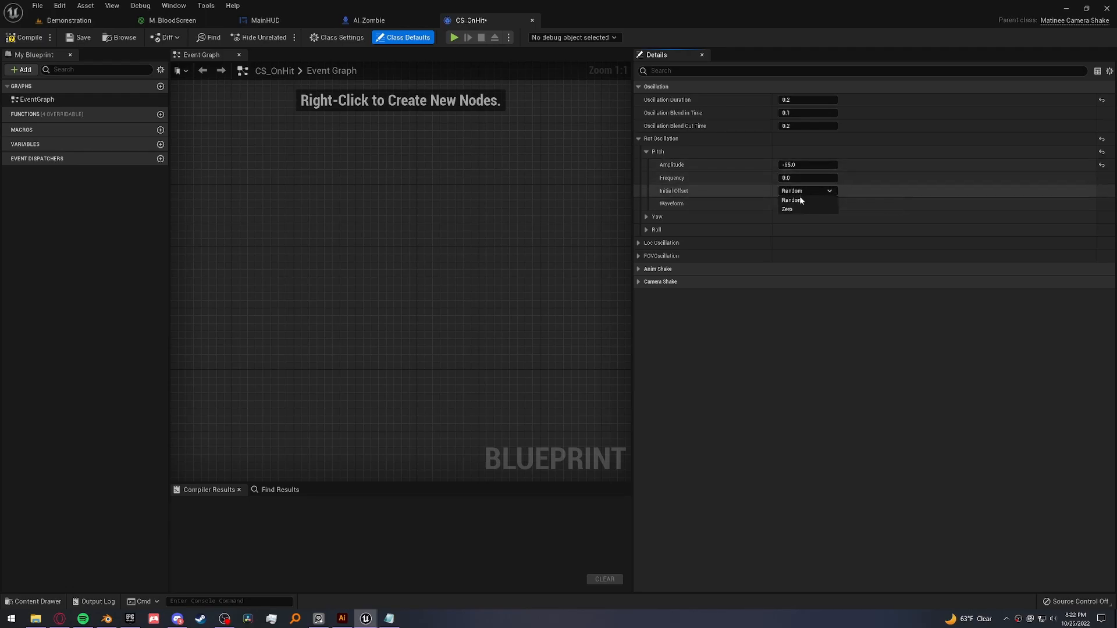
{"action": "left_click", "coordinate": [787, 209]}
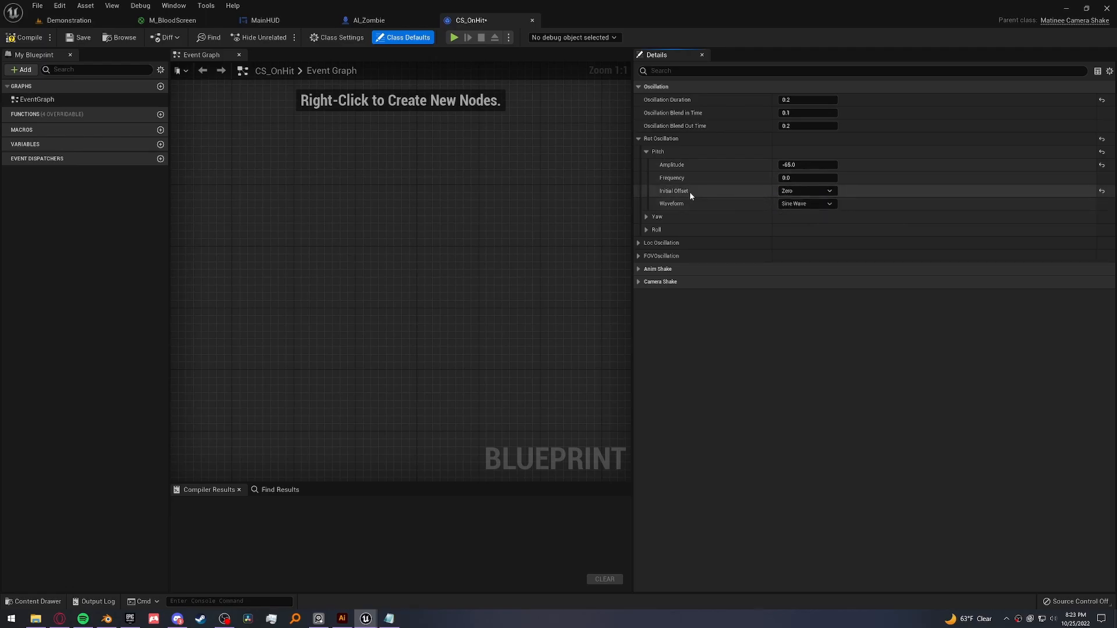
{"action": "left_click", "coordinate": [807, 164]}
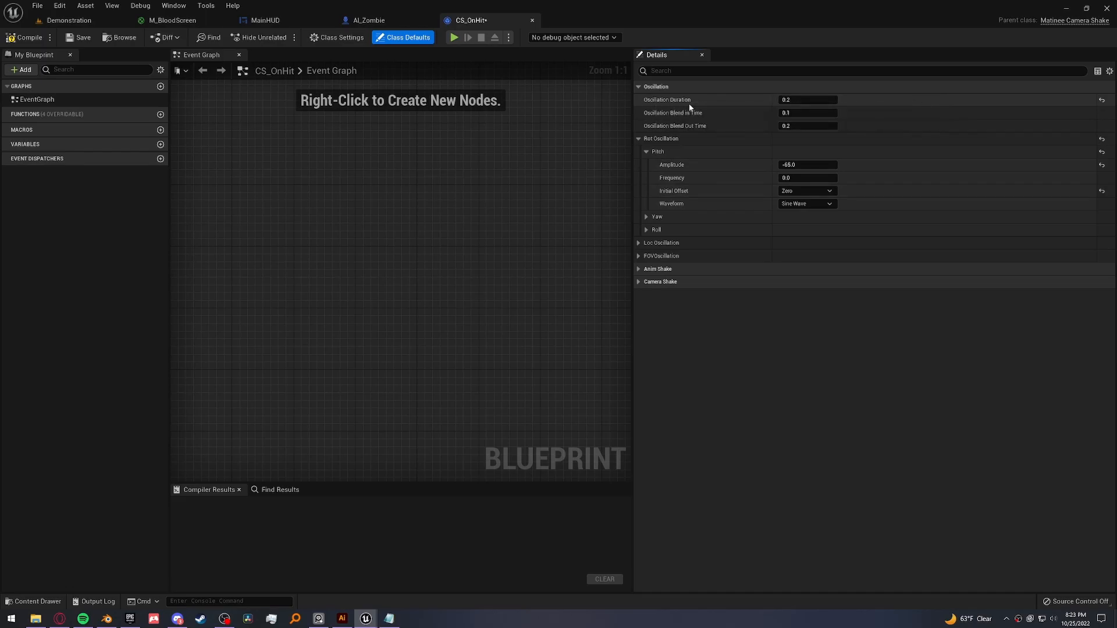
{"action": "mouse_move", "coordinate": [679, 178]}
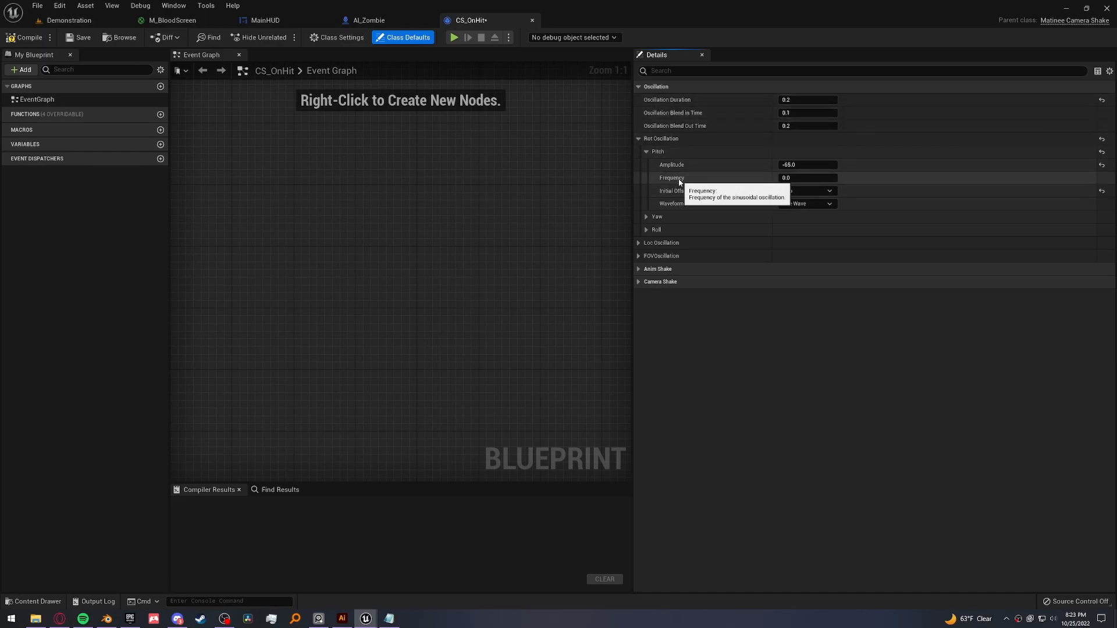
- Set the pitch oscillation frequency to 1.0, then switch to AI_Zombie
{"action": "left_click", "coordinate": [806, 177]}
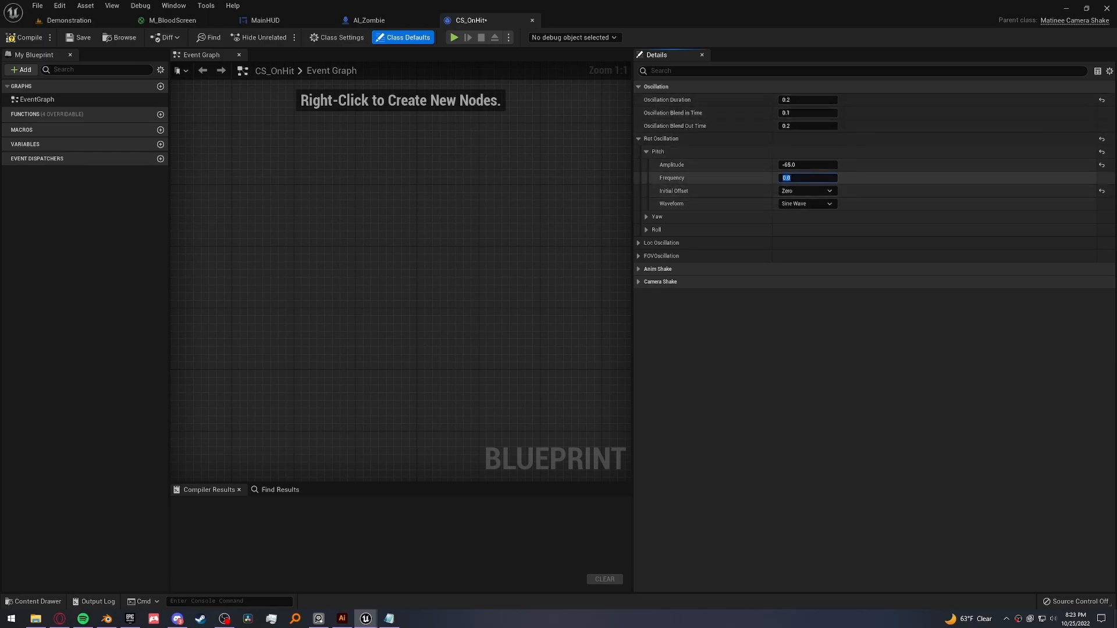
{"action": "type", "text": "2"}
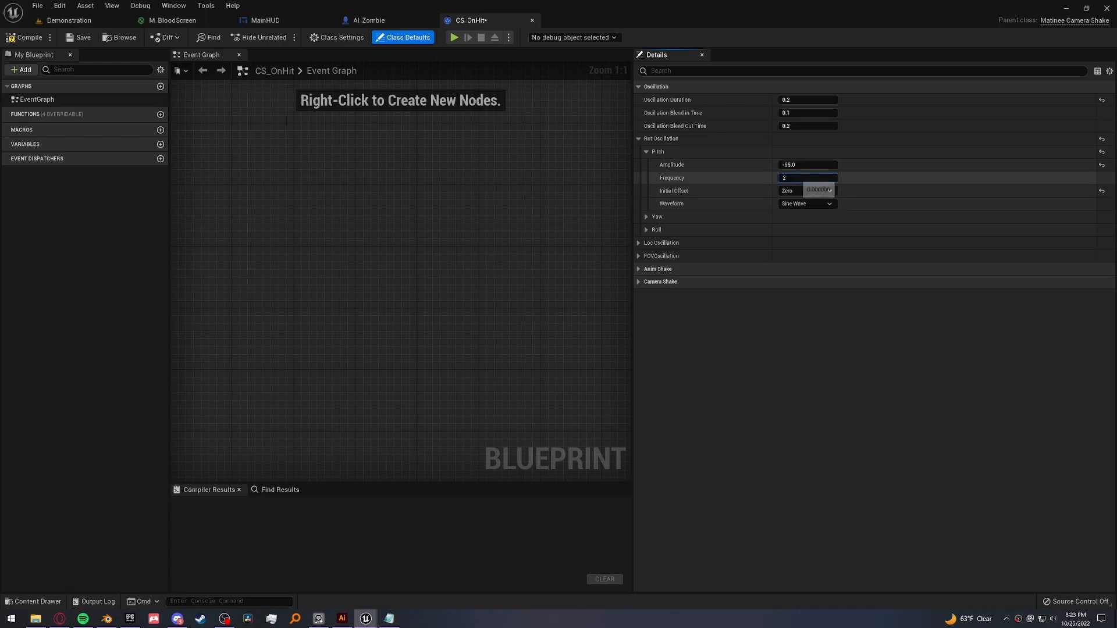
{"action": "type", "text": "1.0"}
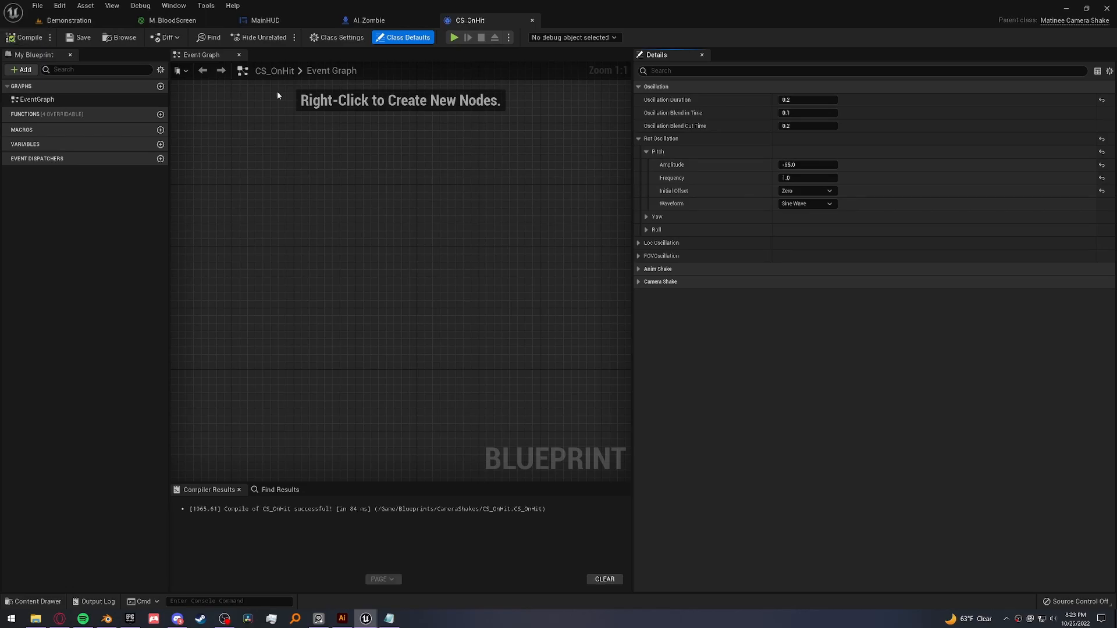
{"action": "left_click", "coordinate": [369, 20]}
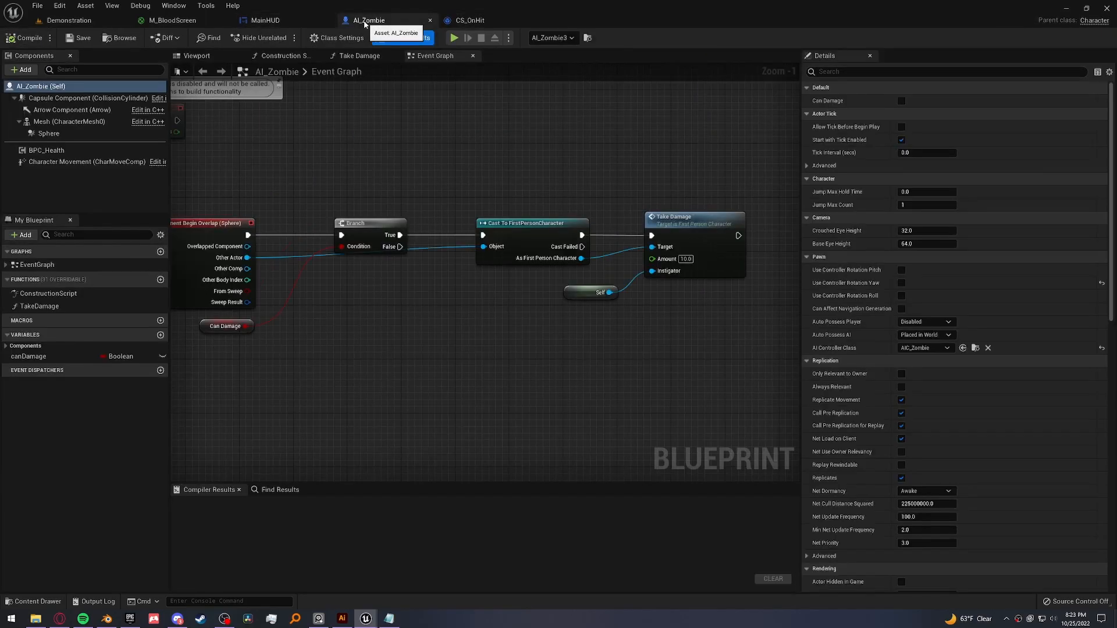
- Add a Get Player Controller node below On Hit in FirstPersonCharacter's Take Damage graph
{"action": "left_click", "coordinate": [402, 38]}
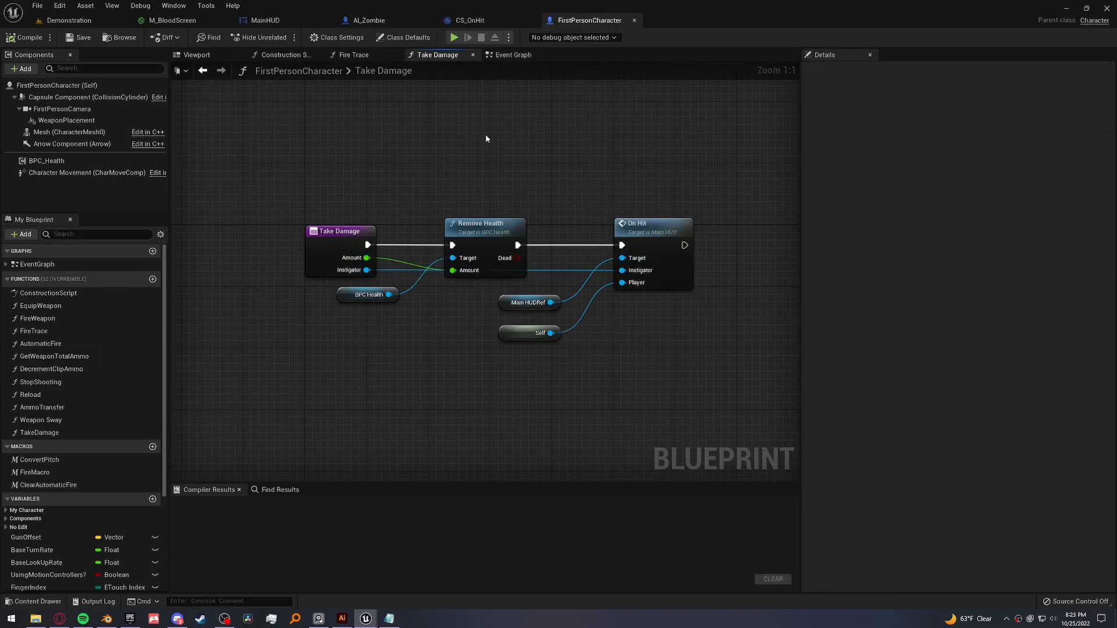
{"action": "mouse_move", "coordinate": [508, 76]}
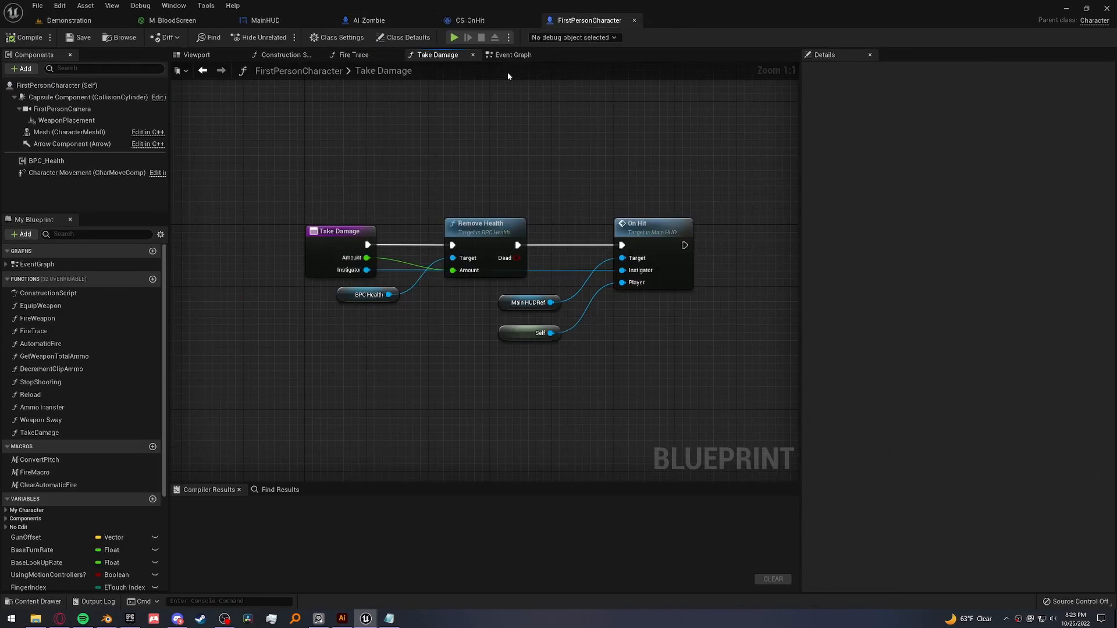
{"action": "mouse_move", "coordinate": [487, 234]}
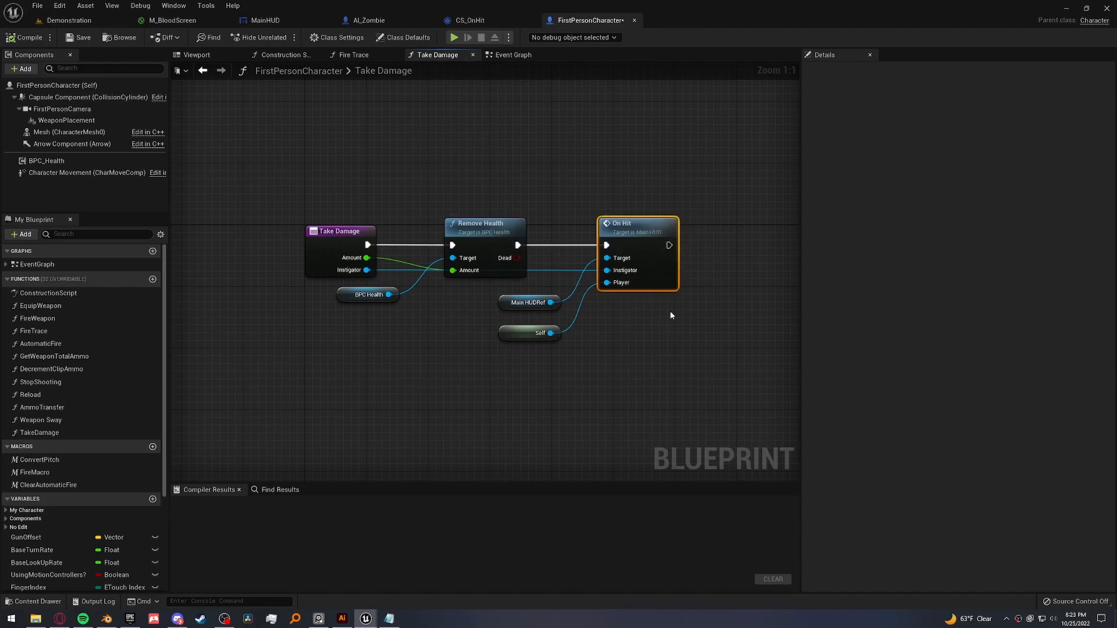
{"action": "left_click_drag", "start_coordinate": [670, 315], "coordinate": [464, 312]}
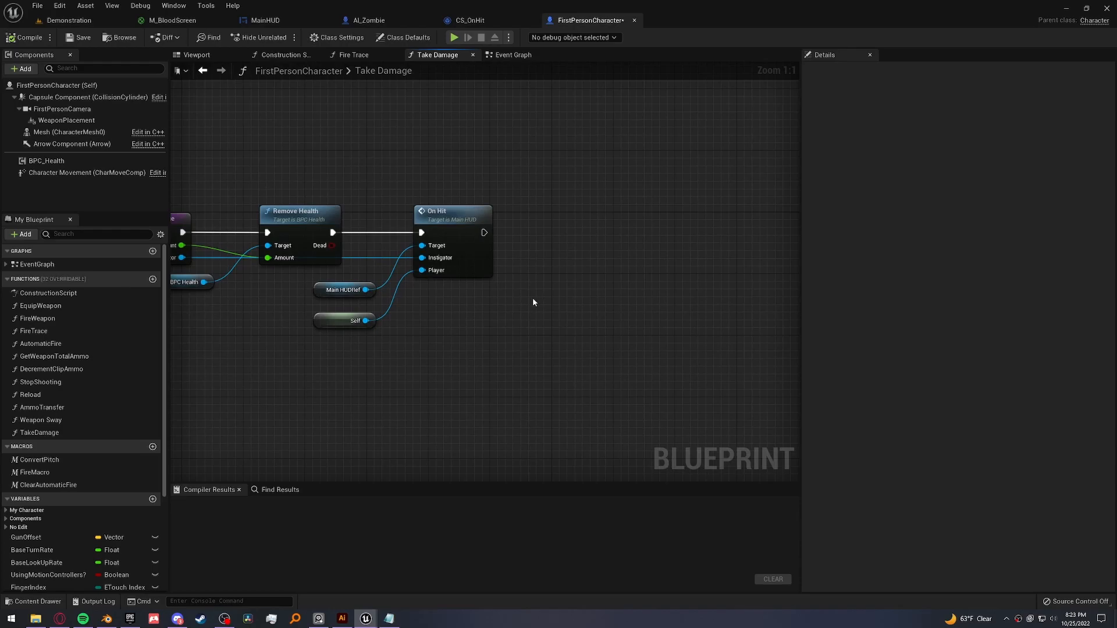
{"action": "mouse_move", "coordinate": [529, 303]}
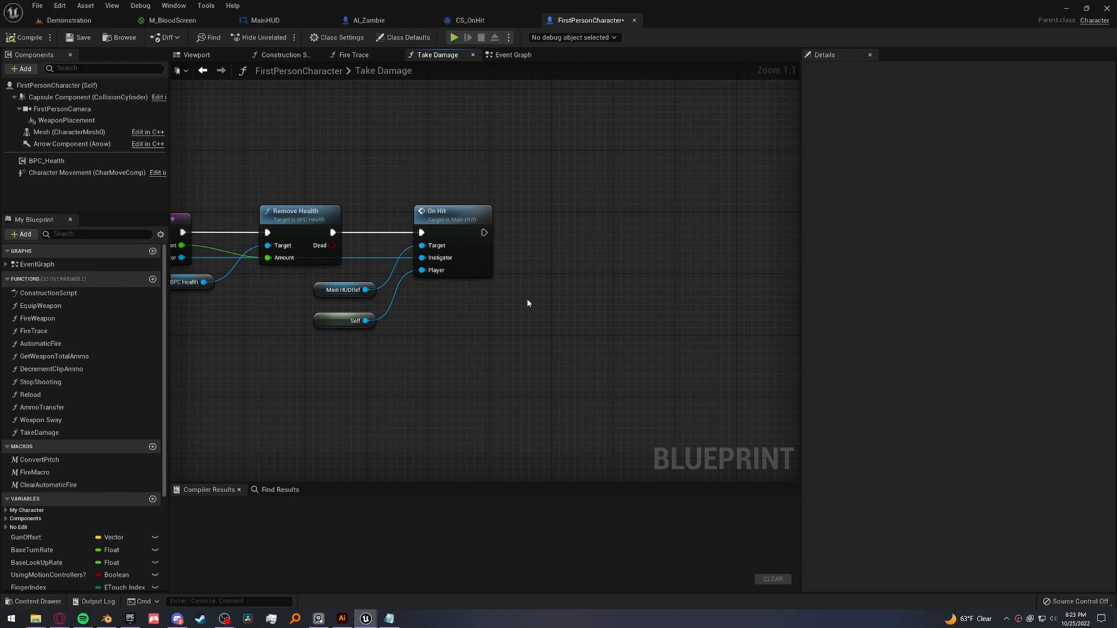
{"action": "mouse_move", "coordinate": [475, 311]}
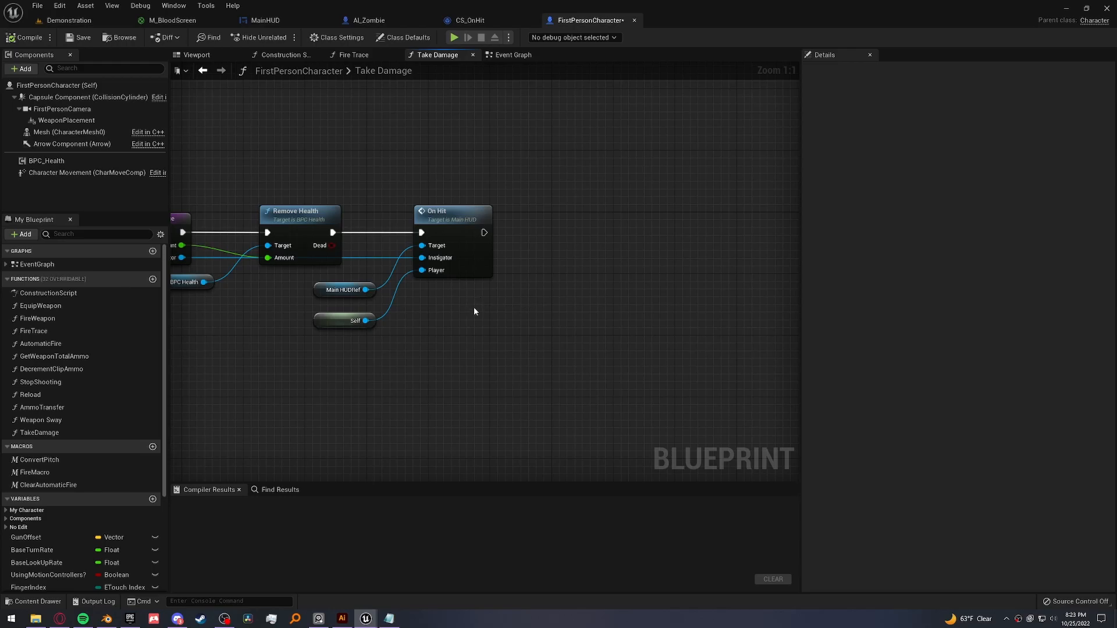
{"action": "type", "text": "get play"}
{"action": "type", "text": "client start"}
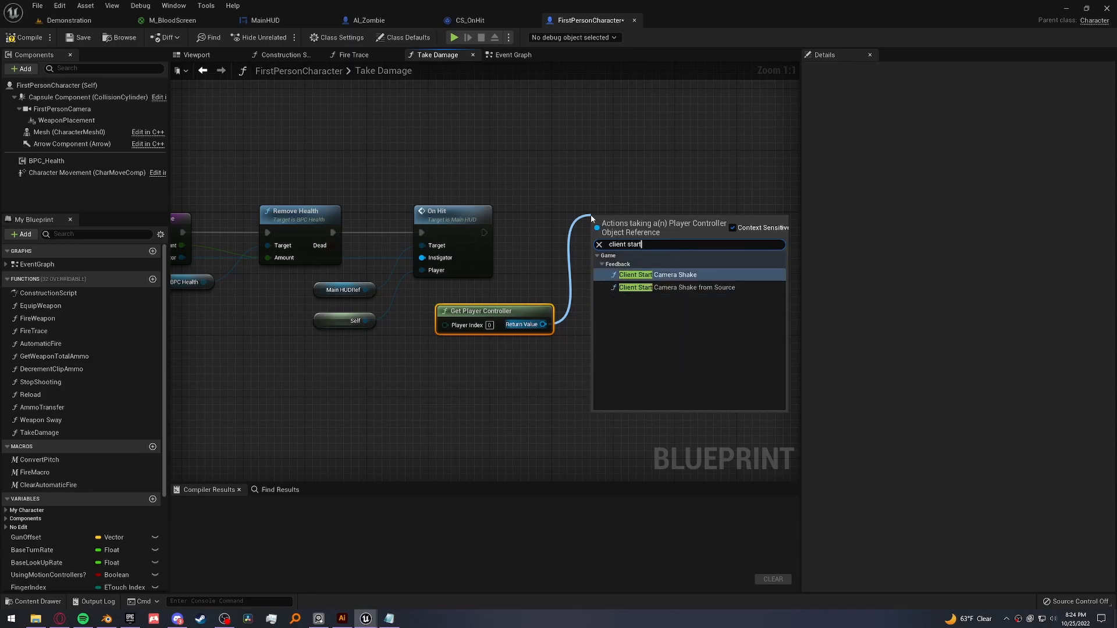
- Add Client Start Camera Shake on the player controller, playing CS_OnHit
{"action": "left_click", "coordinate": [636, 274]}
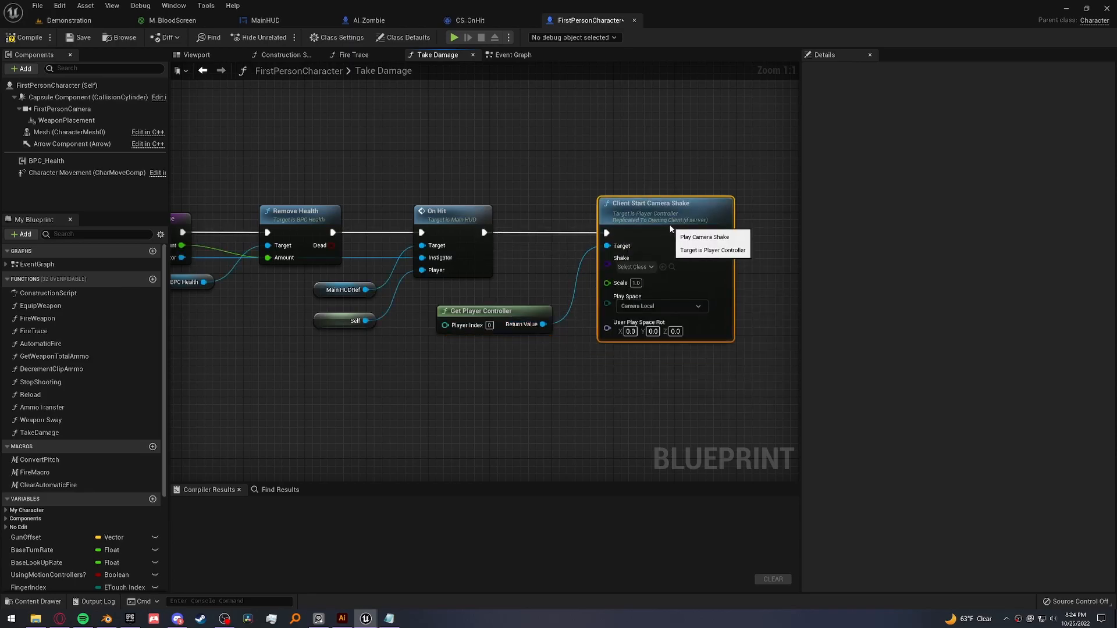
{"action": "left_click", "coordinate": [634, 267]}
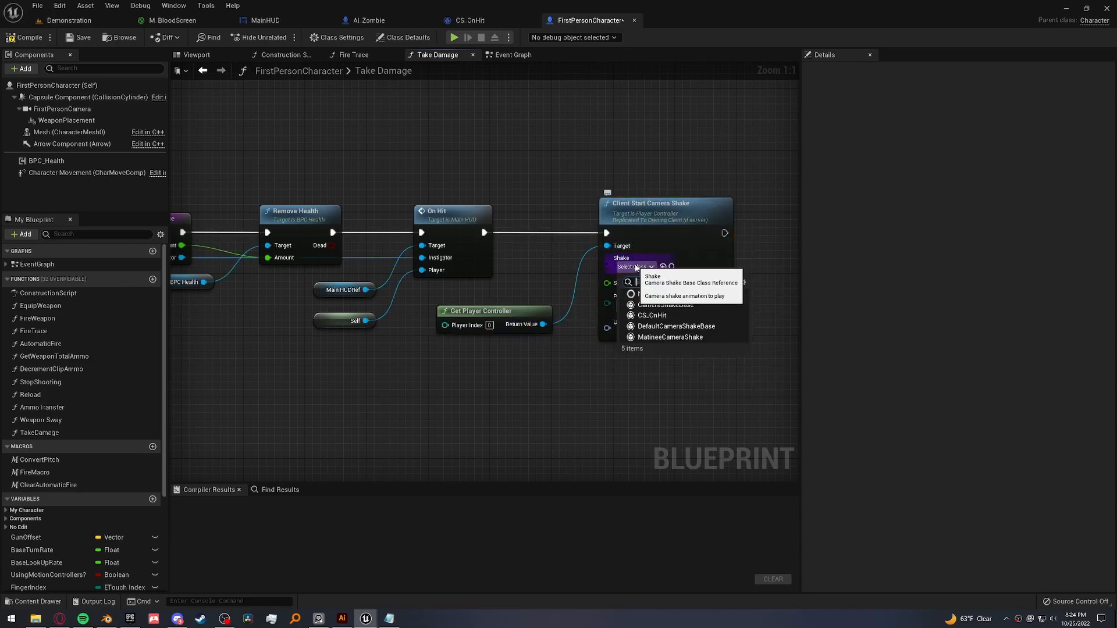
{"action": "left_click", "coordinate": [652, 315]}
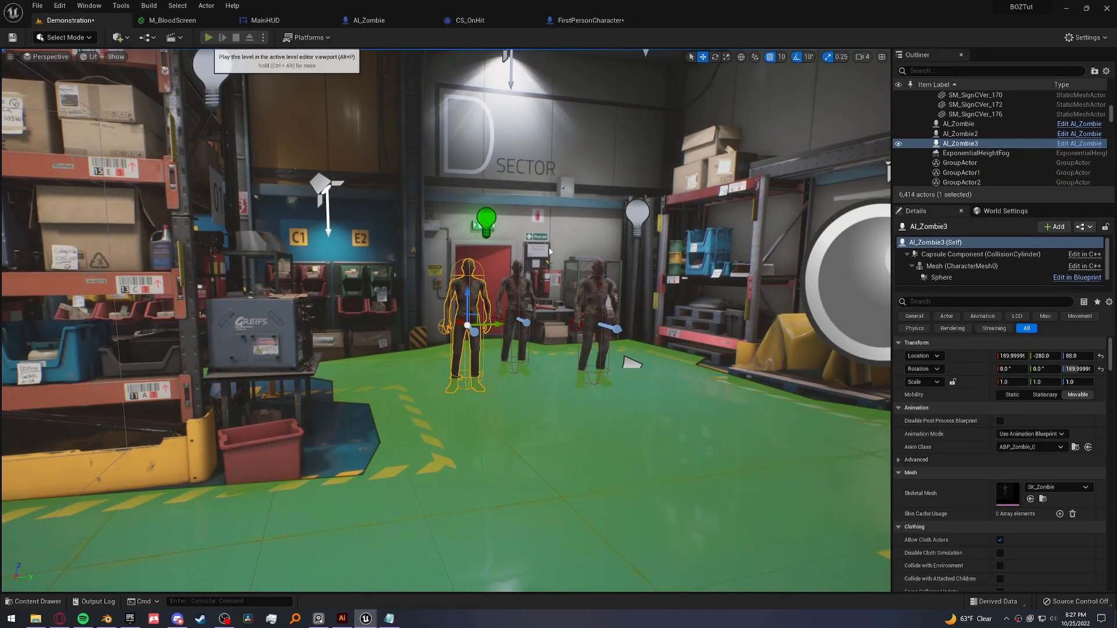
- Compile and save FirstPersonCharacter, then bring up CS_OnHit's shake settings
{"action": "left_click", "coordinate": [207, 37]}
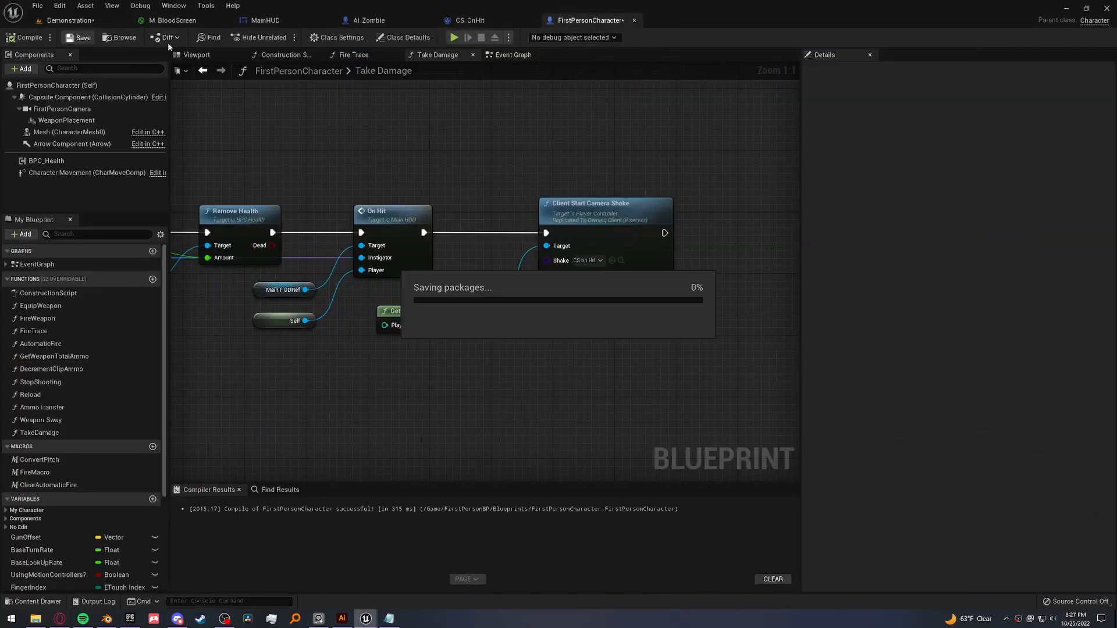
{"action": "left_click", "coordinate": [467, 19]}
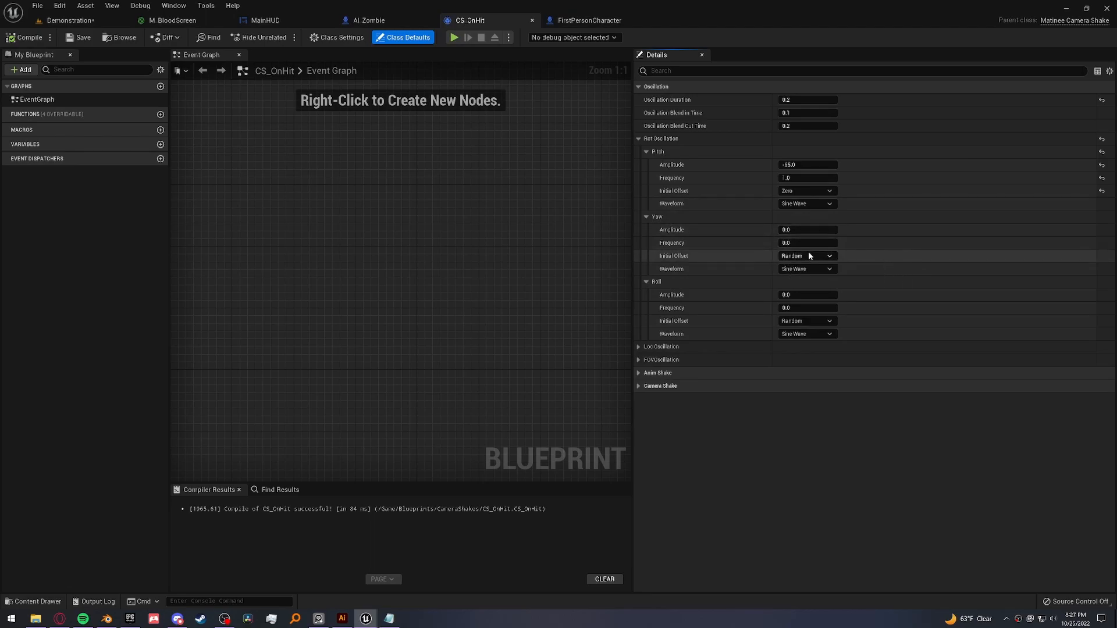
- Set CS_OnHit yaw amplitude to 10.0 and frequency to 2, then play-test the level
{"action": "left_click", "coordinate": [808, 229]}
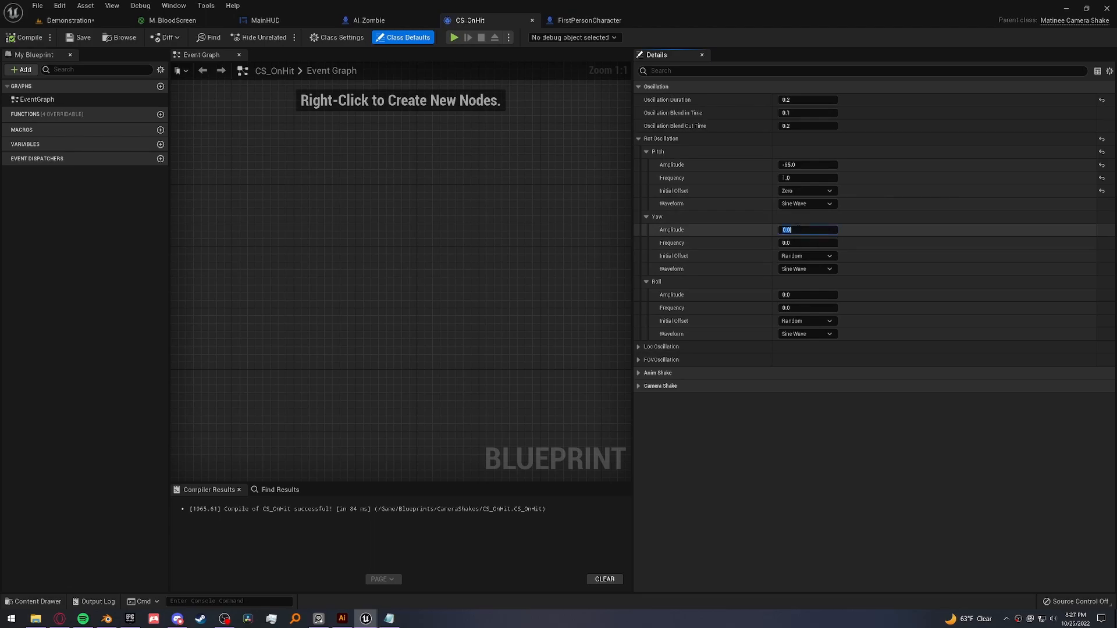
{"action": "type", "text": "10.0"}
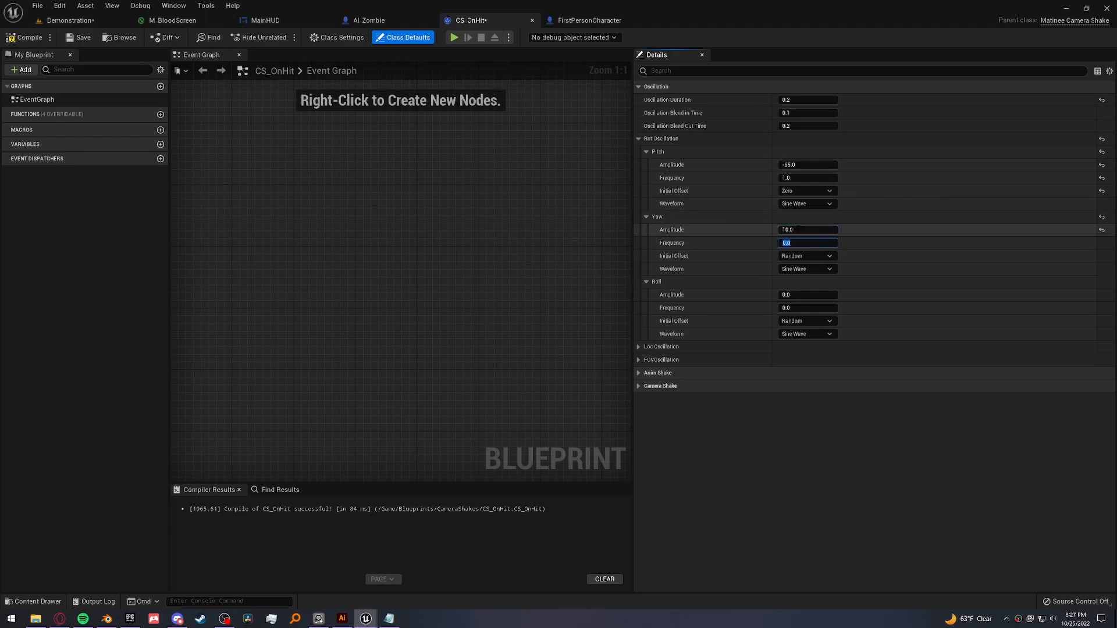
{"action": "type", "text": "2"}
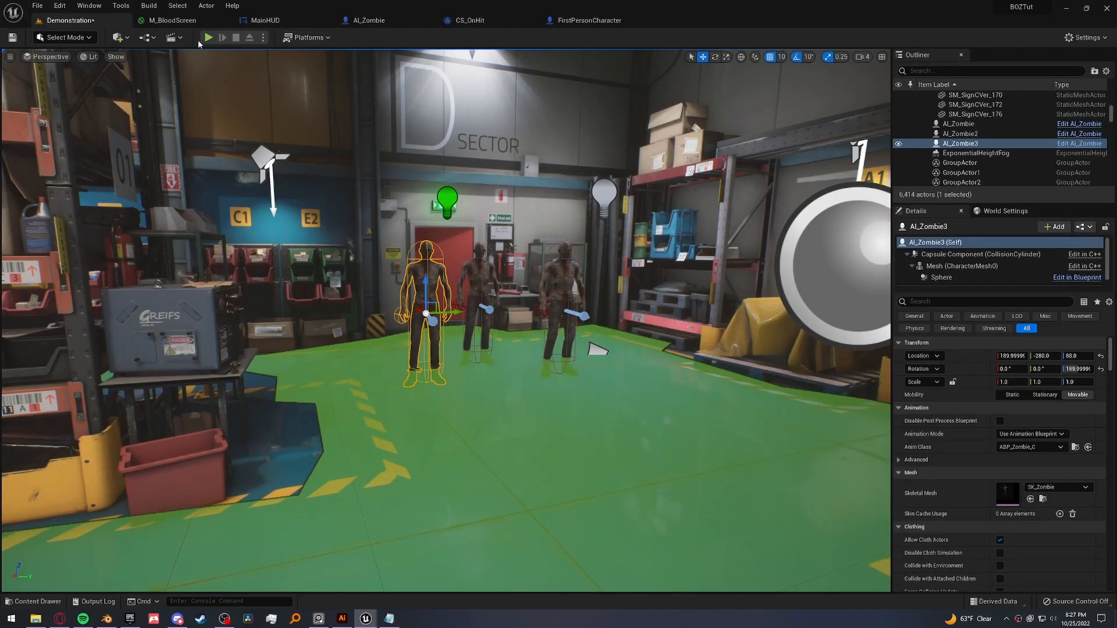
{"action": "left_click", "coordinate": [208, 37]}
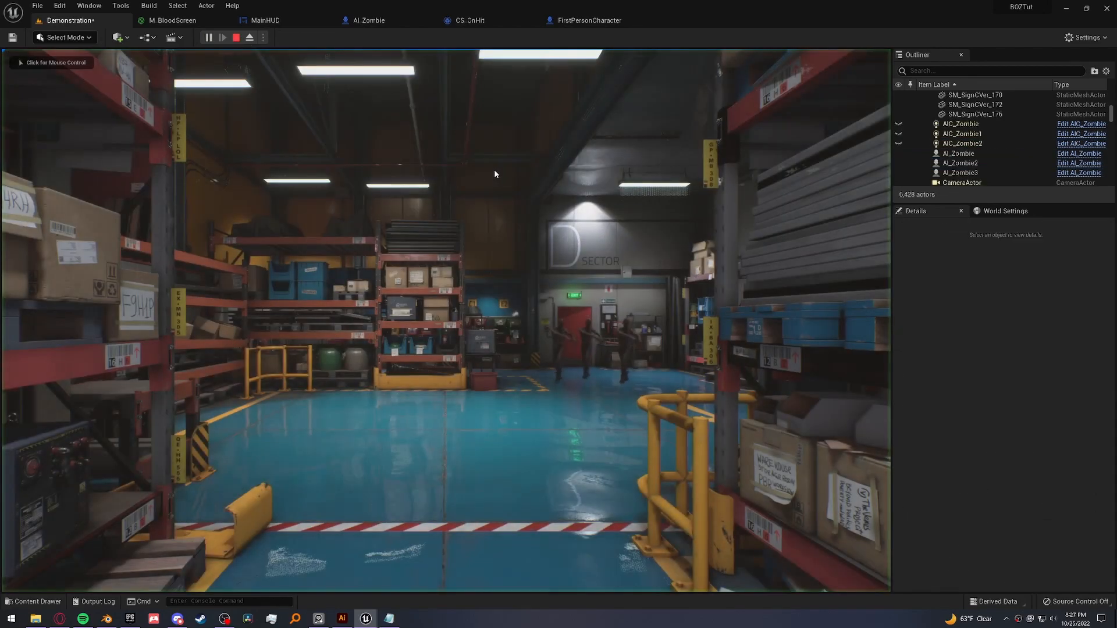